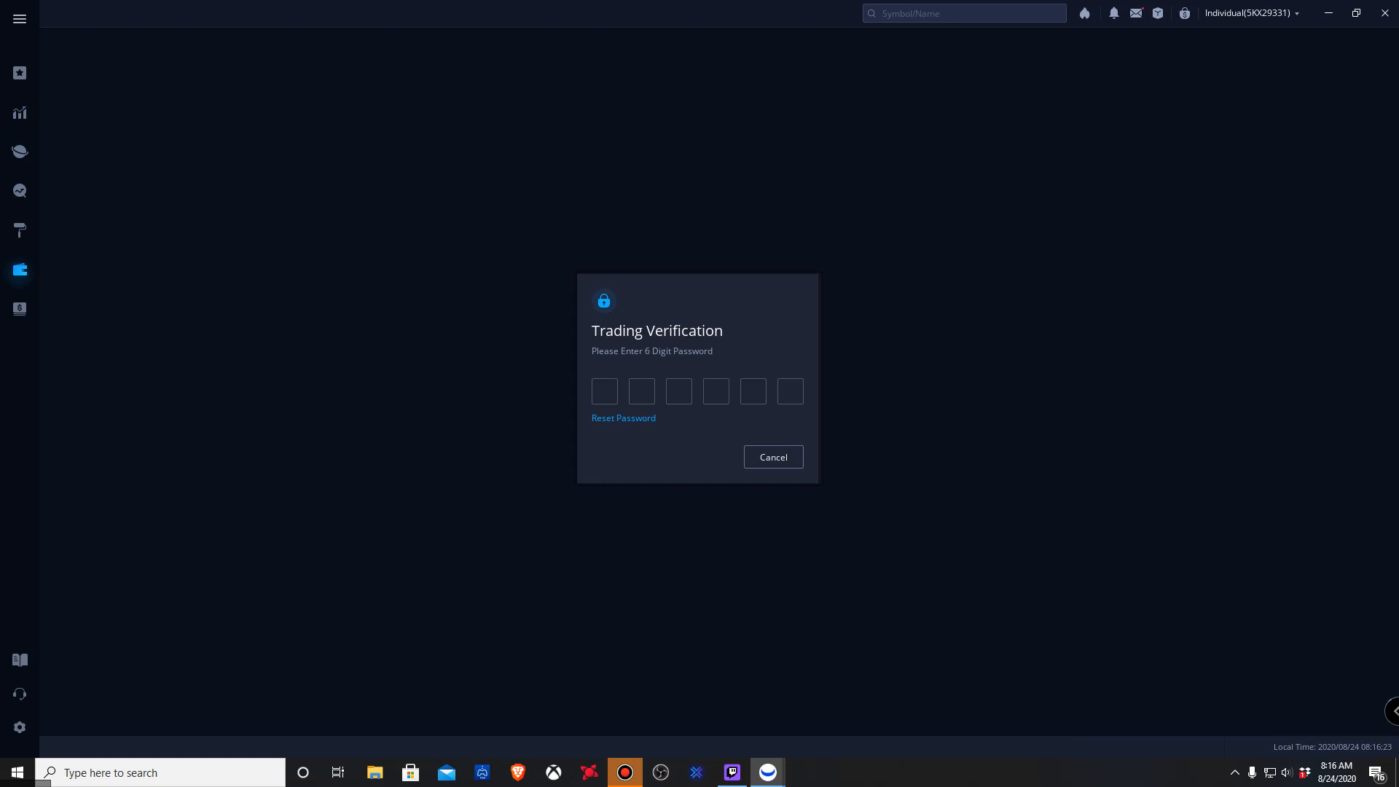
Enter the 6-digit trading password to unlock the account page
{"action": "type", "text": "12"}
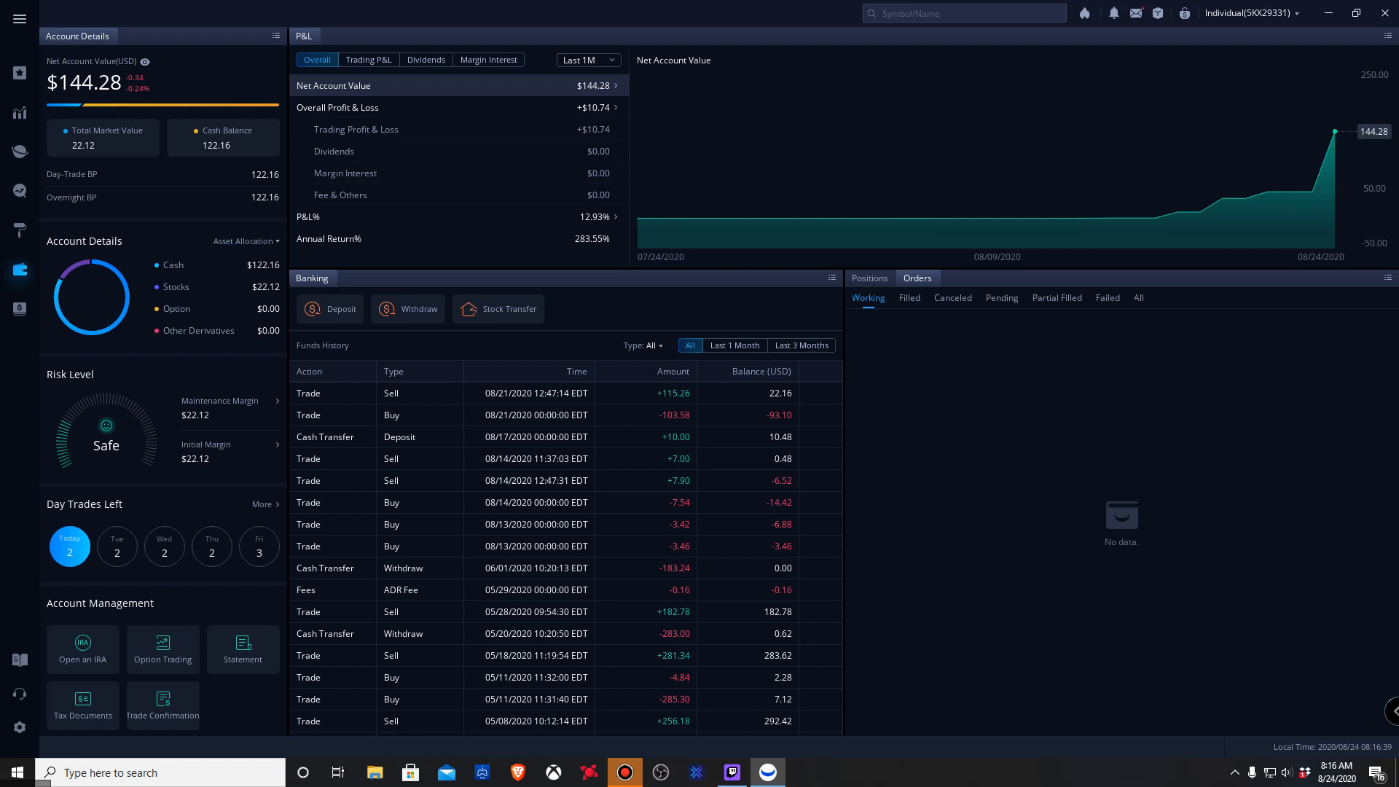
Review per-stock Trading P&L versus Overall, check the Last 1M period, then open Watchlists
{"action": "left_click", "coordinate": [368, 60]}
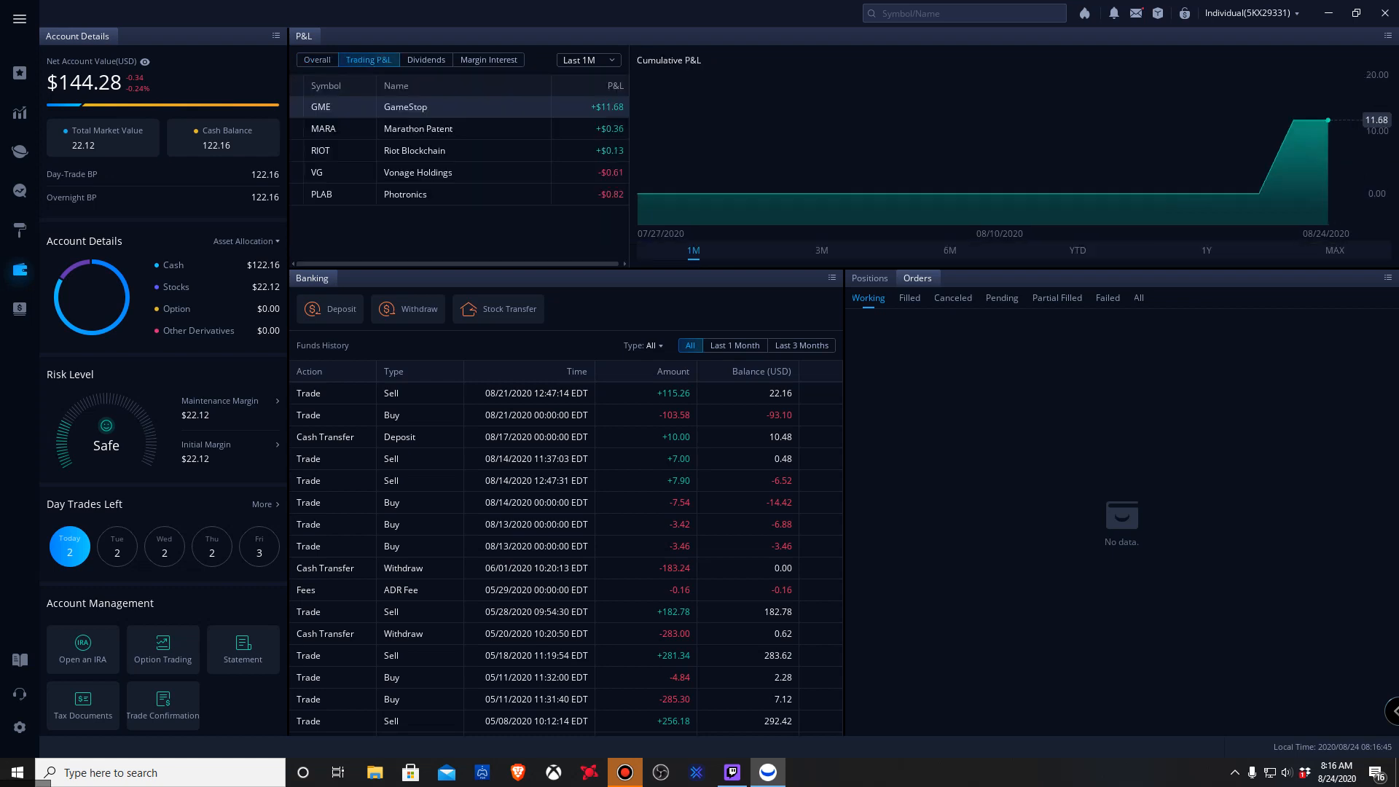
{"action": "left_click", "coordinate": [317, 59]}
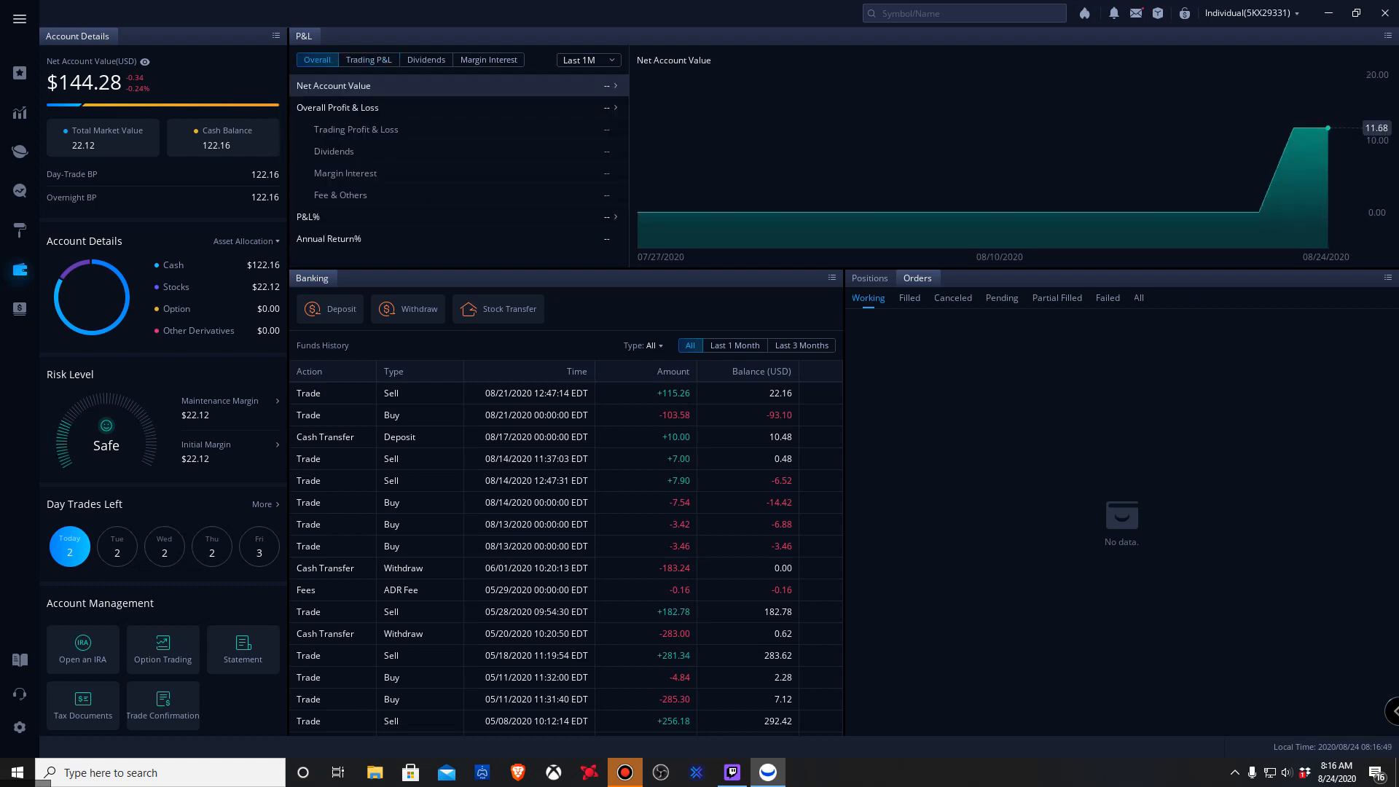
{"action": "left_click", "coordinate": [367, 60]}
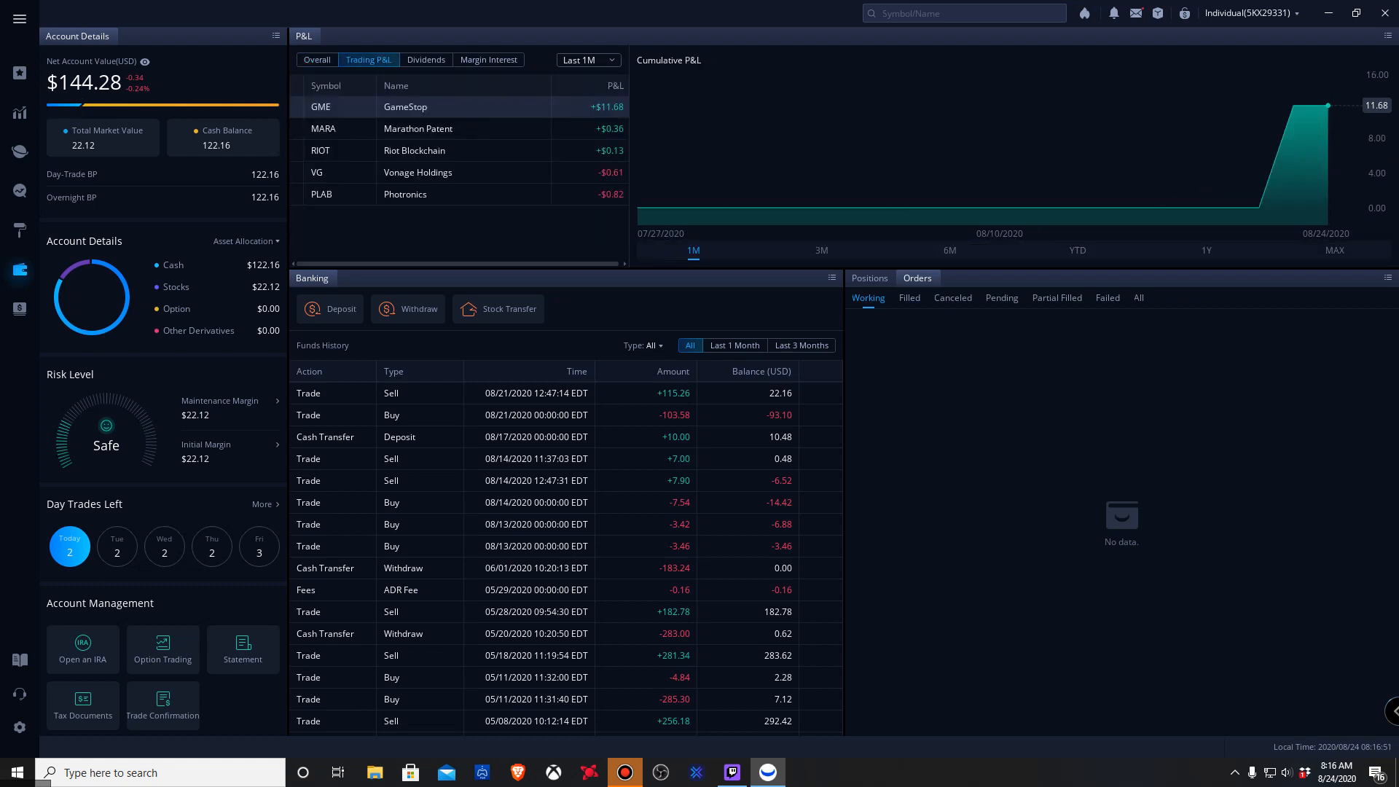
{"action": "left_click", "coordinate": [587, 60]}
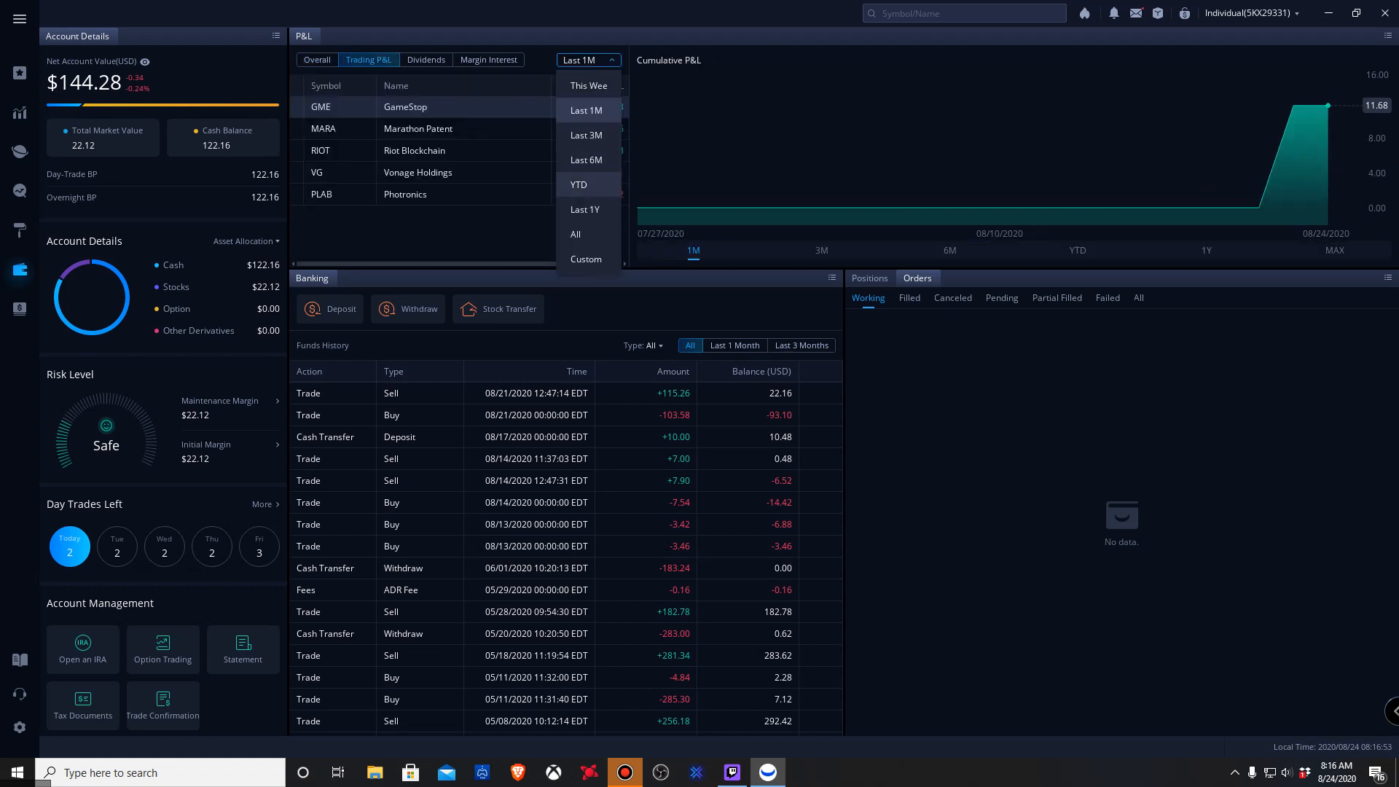
{"action": "left_click", "coordinate": [578, 185]}
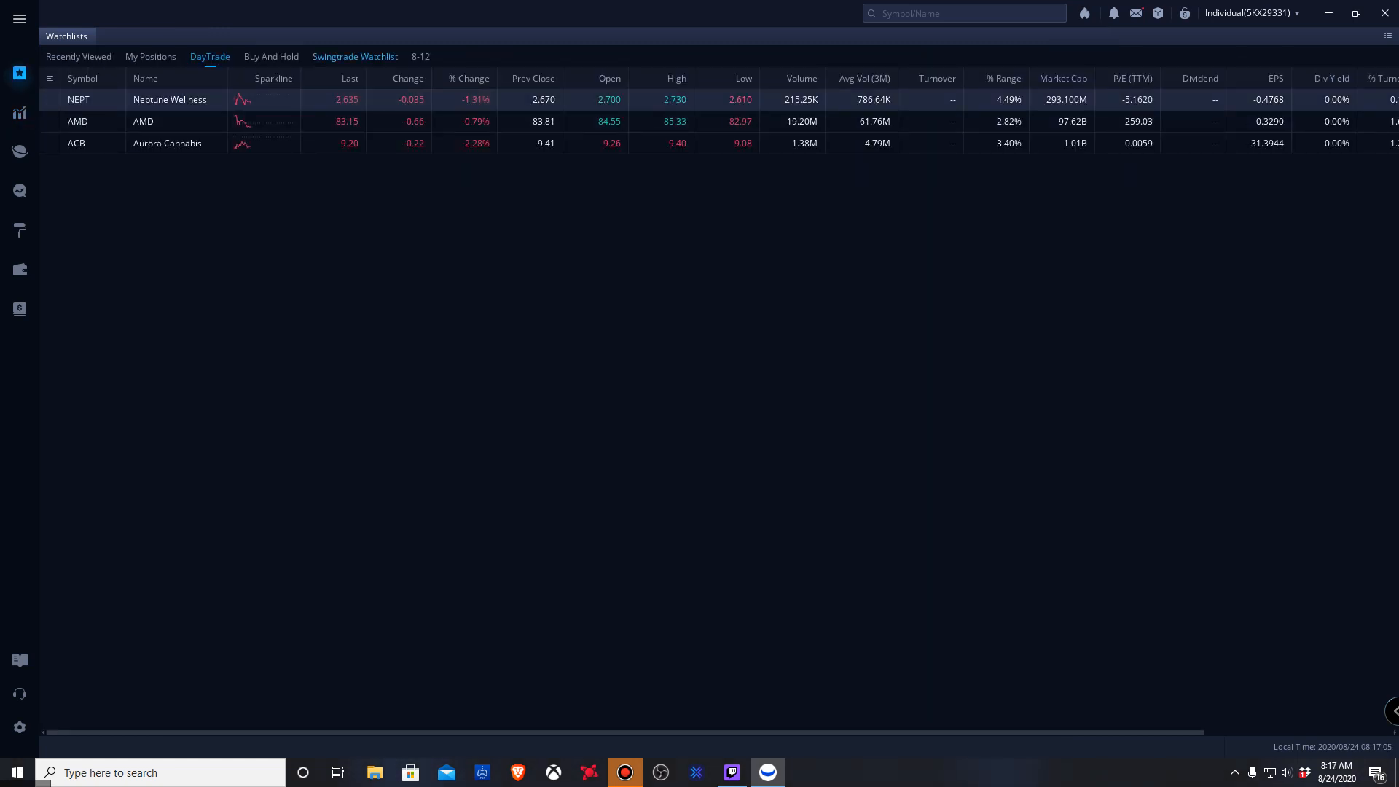
View the My Positions watchlist (PLAB, VG), then reach the Choose a Layout screen
{"action": "left_click", "coordinate": [150, 56]}
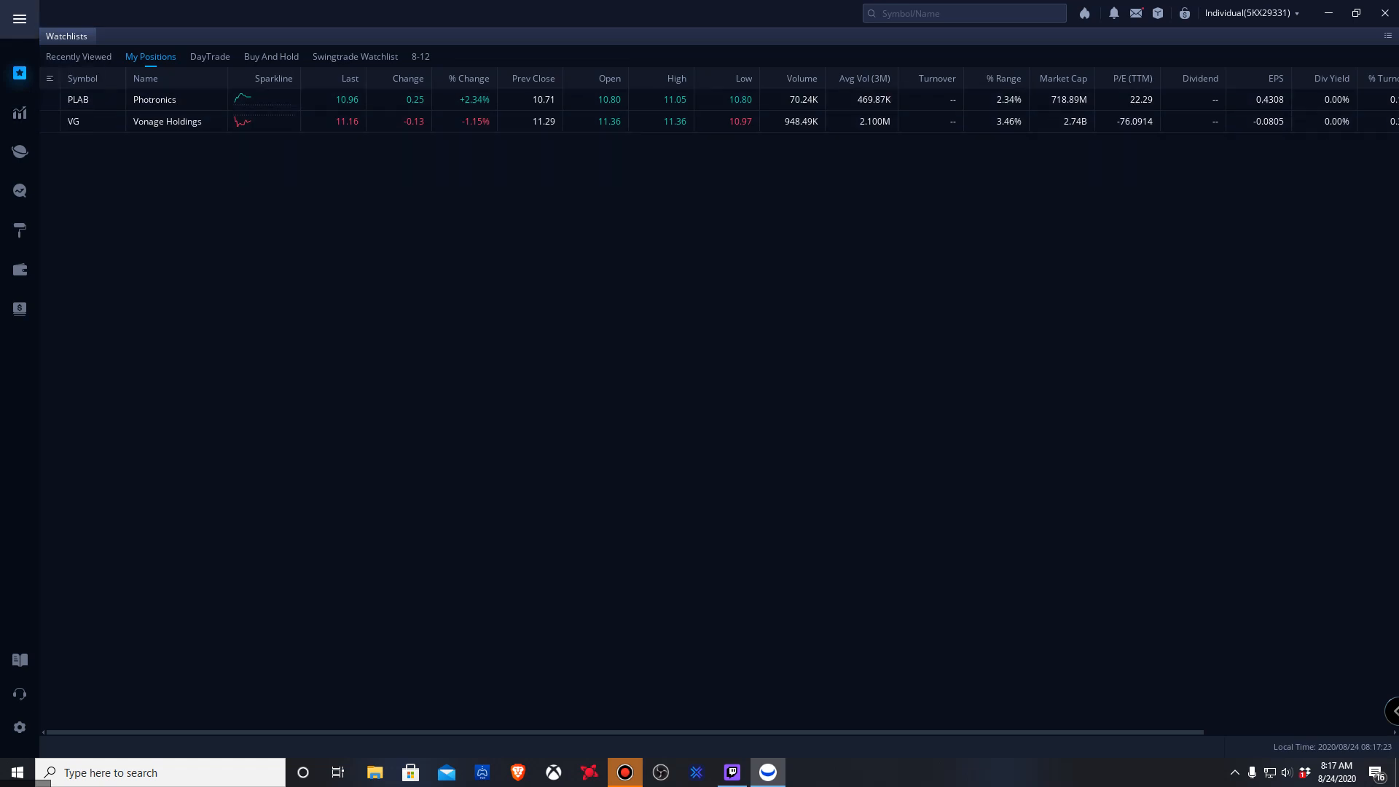
{"action": "mouse_move", "coordinate": [19, 270]}
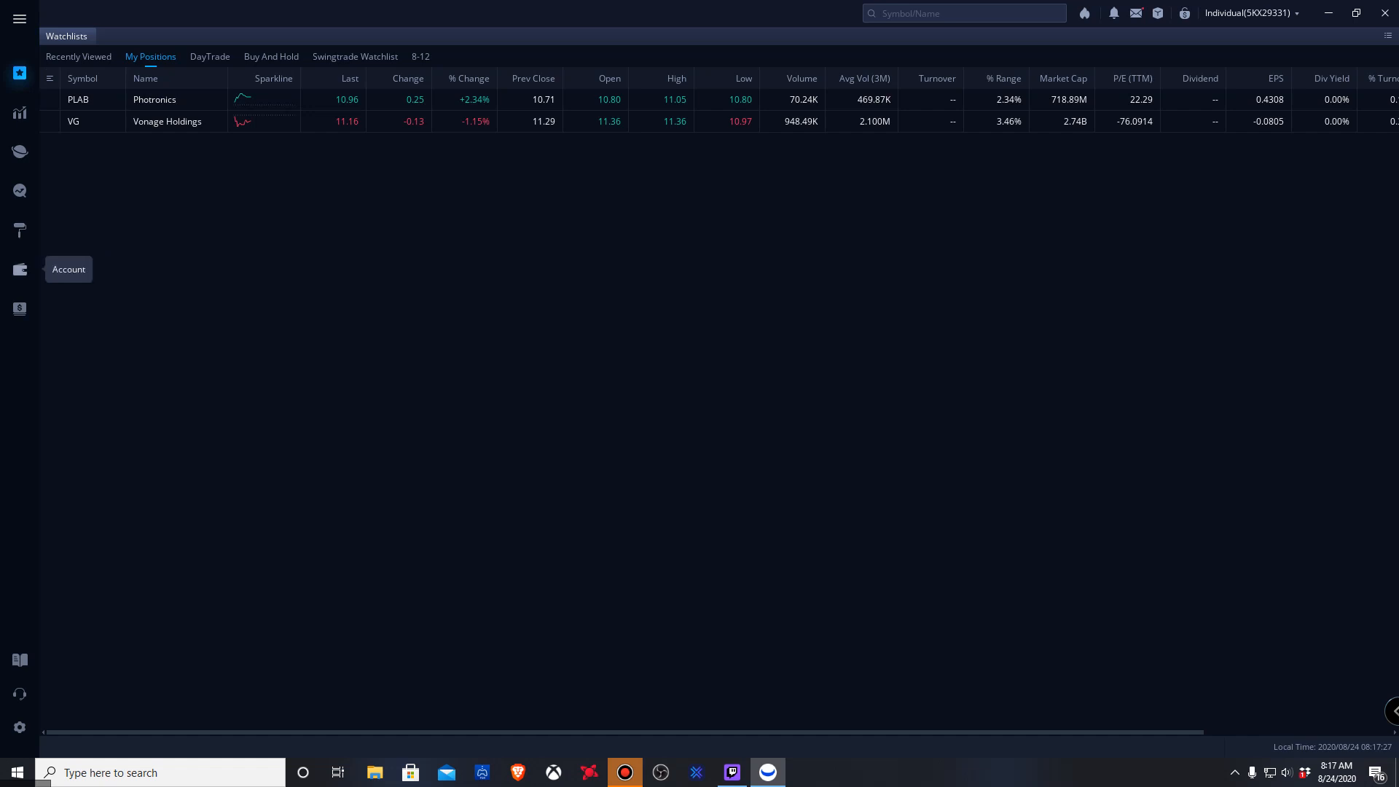
{"action": "left_click", "coordinate": [19, 270]}
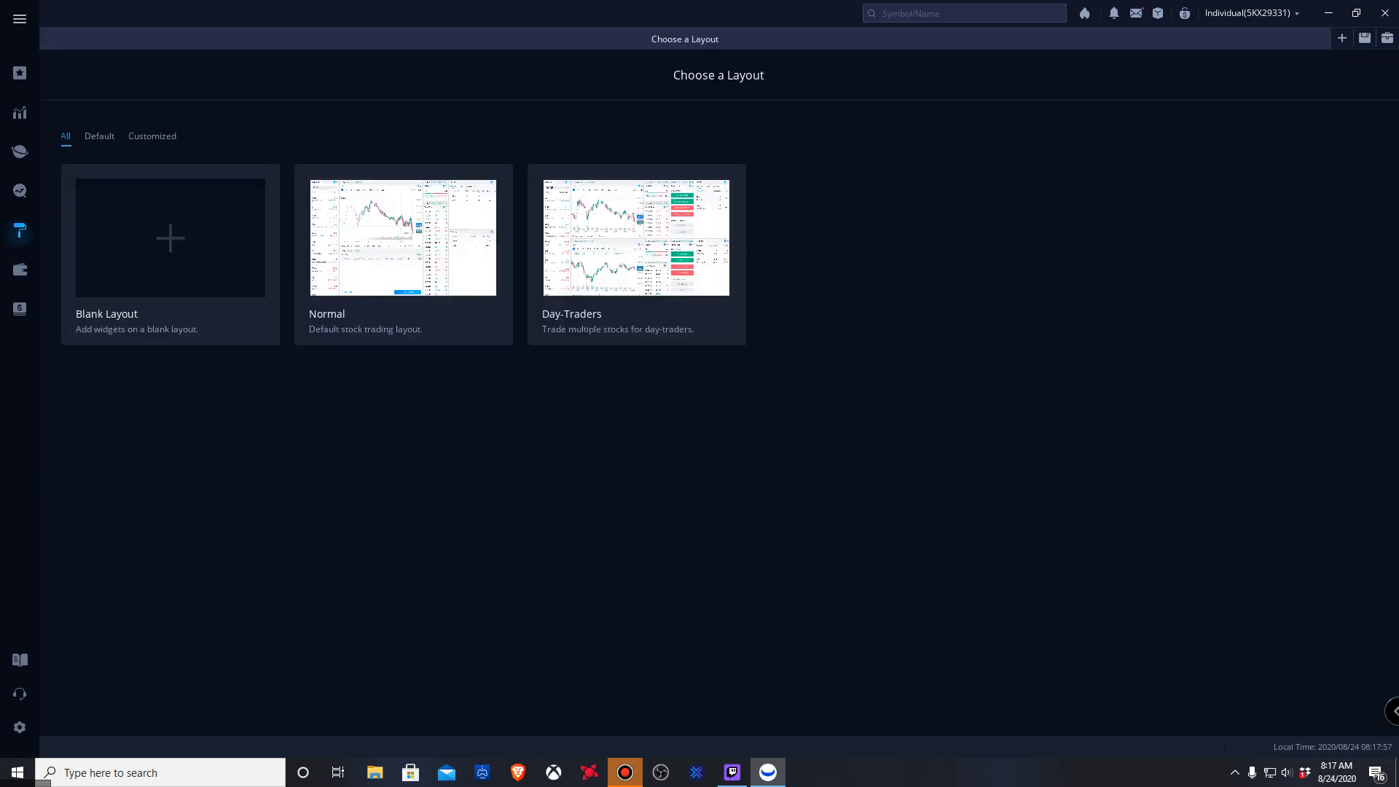
Apply the Day-Traders layout showing PLAB and FB charts, Level 1 and order panels
{"action": "left_click", "coordinate": [636, 236]}
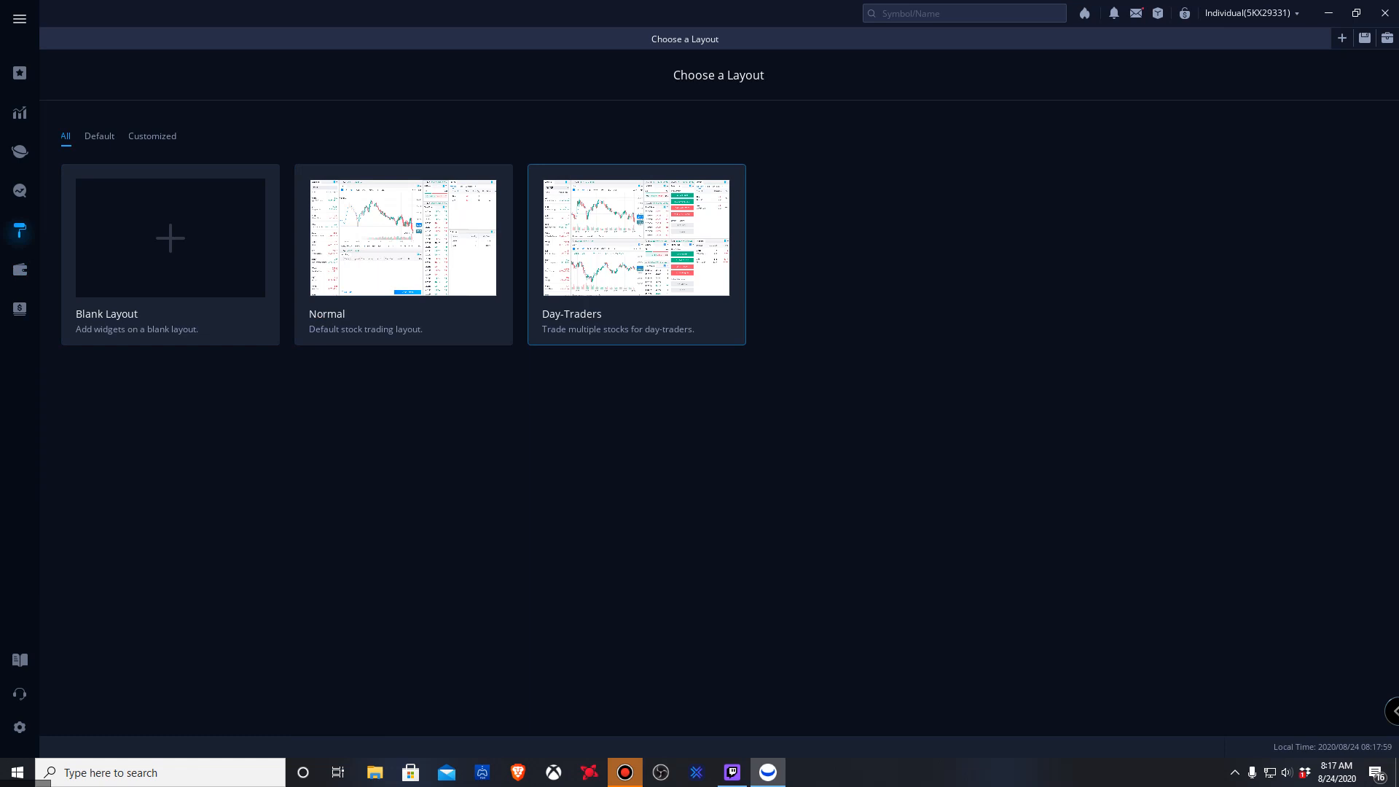
{"action": "left_click", "coordinate": [635, 236]}
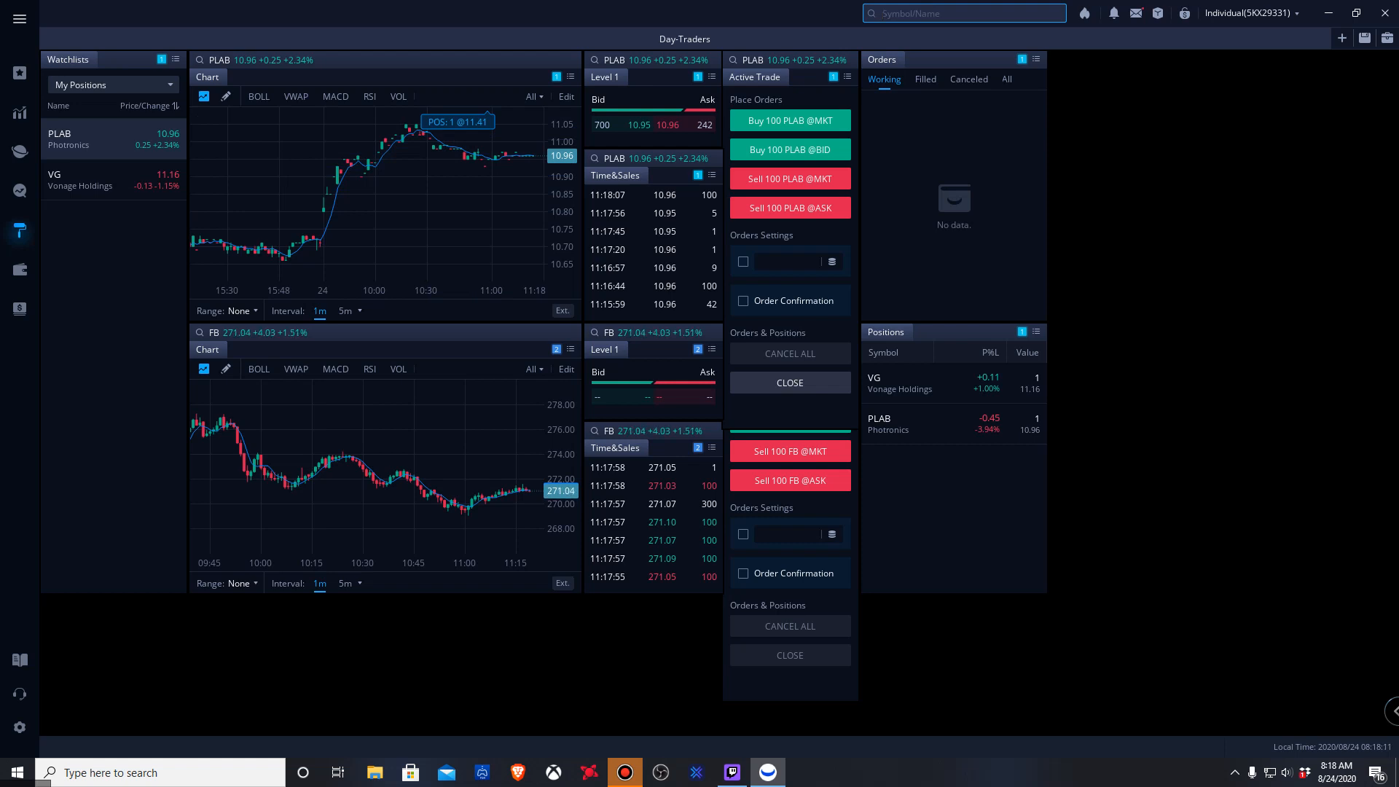
Search 'aapl' and open Apple (AAPL) from the symbol results
{"action": "type", "text": "aapl"}
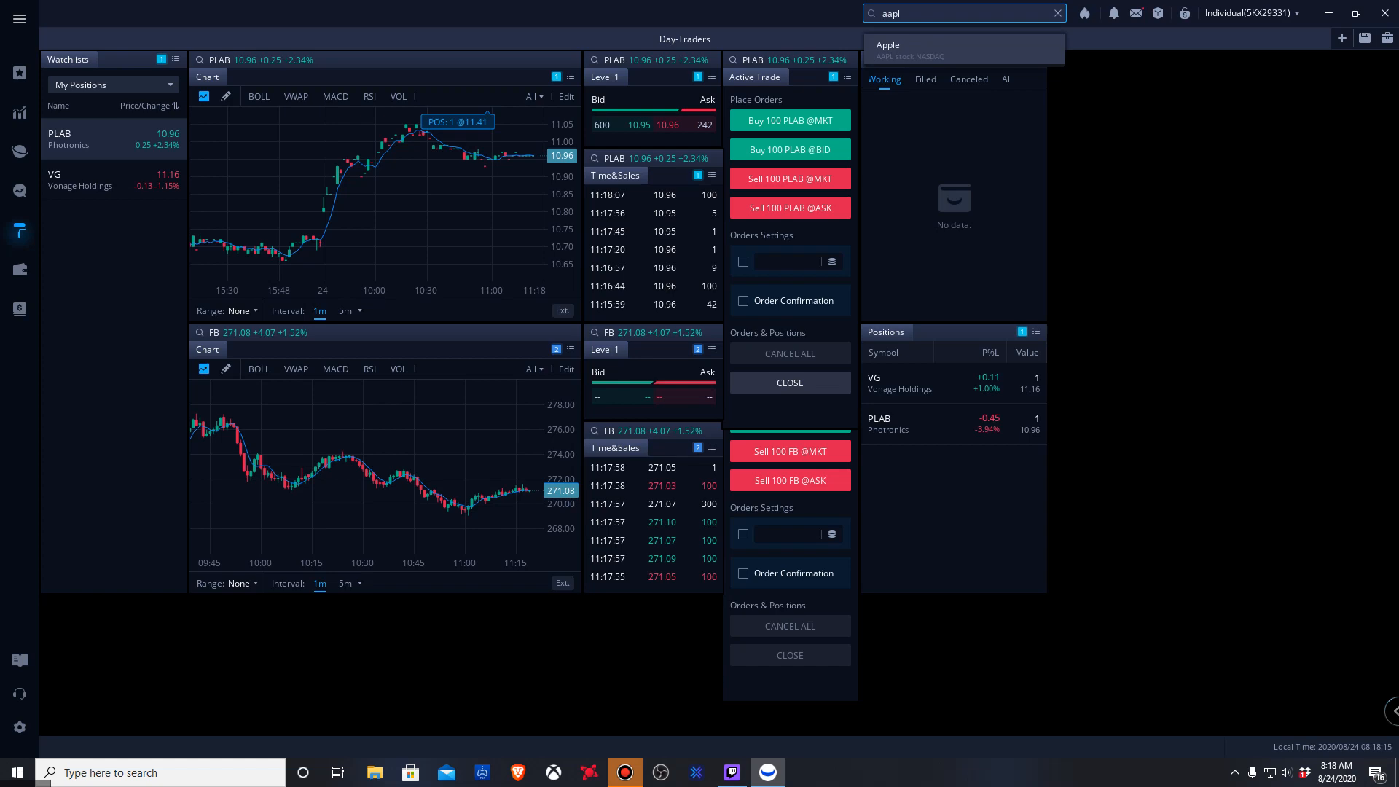
{"action": "left_click", "coordinate": [908, 50]}
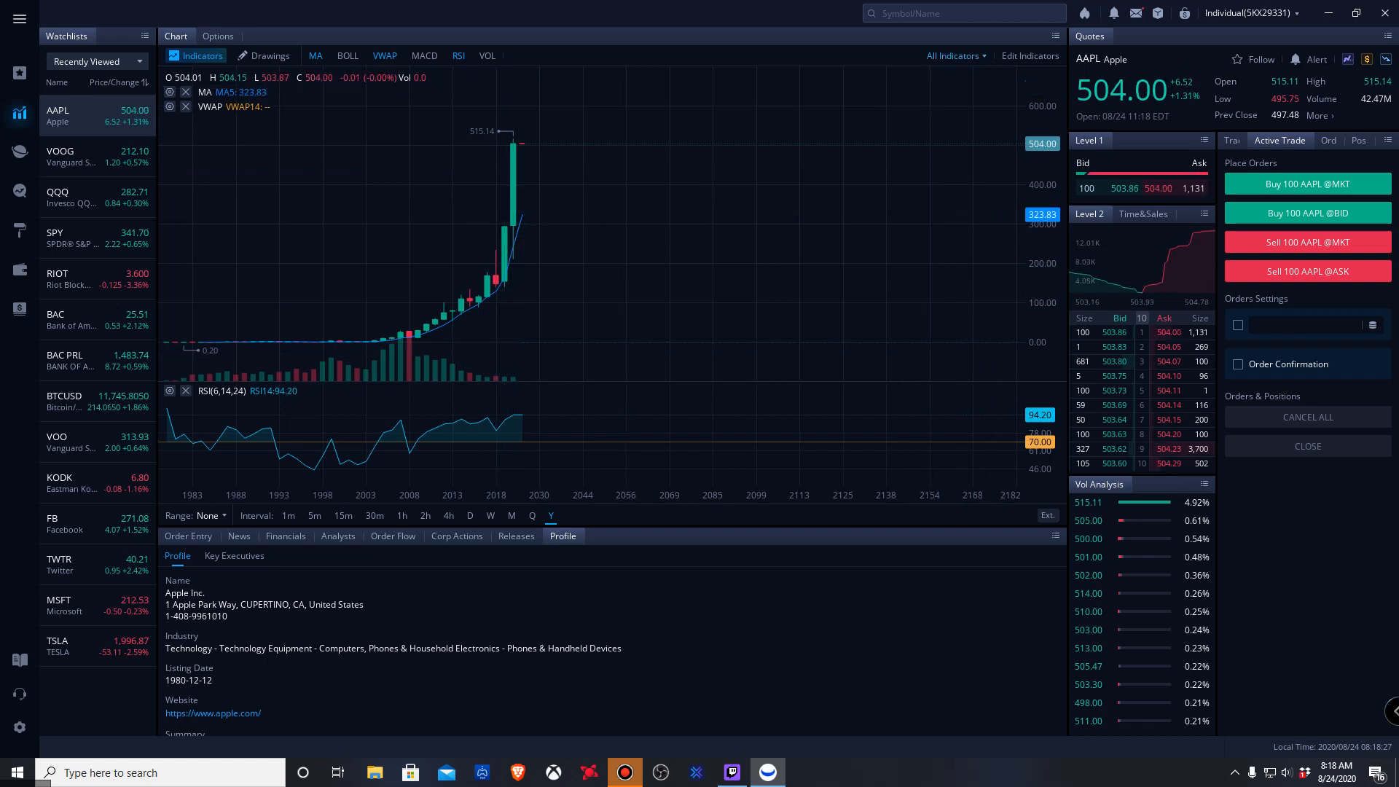
{"action": "type", "text": "tsla"}
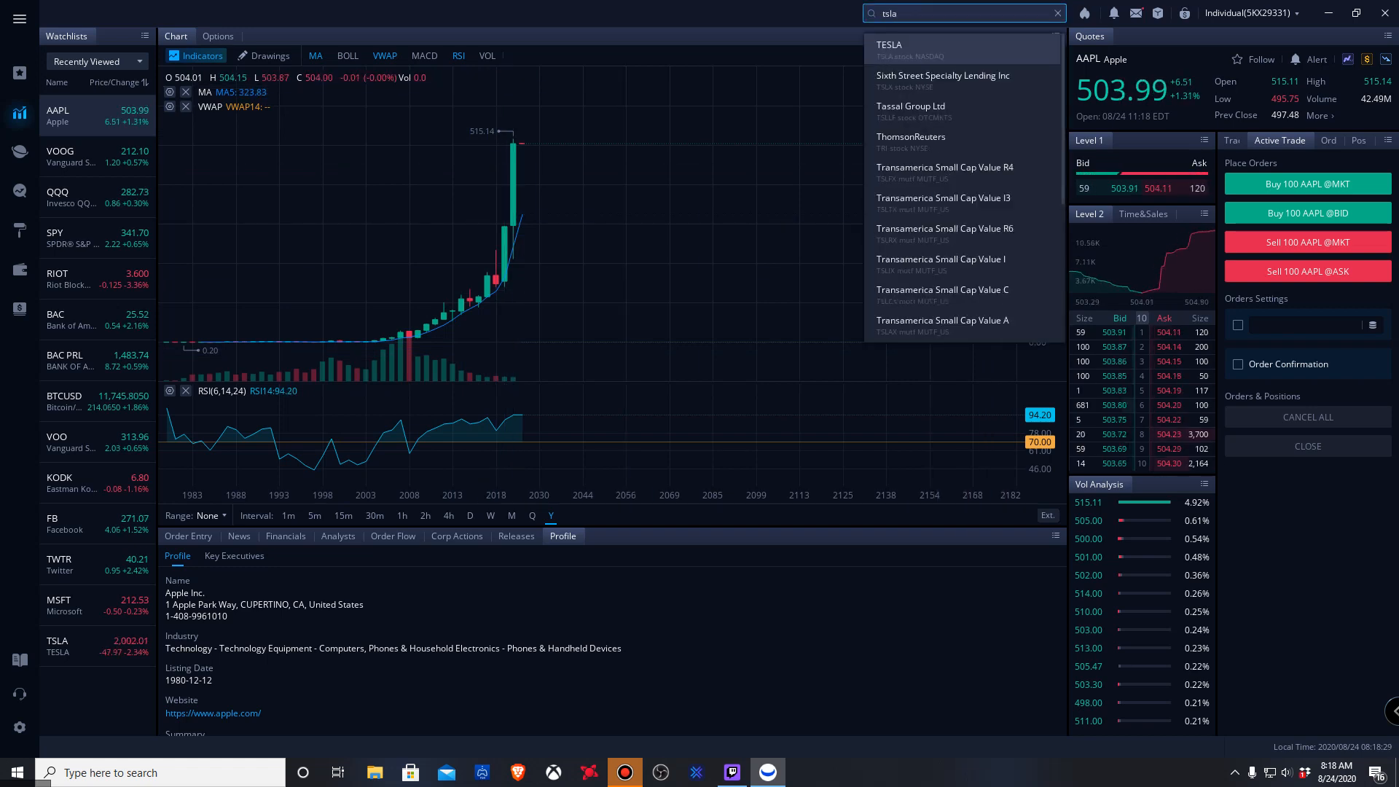
{"action": "left_click", "coordinate": [889, 46]}
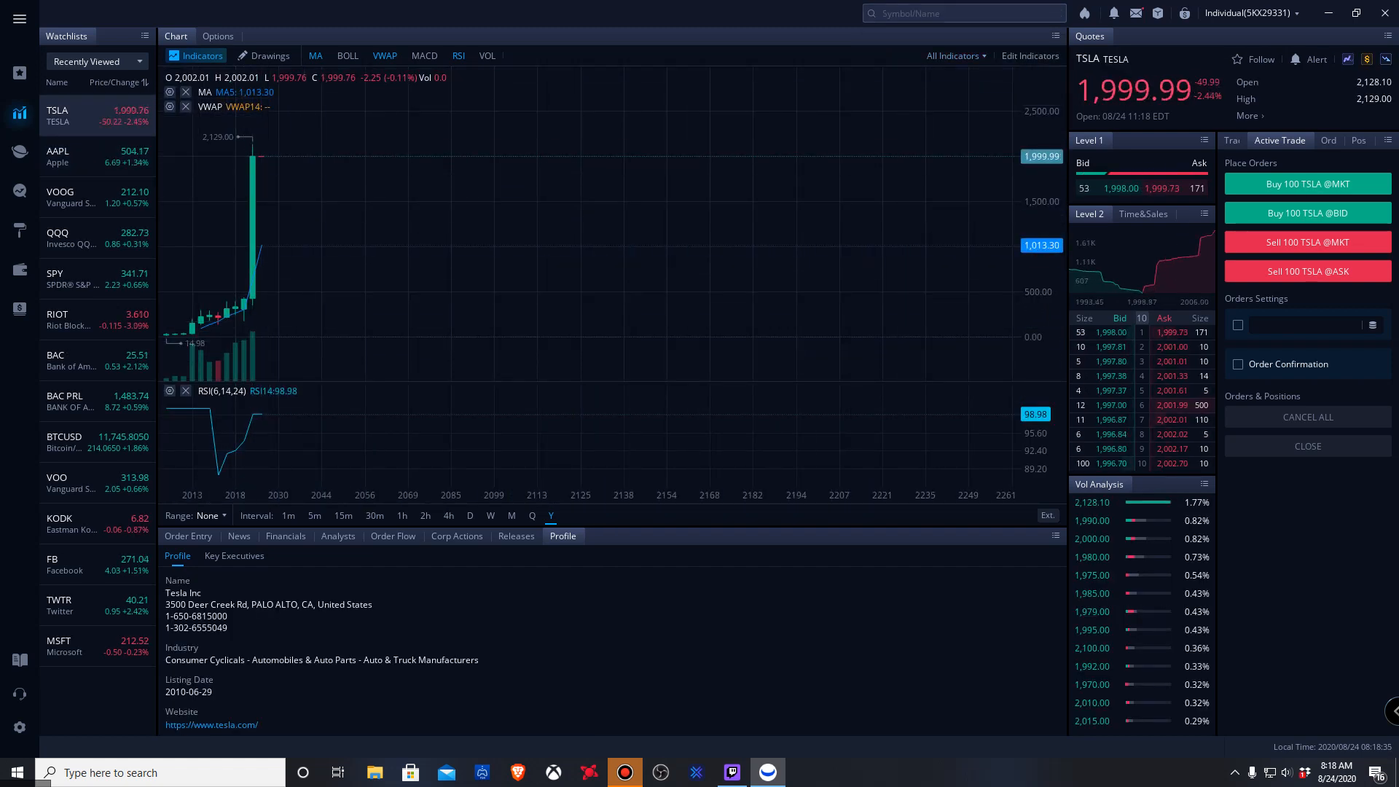
{"action": "left_click", "coordinate": [963, 12]}
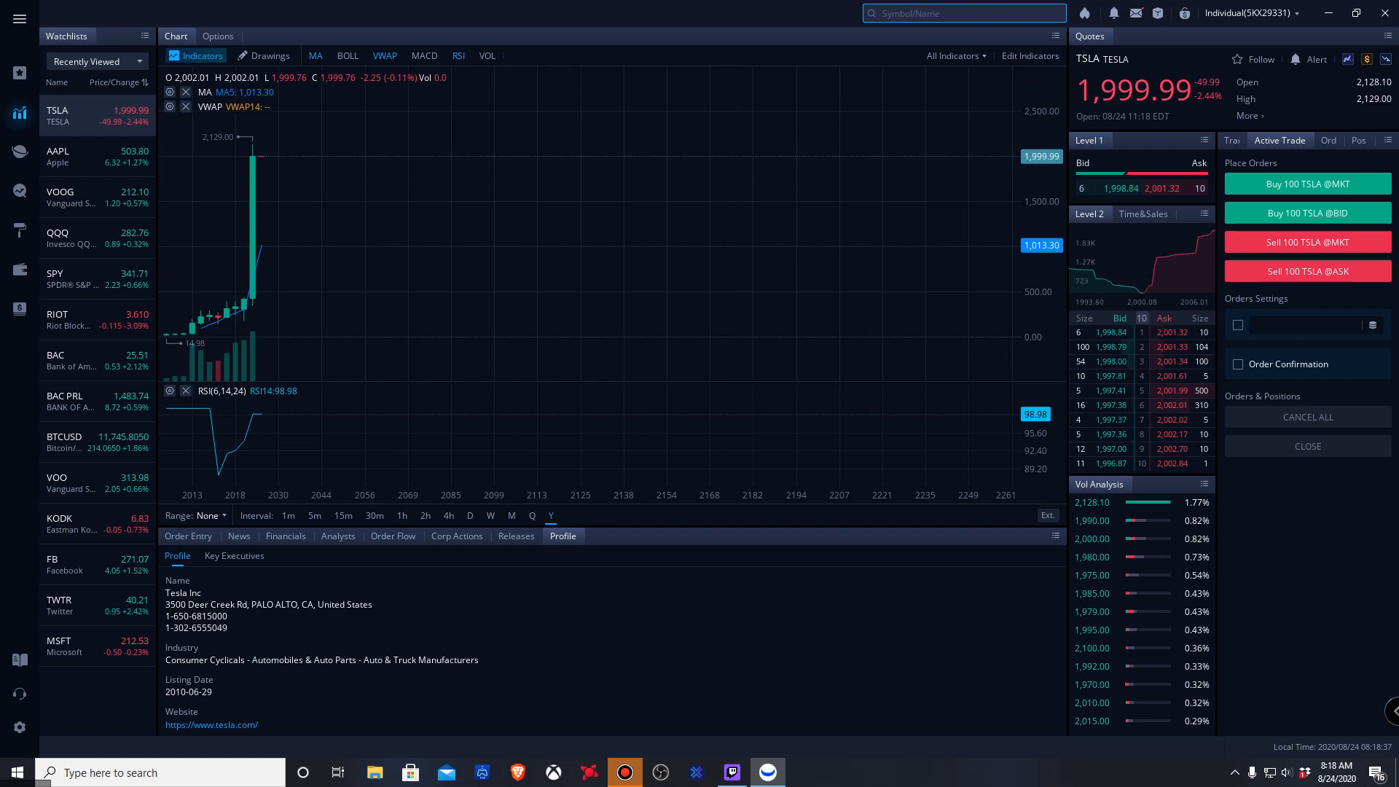
{"action": "type", "text": "aapl"}
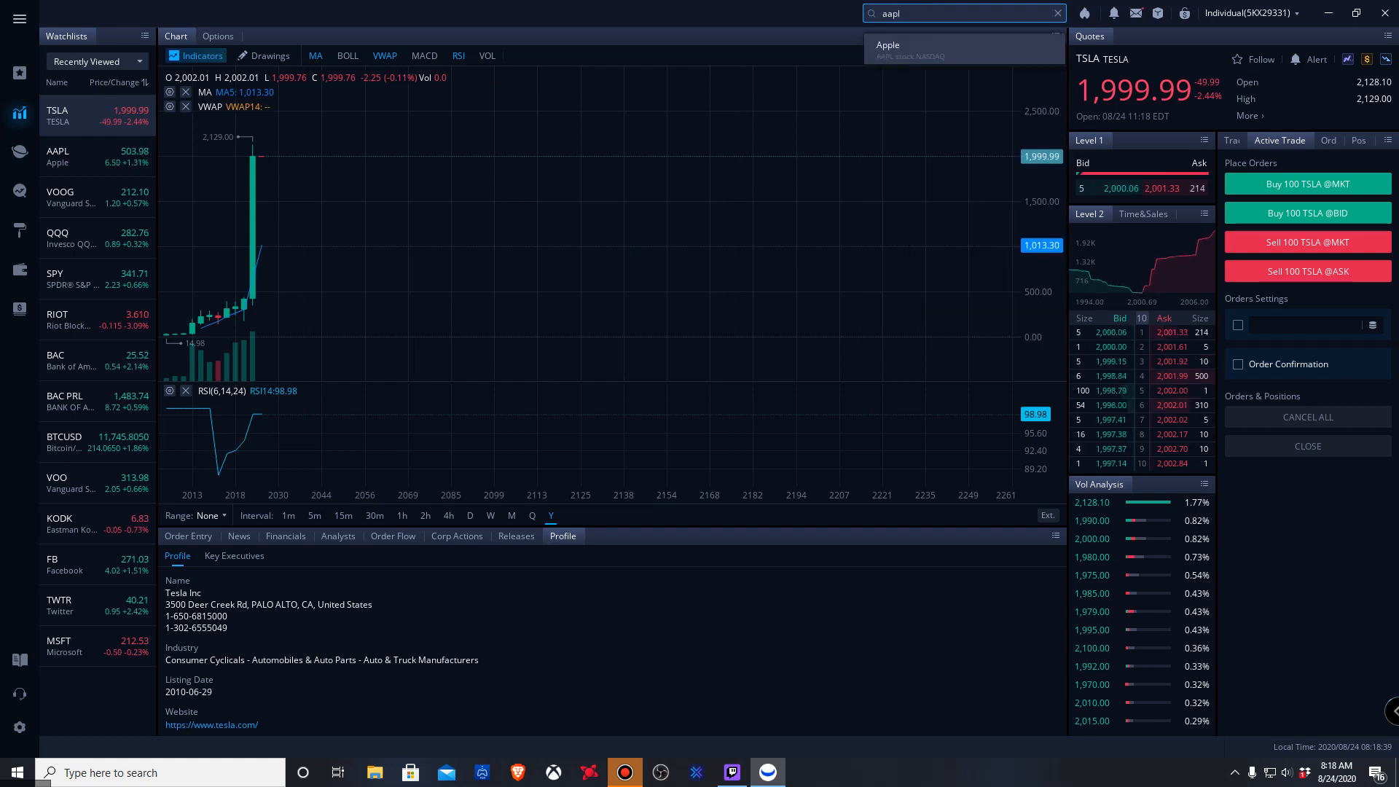
{"action": "left_click", "coordinate": [887, 48]}
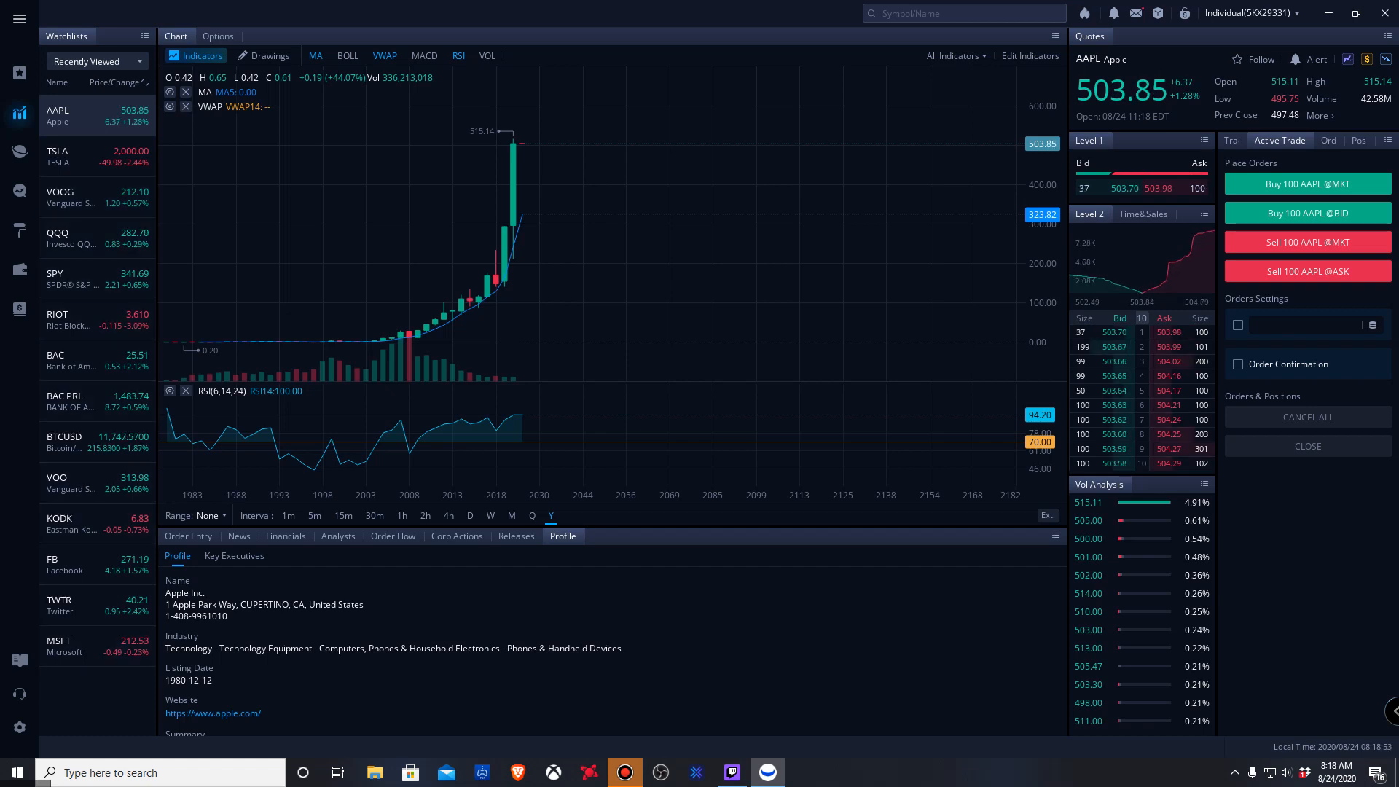
{"action": "left_click", "coordinate": [963, 12]}
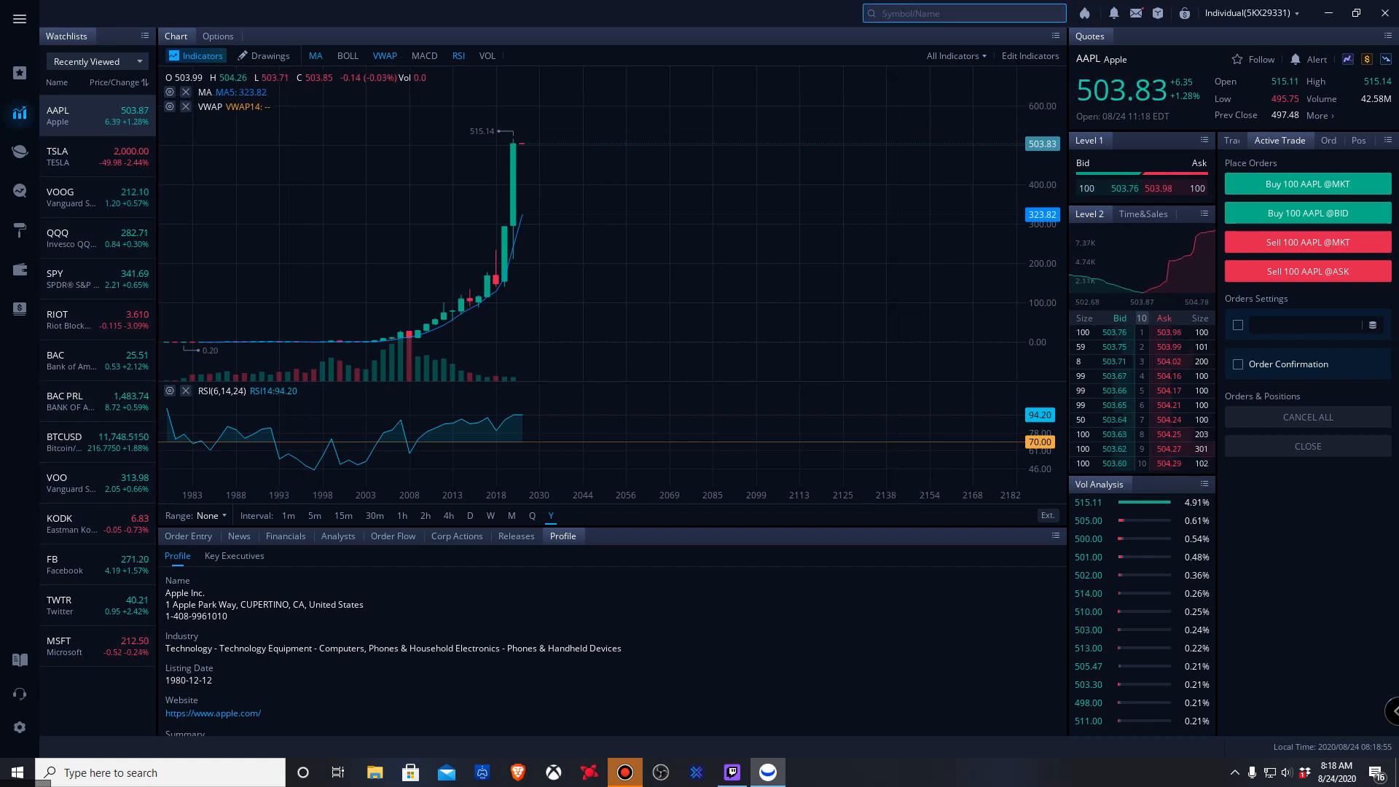
{"action": "type", "text": "gme"}
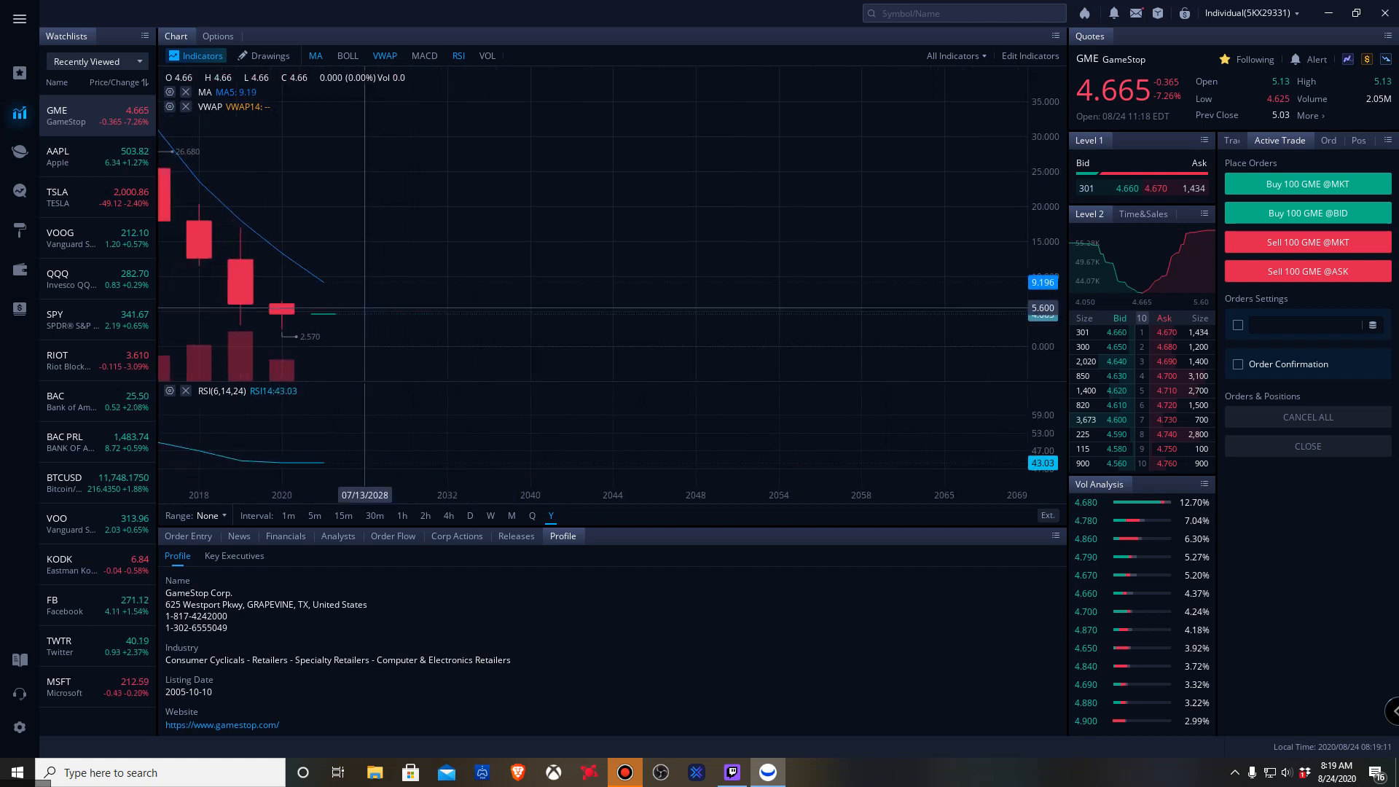
{"action": "left_click", "coordinate": [314, 515]}
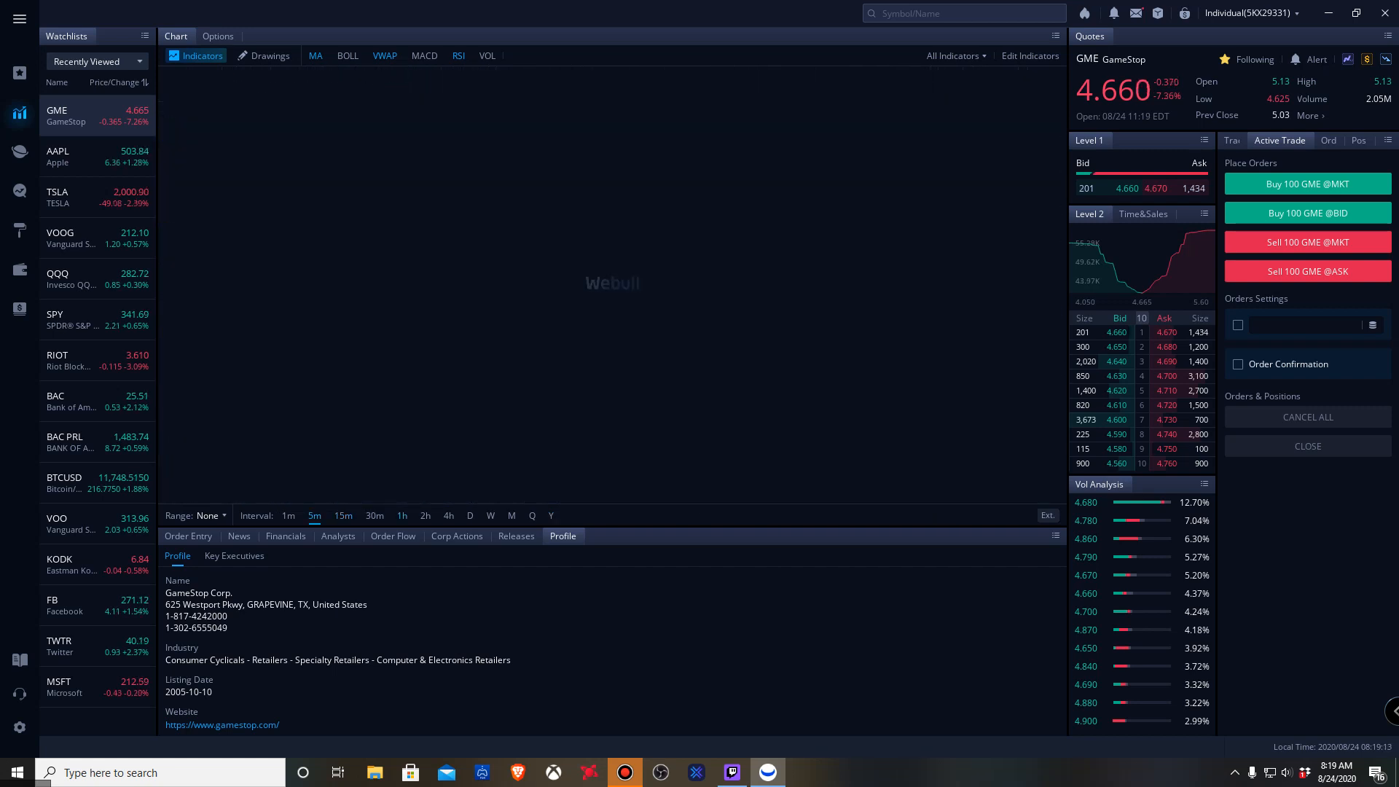
{"action": "left_click", "coordinate": [401, 515]}
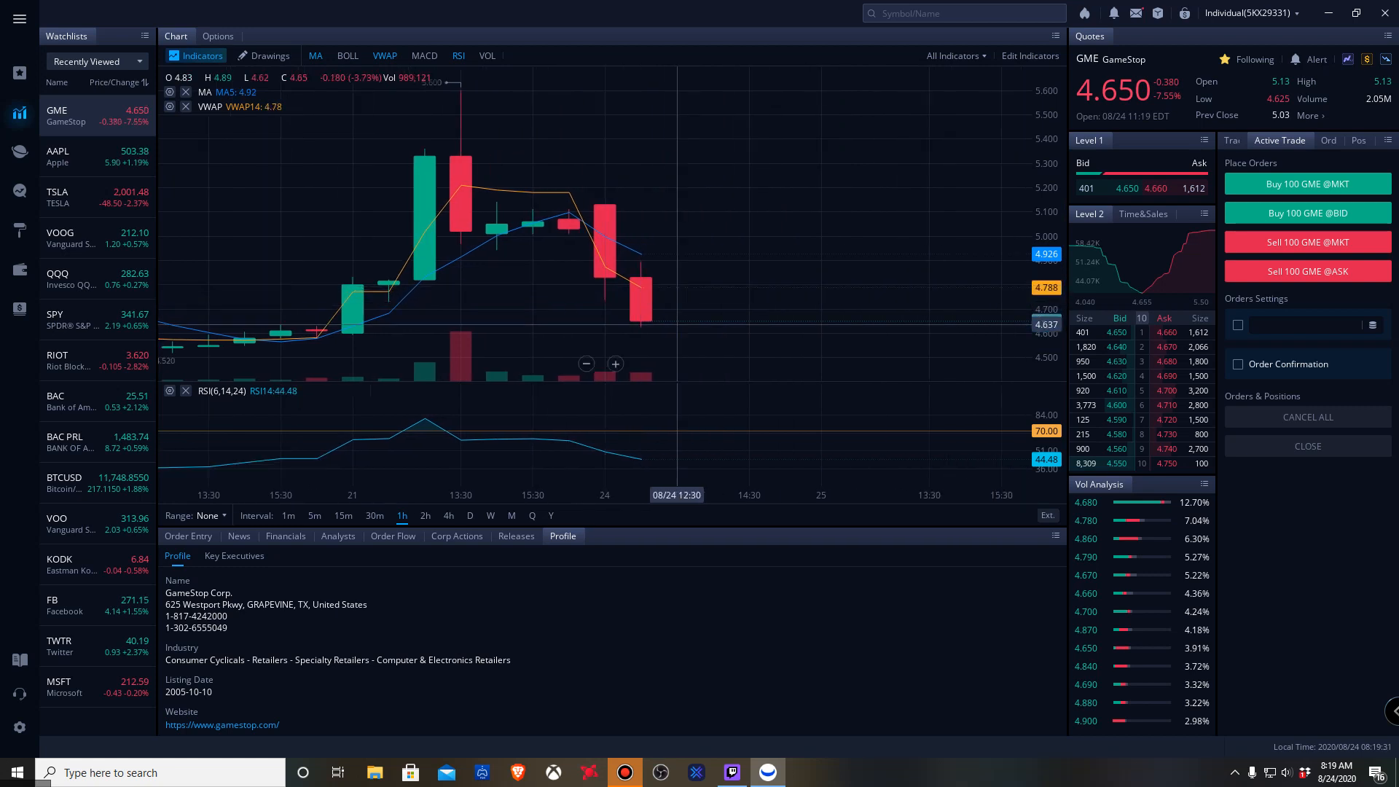
{"action": "mouse_move", "coordinate": [640, 319]}
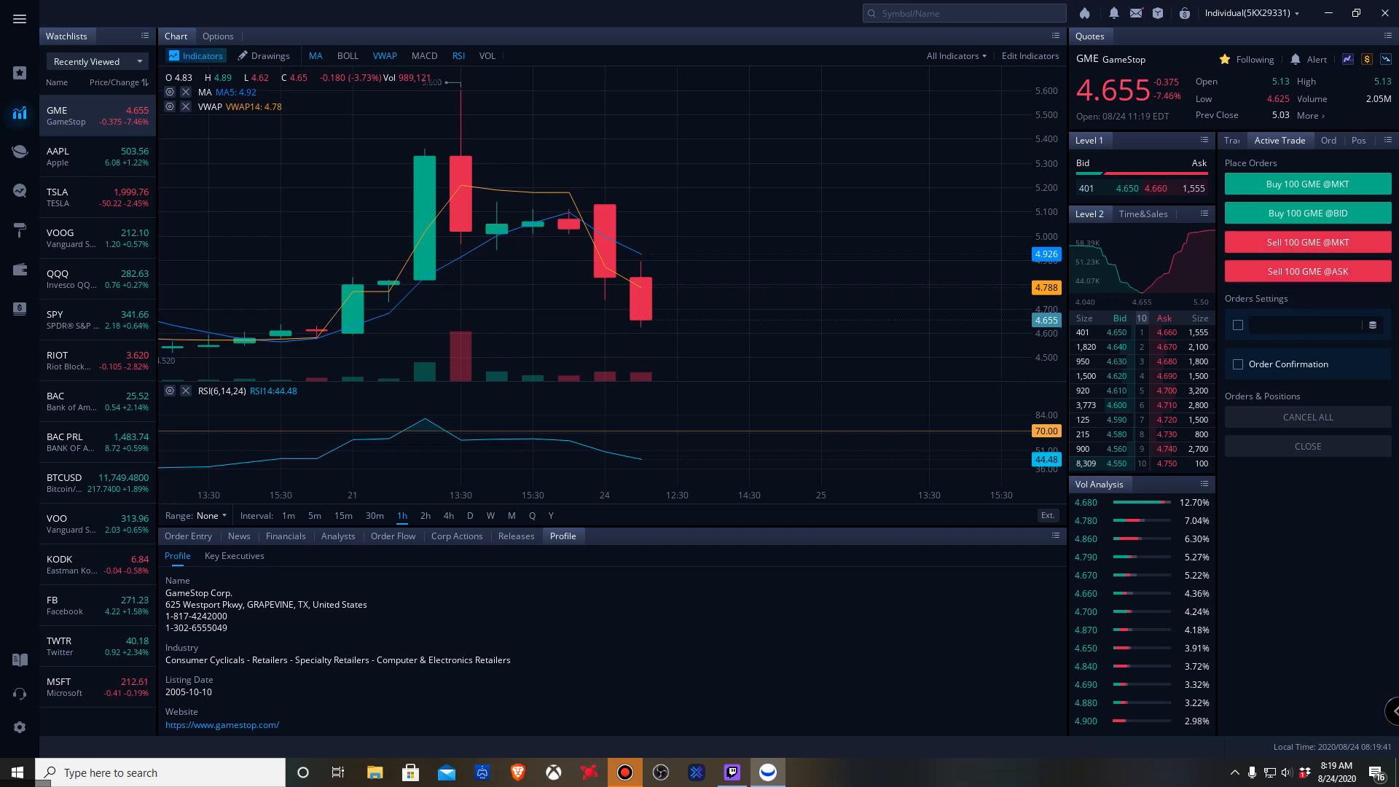
Submit and confirm a GME limit buy for 10 shares at 4.64
{"action": "left_click", "coordinate": [1236, 139]}
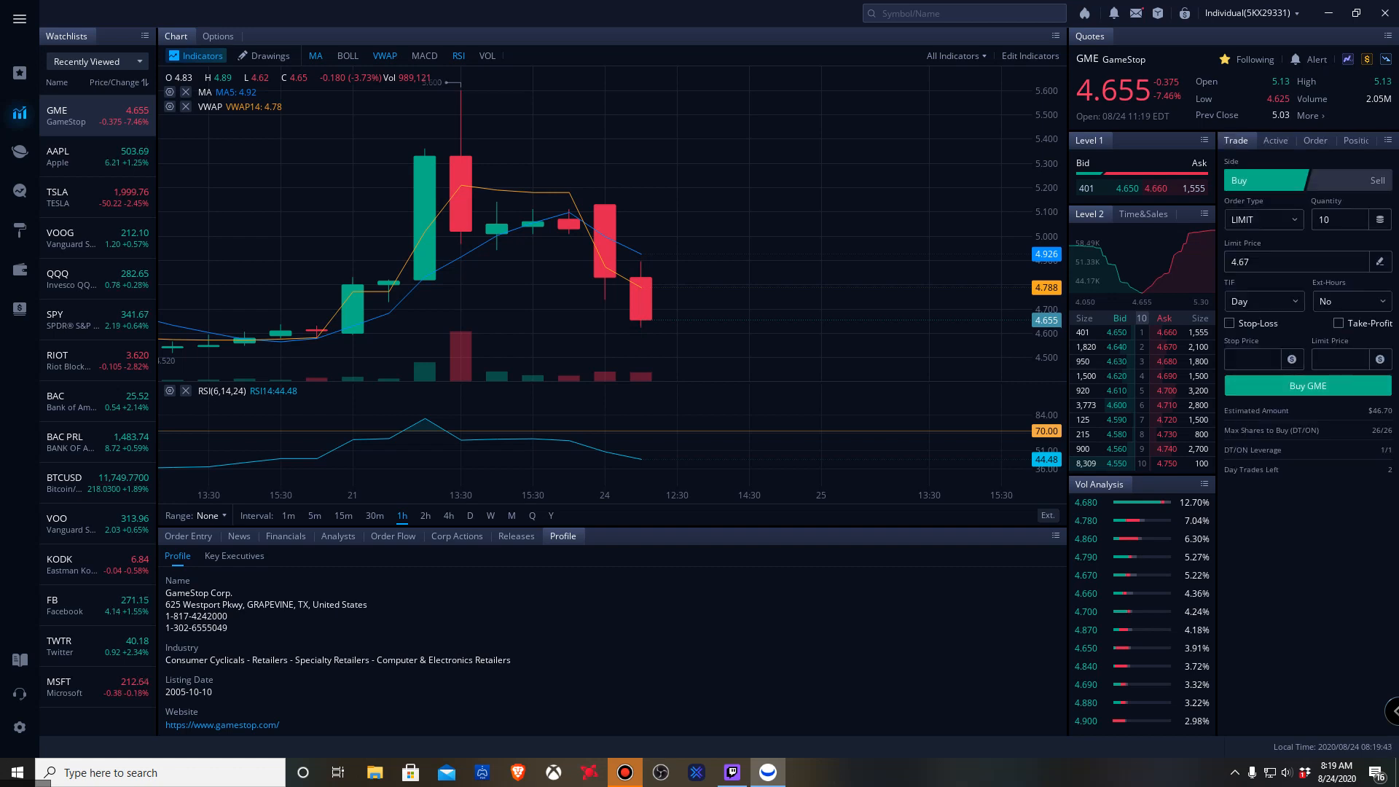
{"action": "left_click", "coordinate": [1275, 140]}
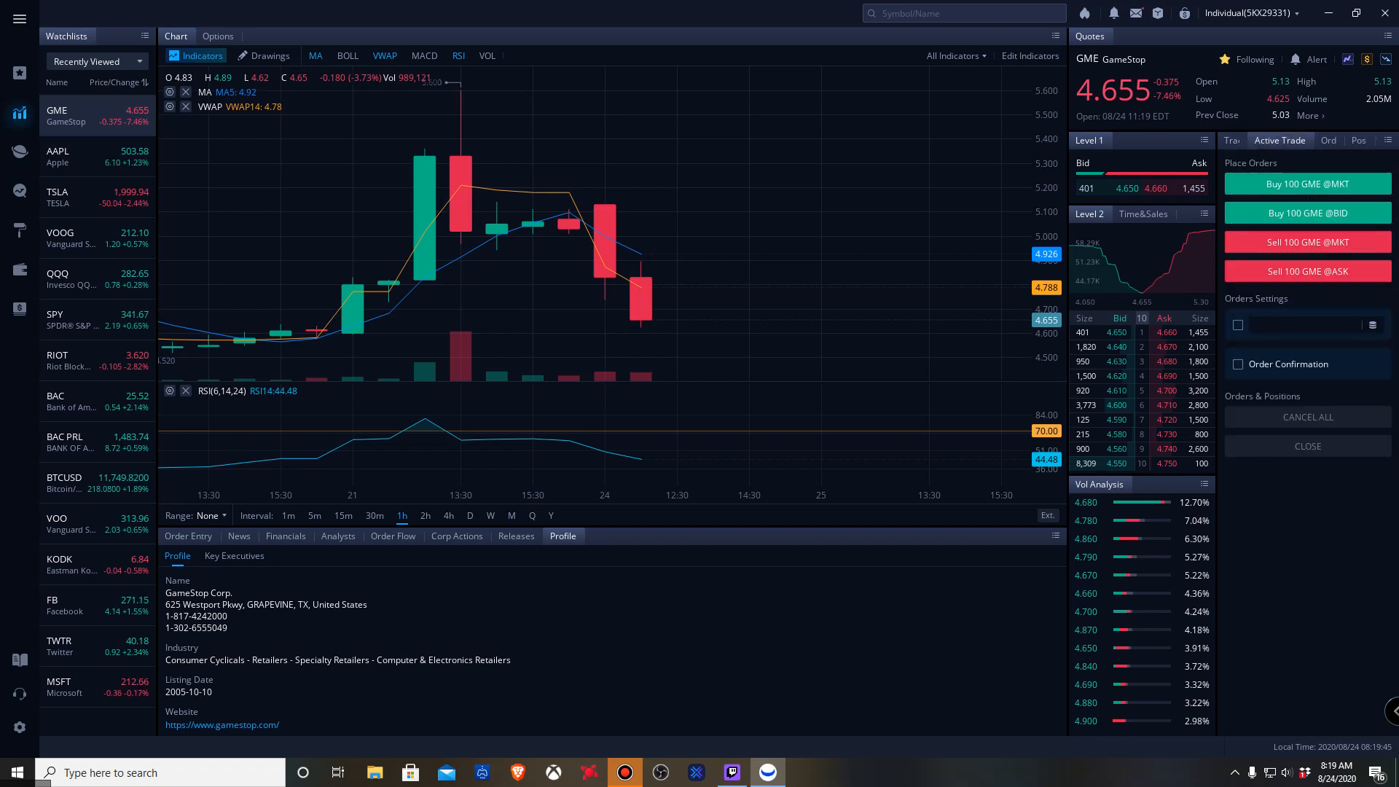
{"action": "left_click", "coordinate": [1237, 140]}
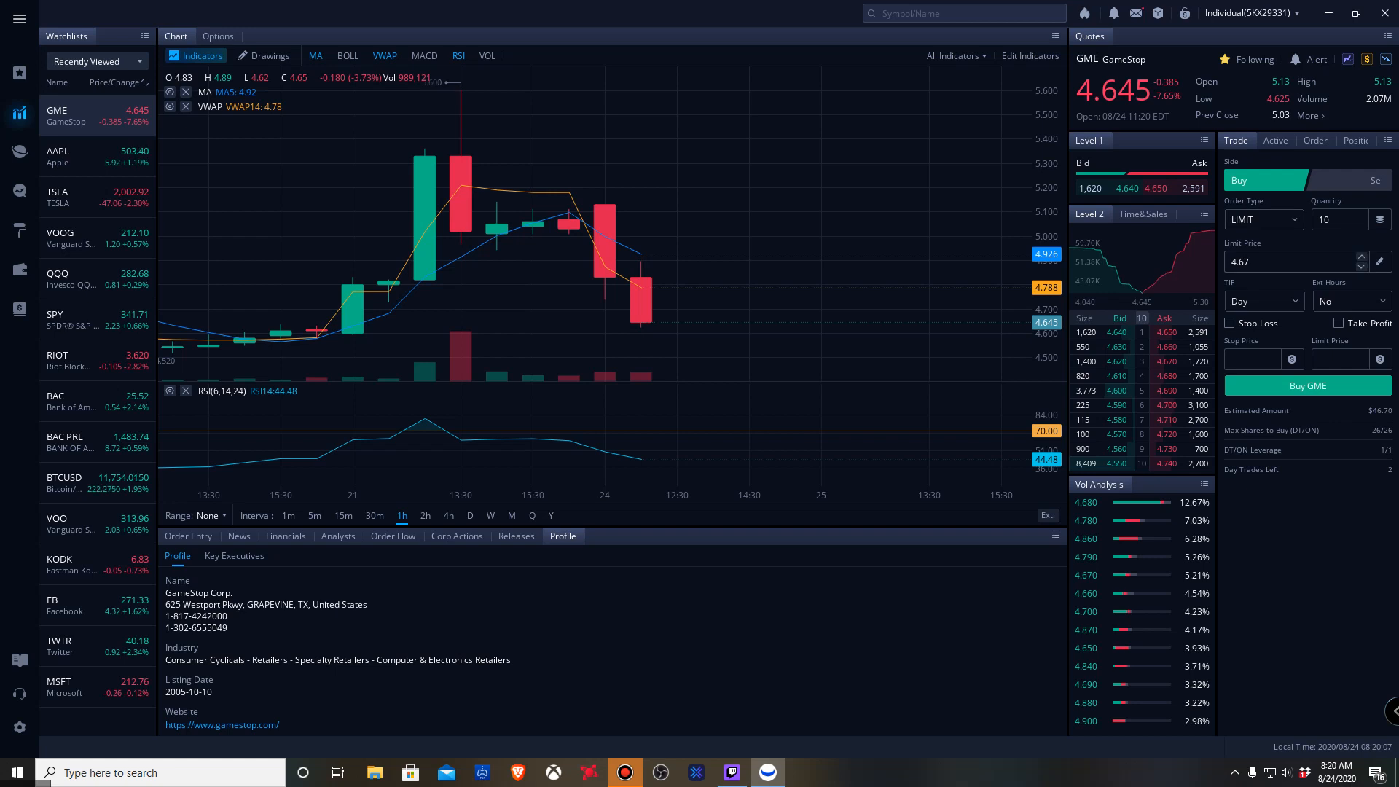
{"action": "left_click", "coordinate": [1294, 262]}
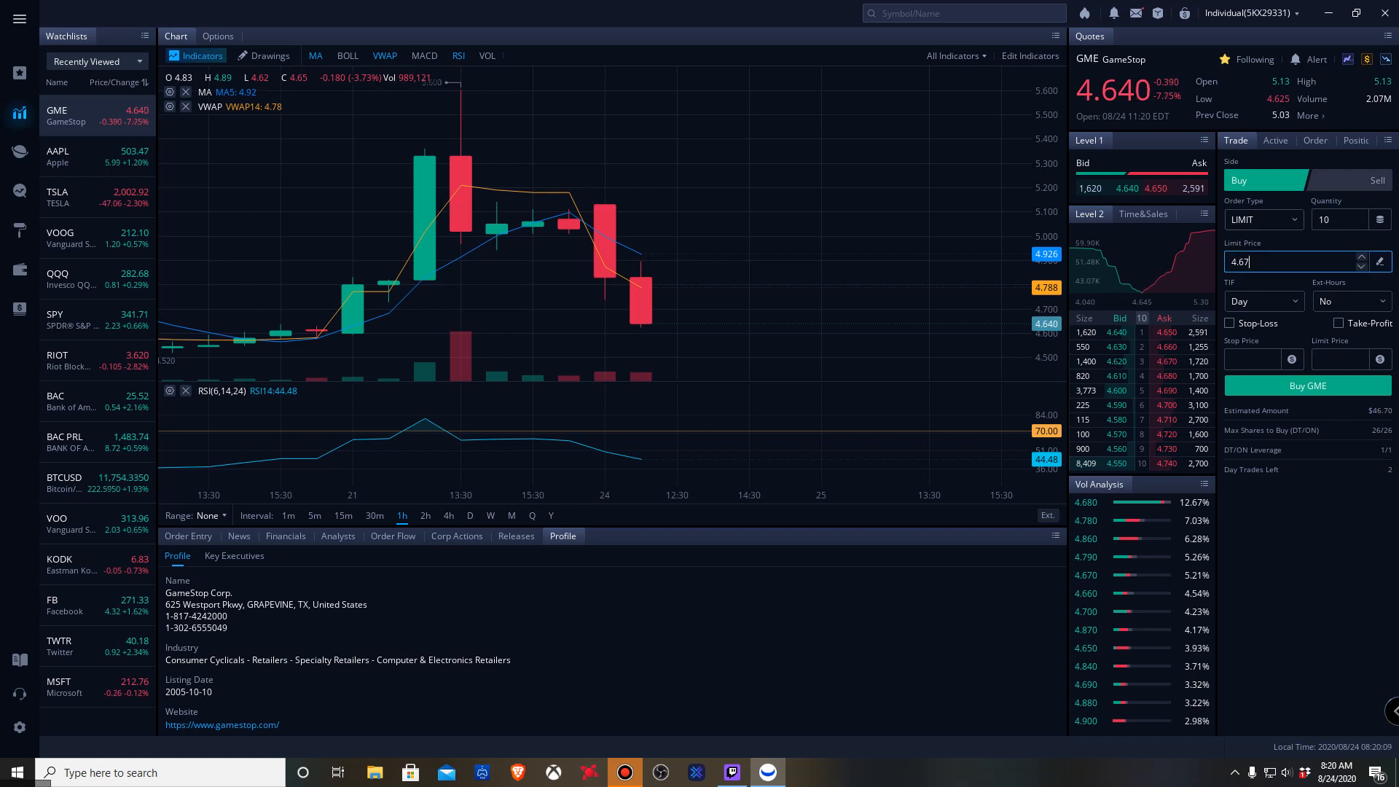
{"action": "left_click", "coordinate": [1355, 266]}
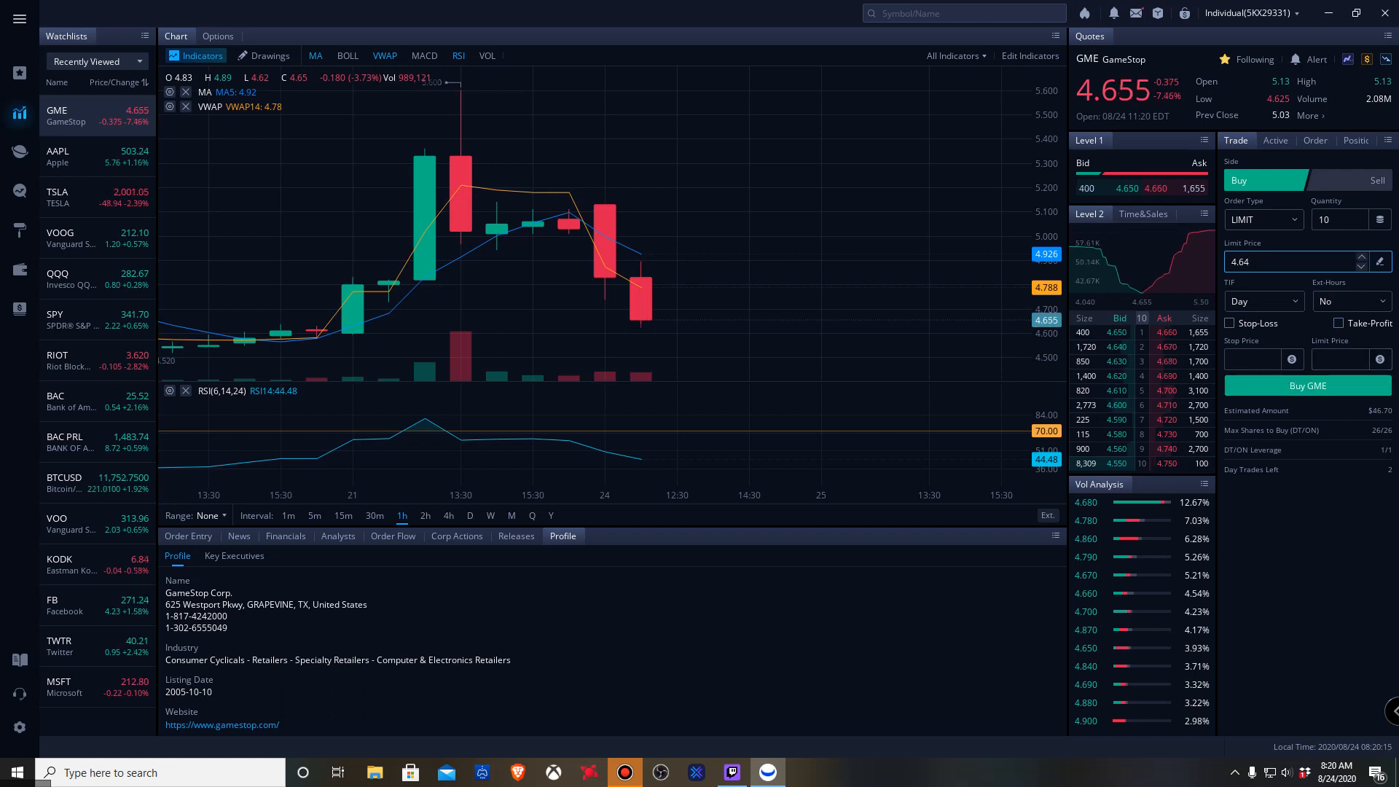
{"action": "left_click", "coordinate": [1306, 385]}
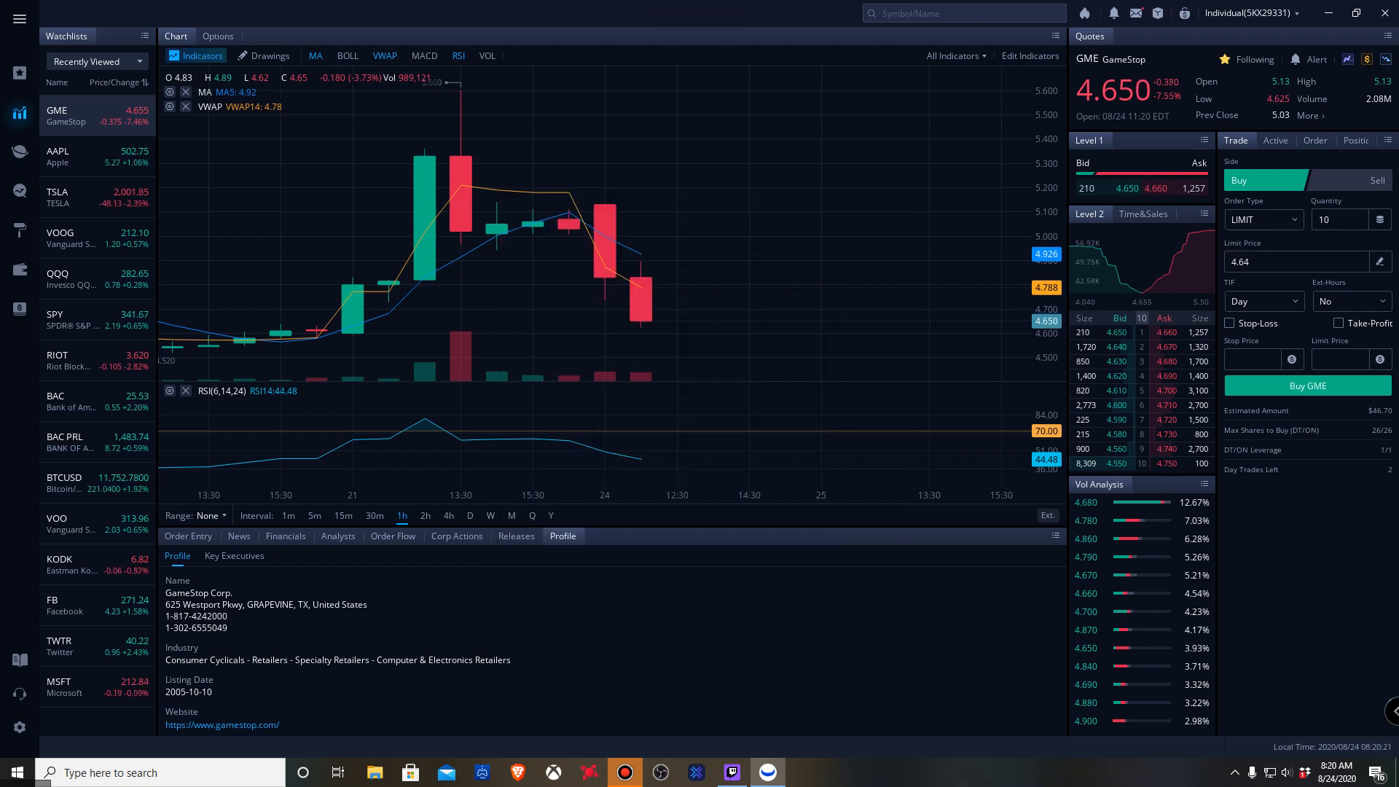
{"action": "left_click", "coordinate": [1306, 386]}
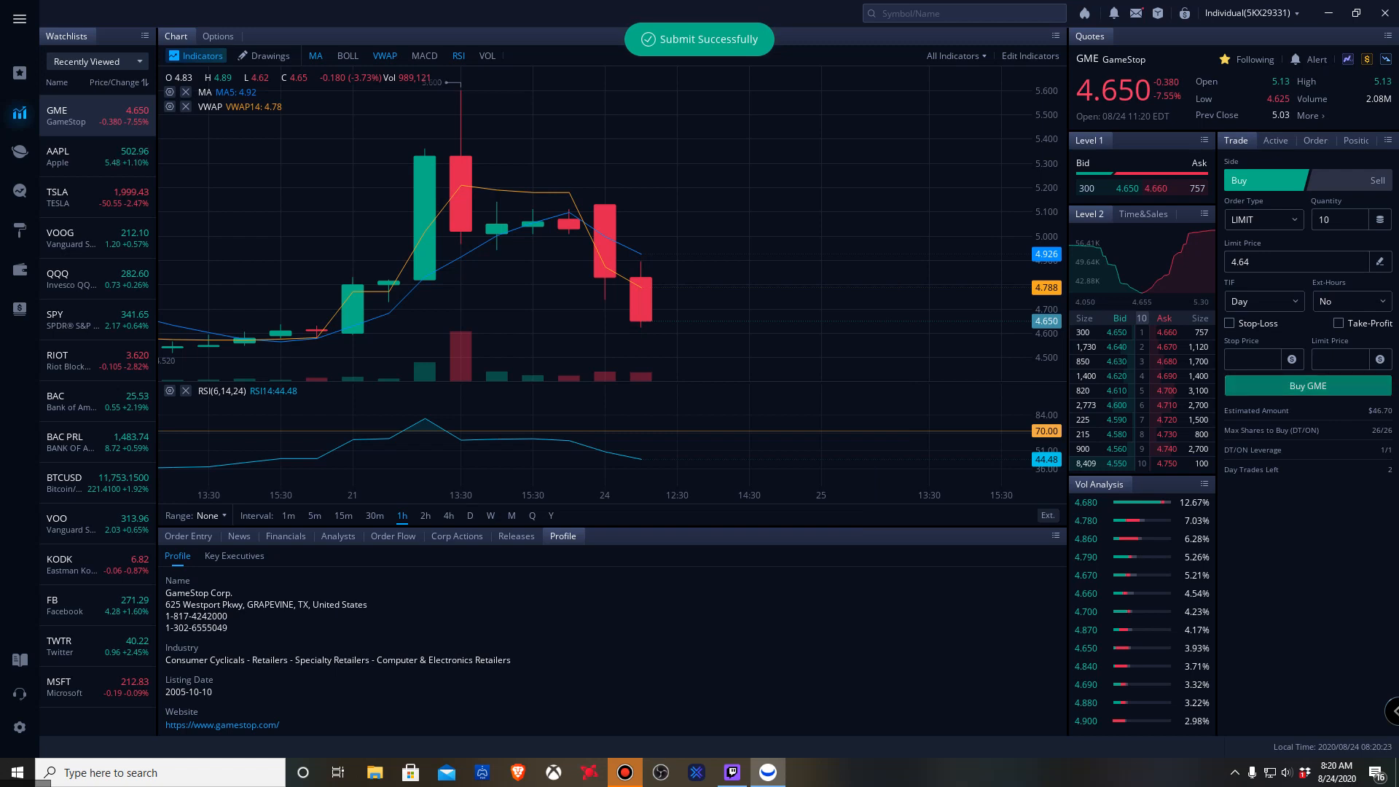
{"action": "left_click", "coordinate": [1306, 386]}
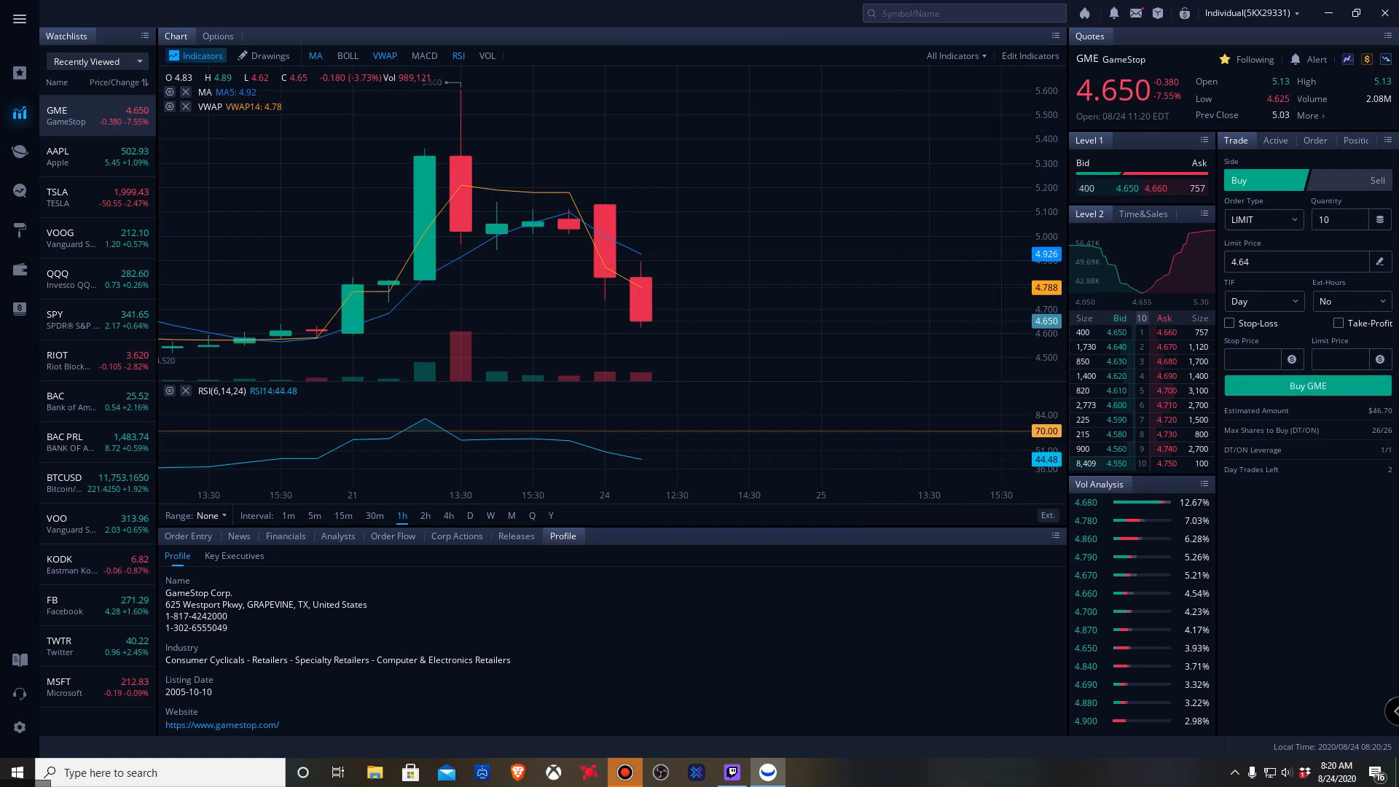
{"action": "left_click", "coordinate": [1294, 261]}
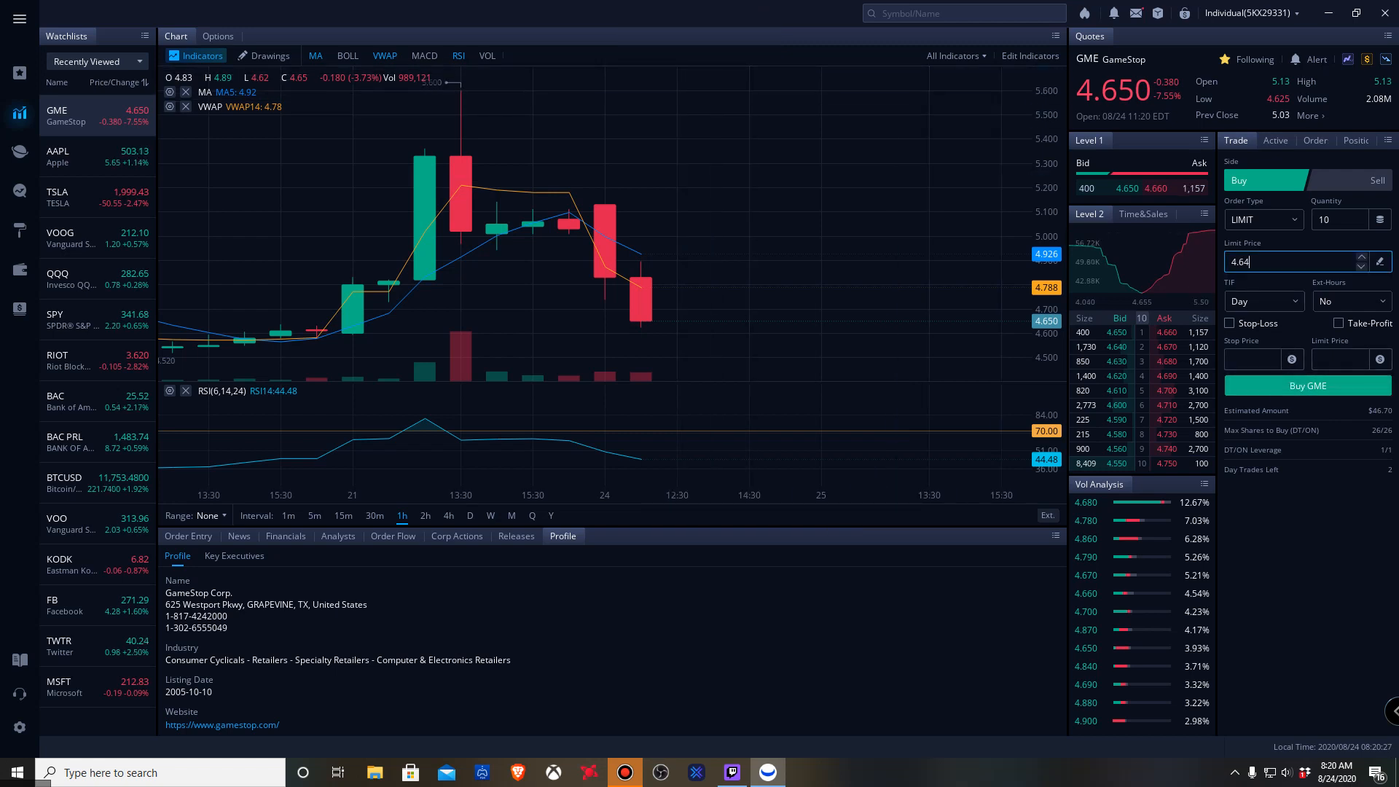
Buy another 10 GME shares at a 4.65 limit and confirm, then open Account
{"action": "left_click", "coordinate": [1356, 257]}
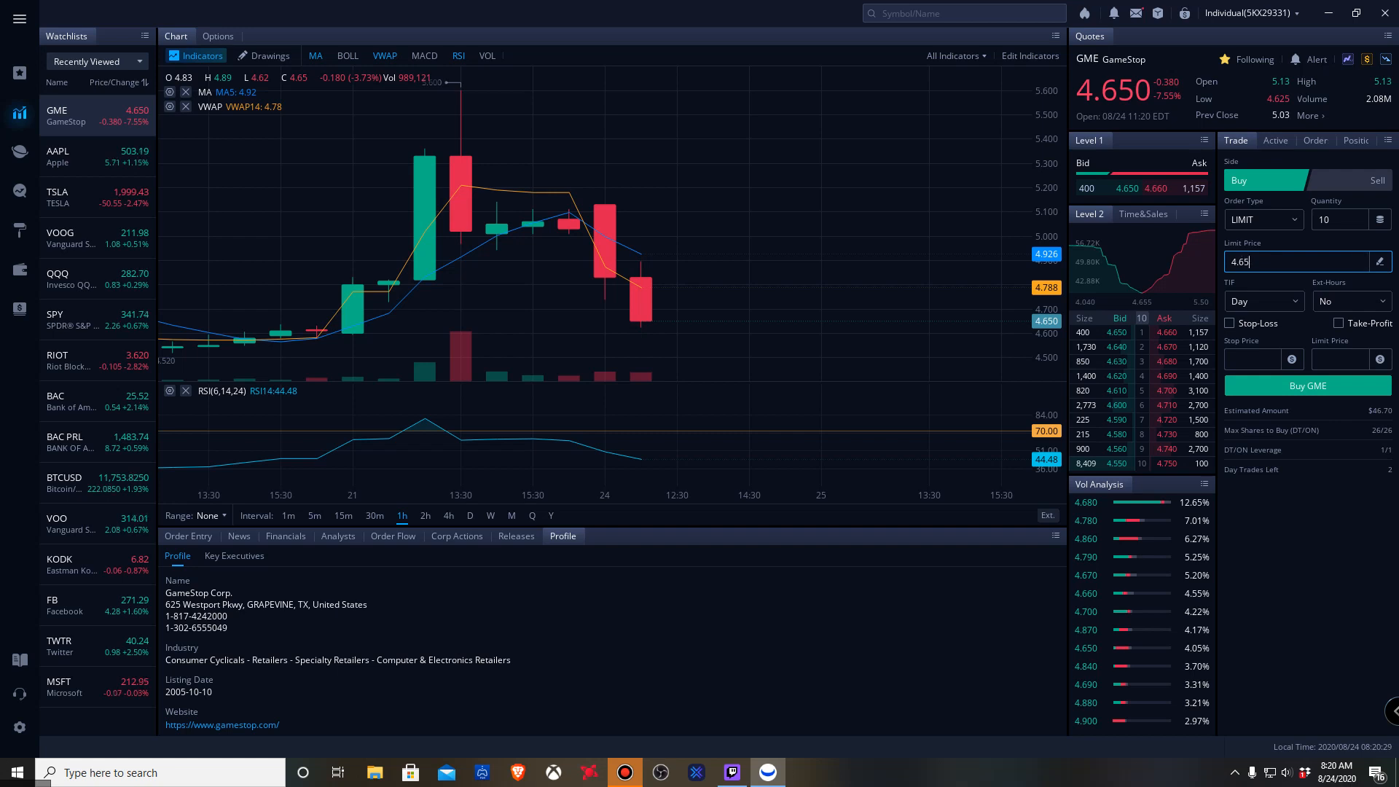
{"action": "left_click", "coordinate": [1306, 385]}
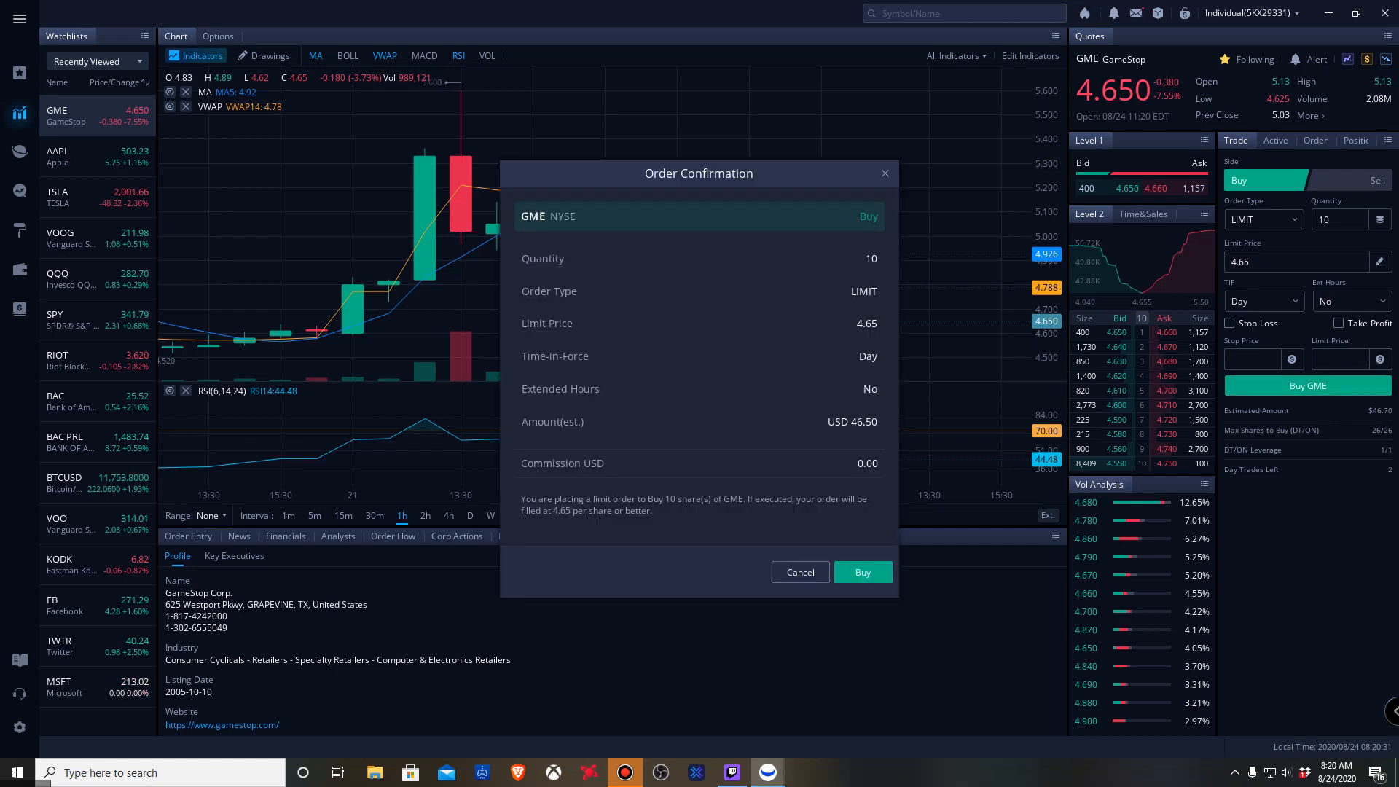
{"action": "left_click", "coordinate": [862, 572]}
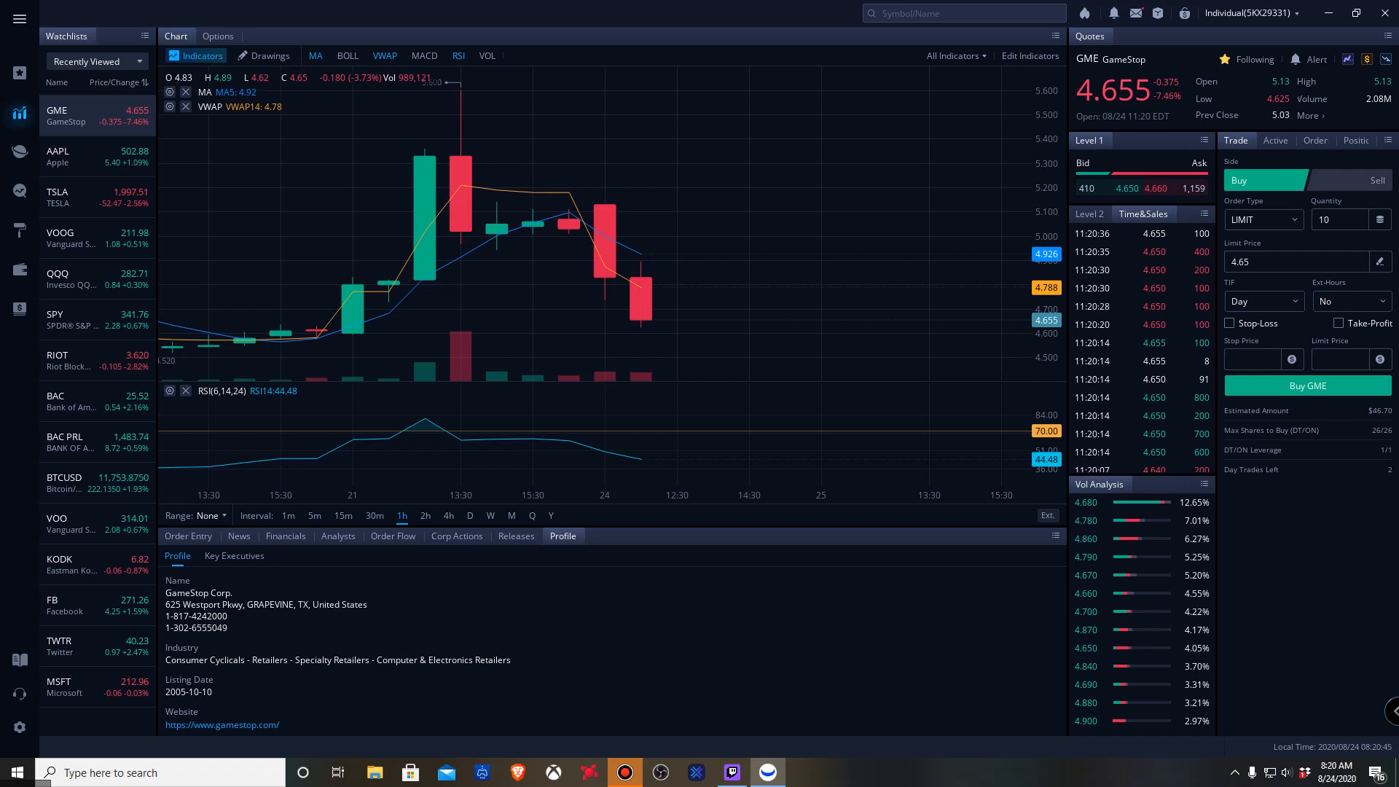
{"action": "left_click", "coordinate": [1088, 213]}
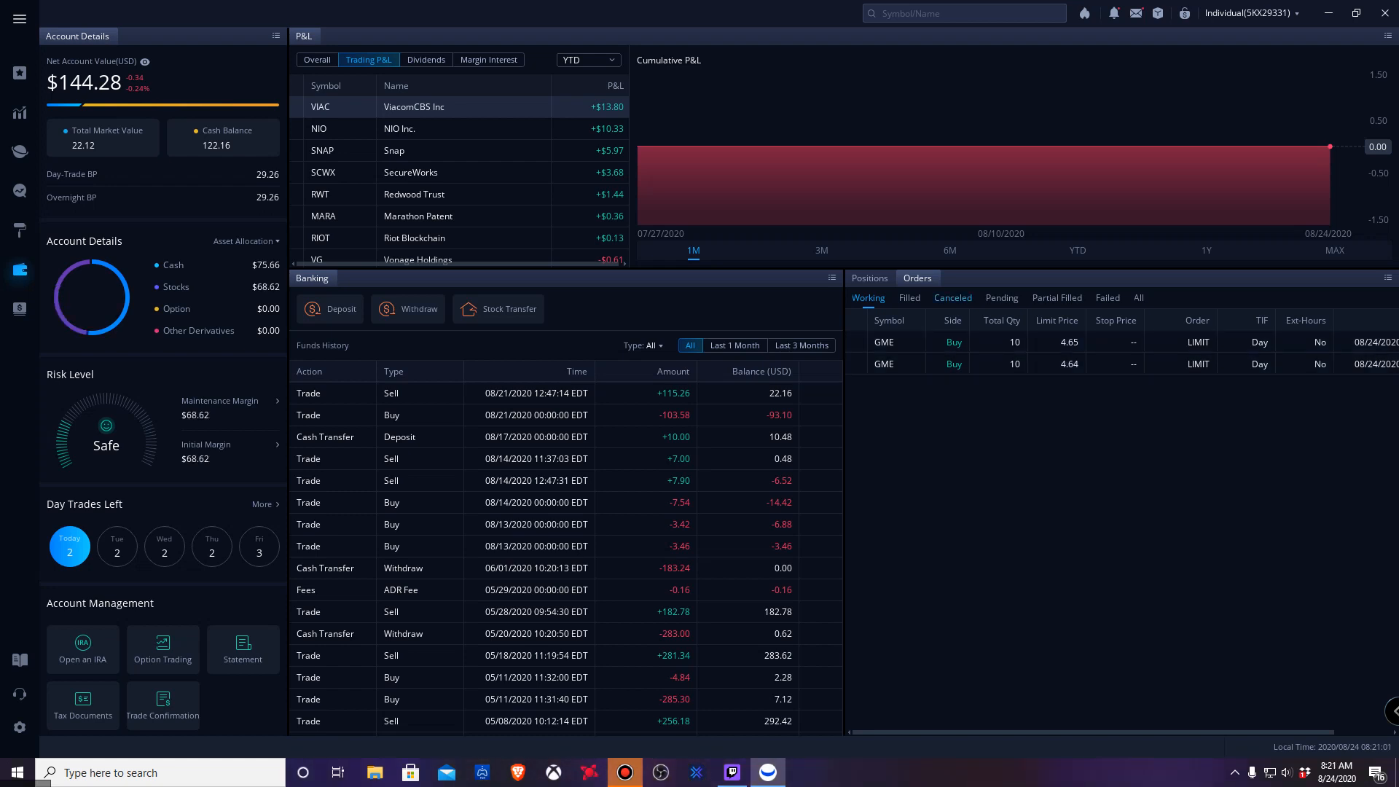
Check Filled and Working orders and open the actions menu for the 4.64 GME order
{"action": "left_click", "coordinate": [908, 297]}
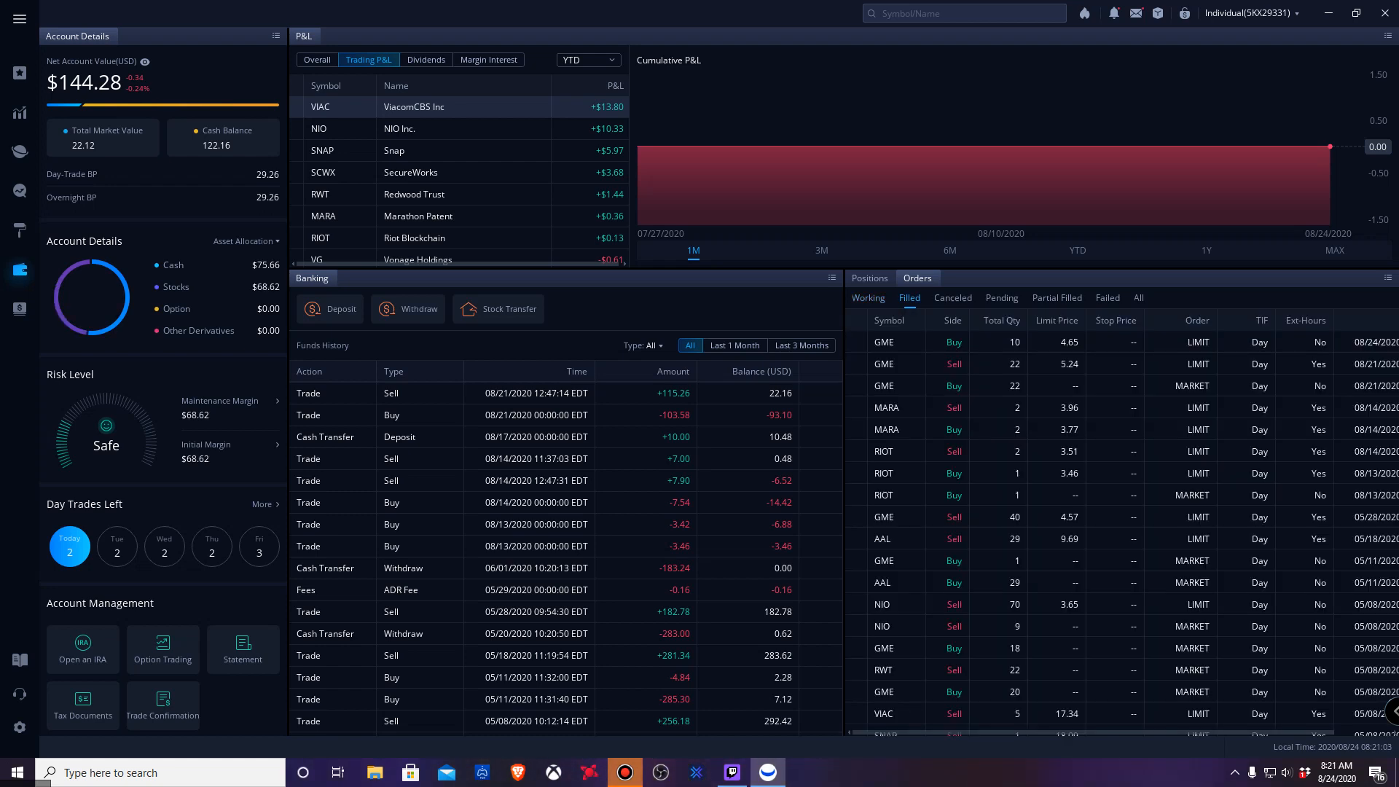
{"action": "left_click", "coordinate": [866, 297]}
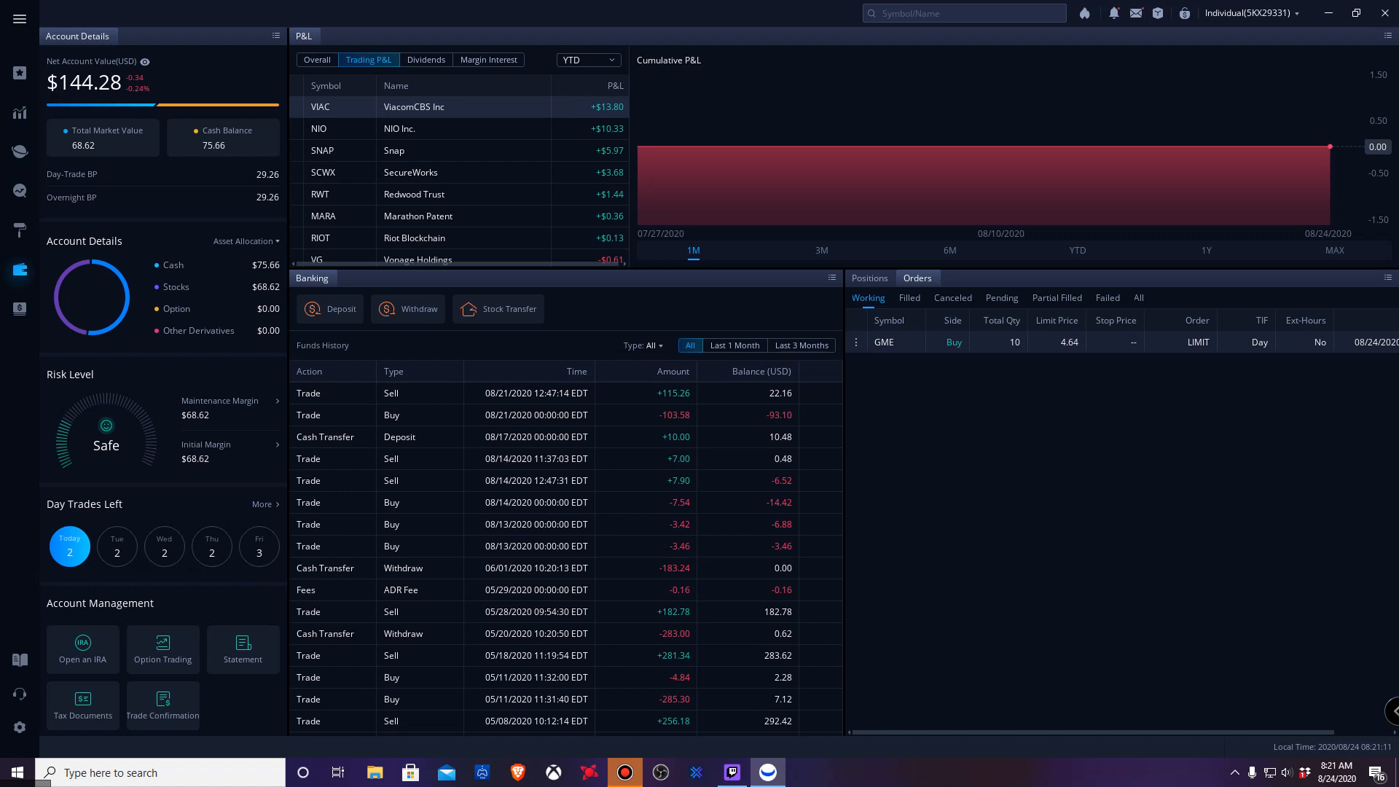
{"action": "left_click", "coordinate": [855, 341]}
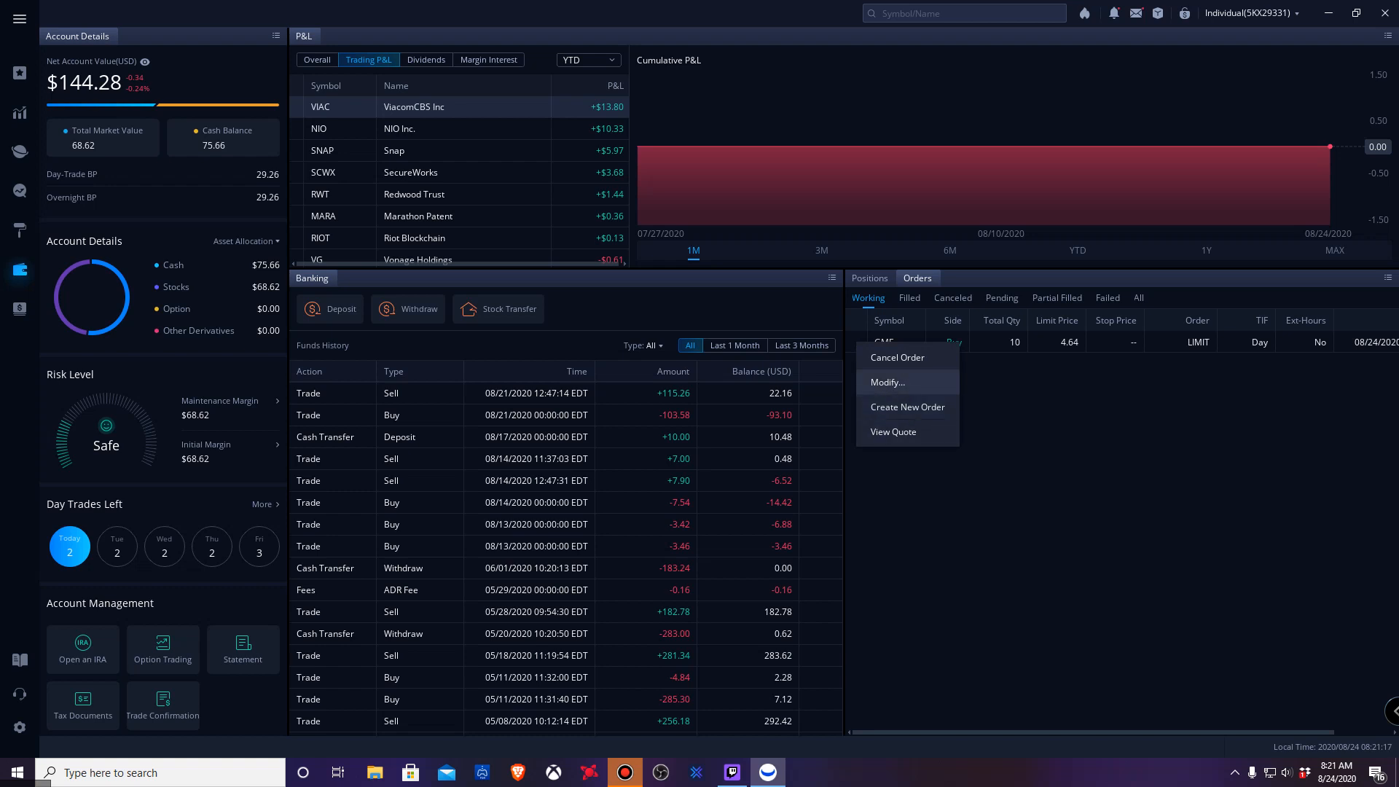
Modify the working GME order's limit price to 4.65 and confirm the buy
{"action": "left_click", "coordinate": [886, 382]}
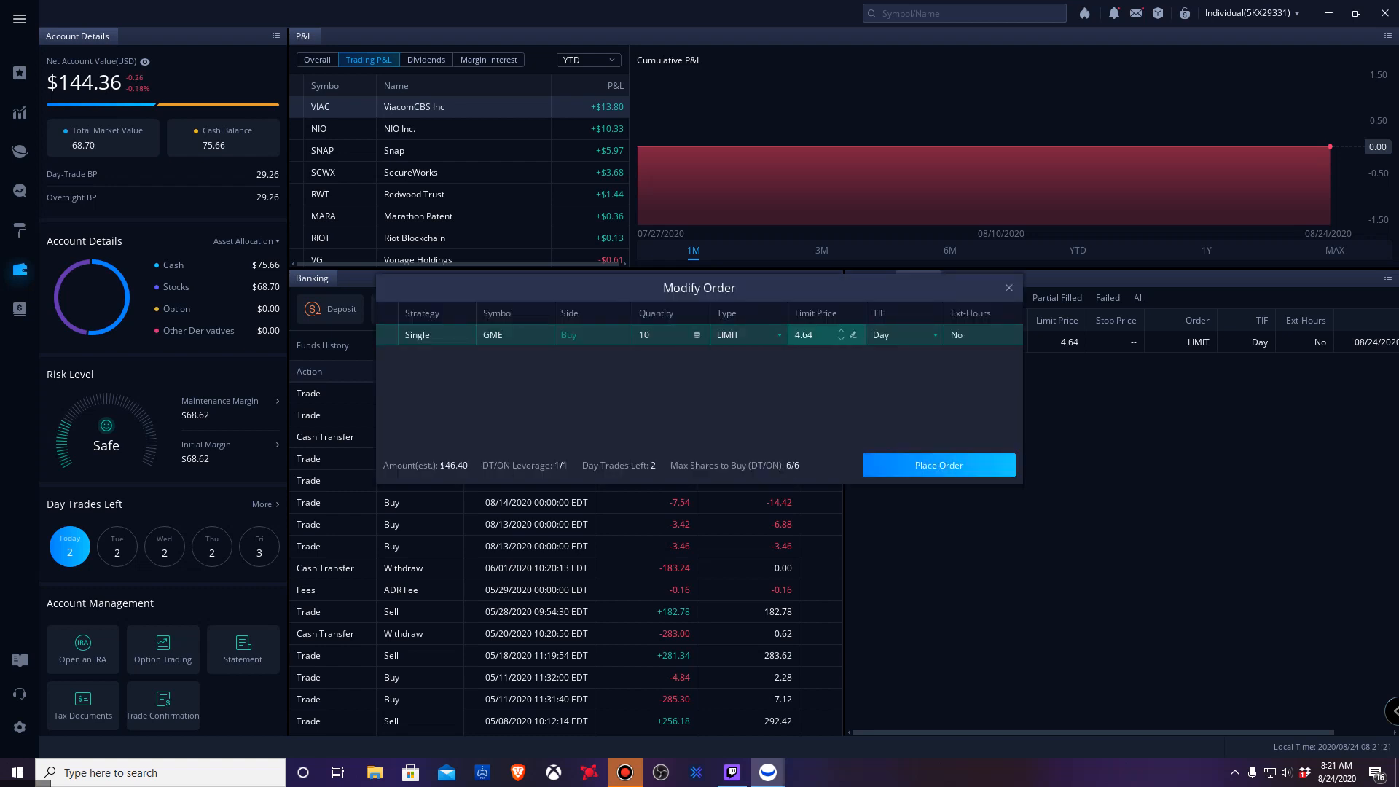
{"action": "left_click", "coordinate": [839, 331]}
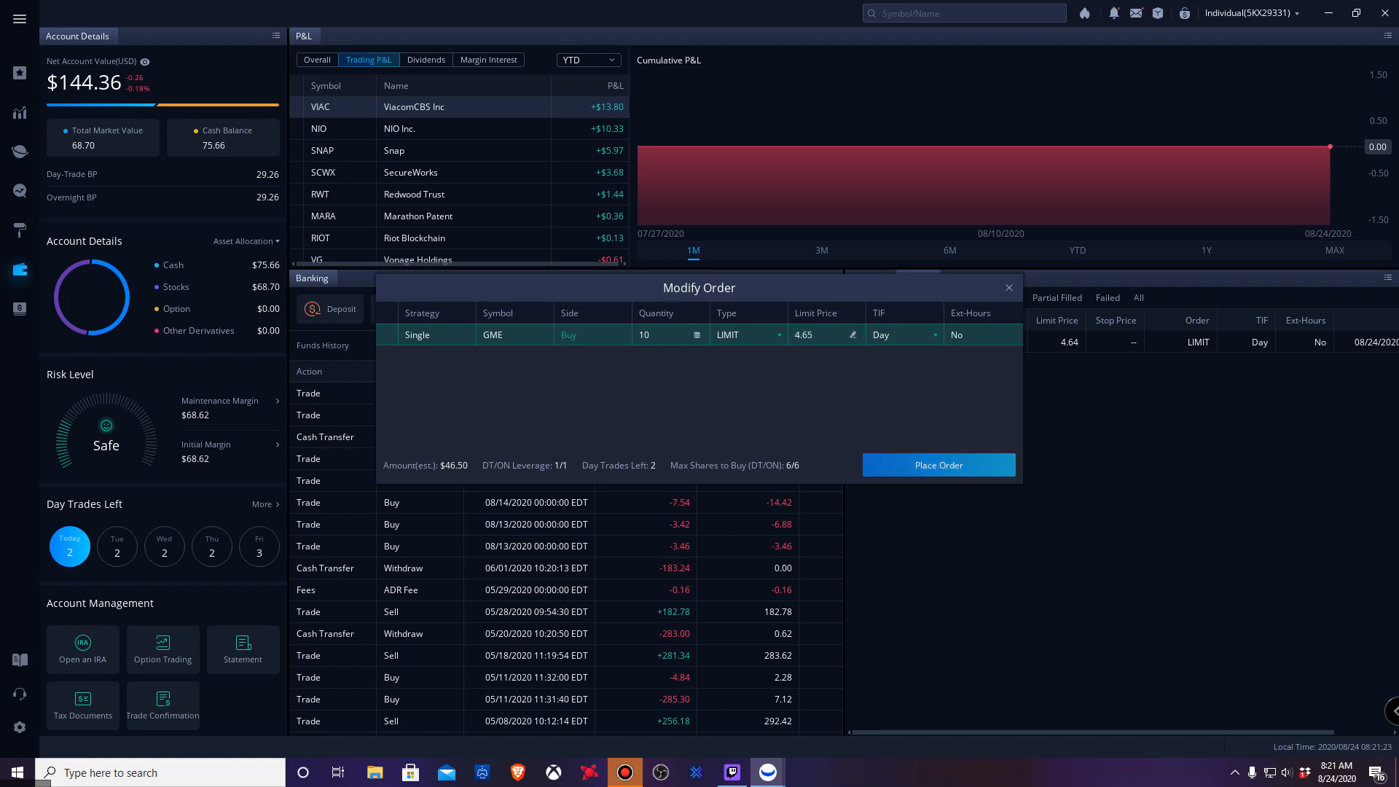
{"action": "left_click", "coordinate": [936, 465]}
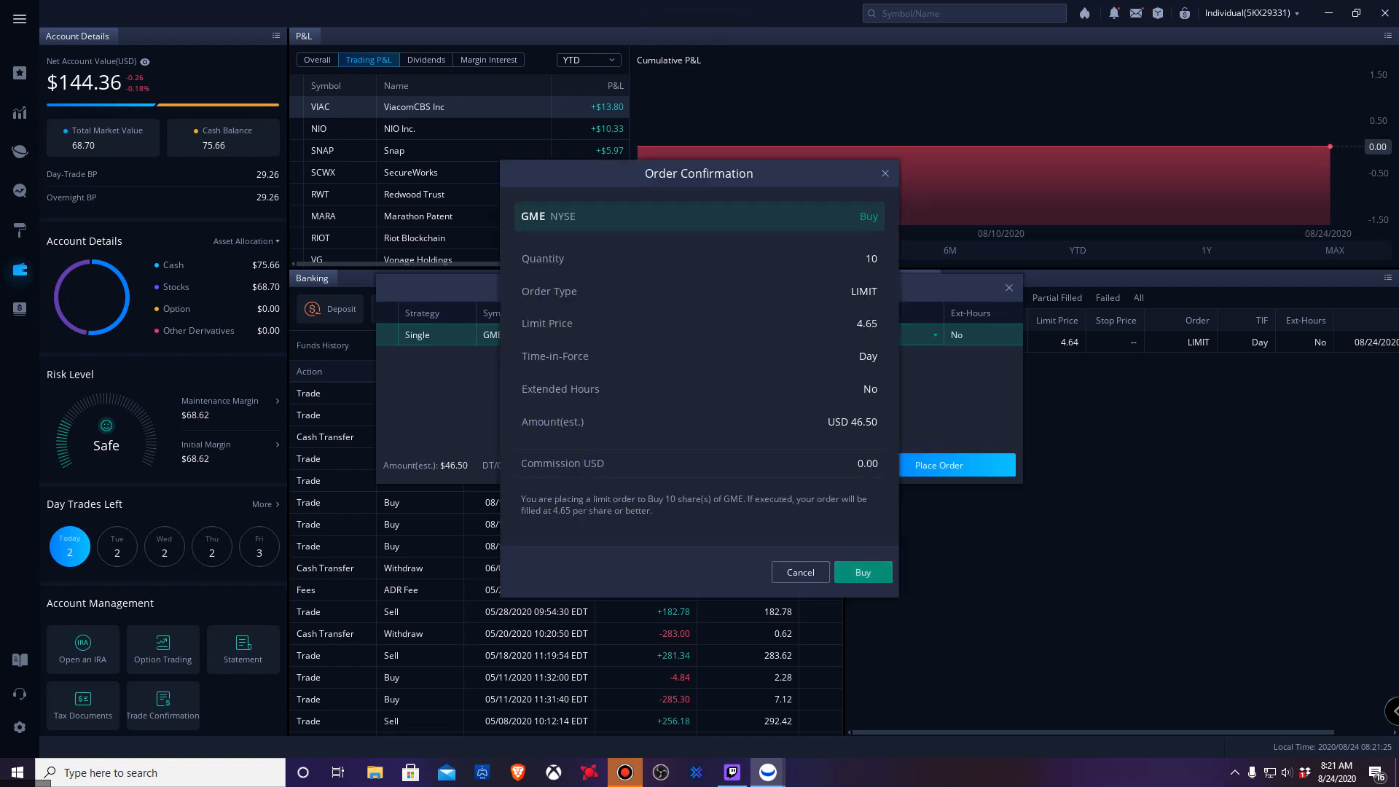
{"action": "left_click", "coordinate": [862, 572]}
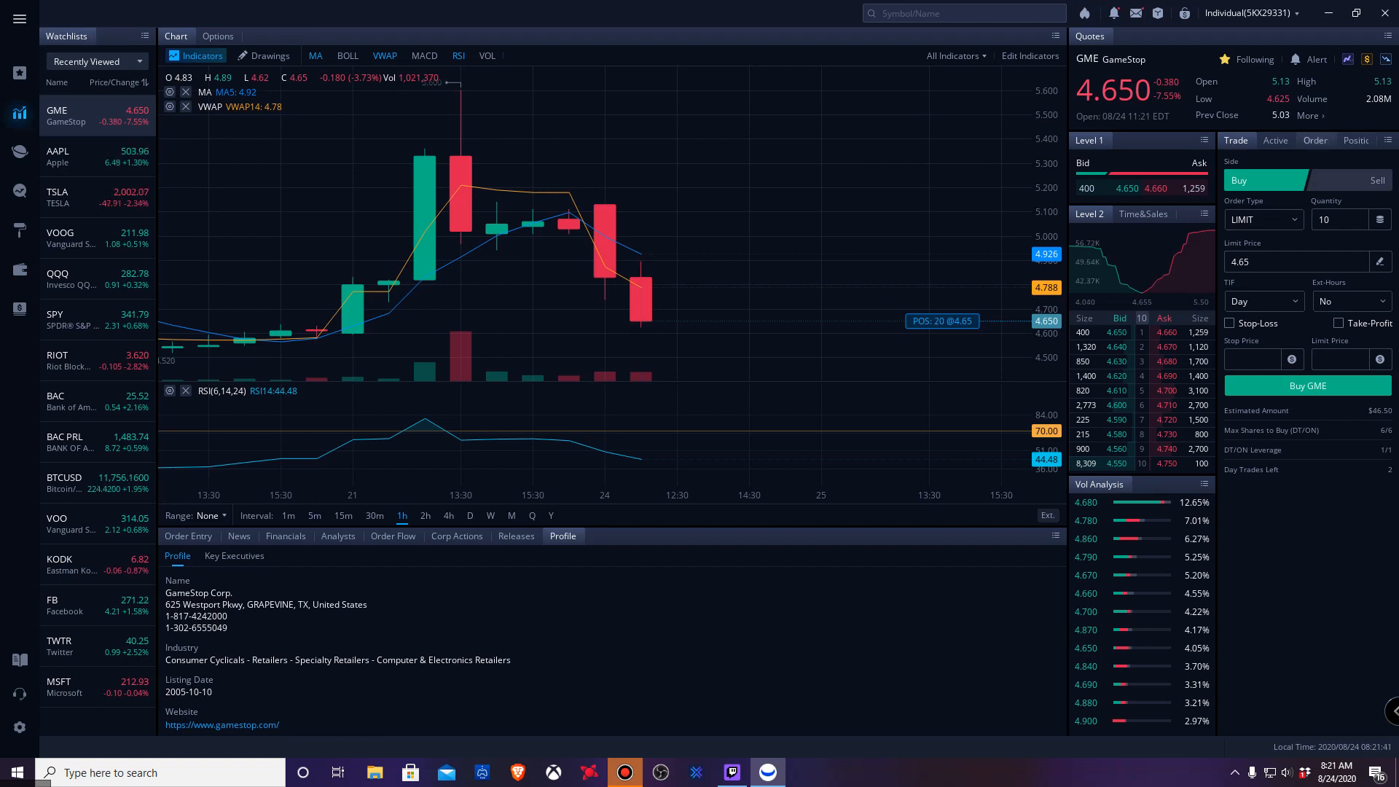
Try buying 10 GME shares at 4.65 and dismiss the insufficient buying power warning
{"action": "left_click", "coordinate": [1315, 140]}
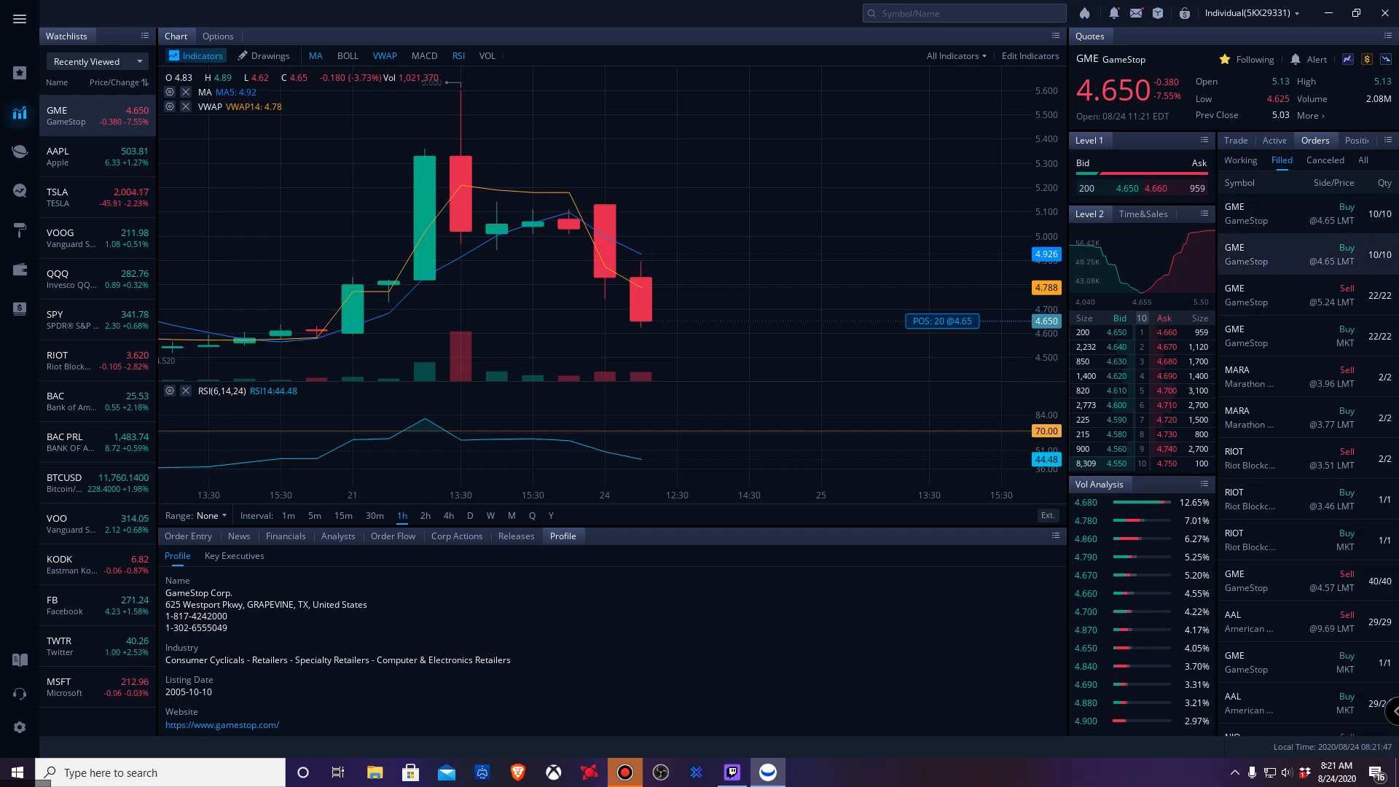
{"action": "left_click", "coordinate": [1235, 140]}
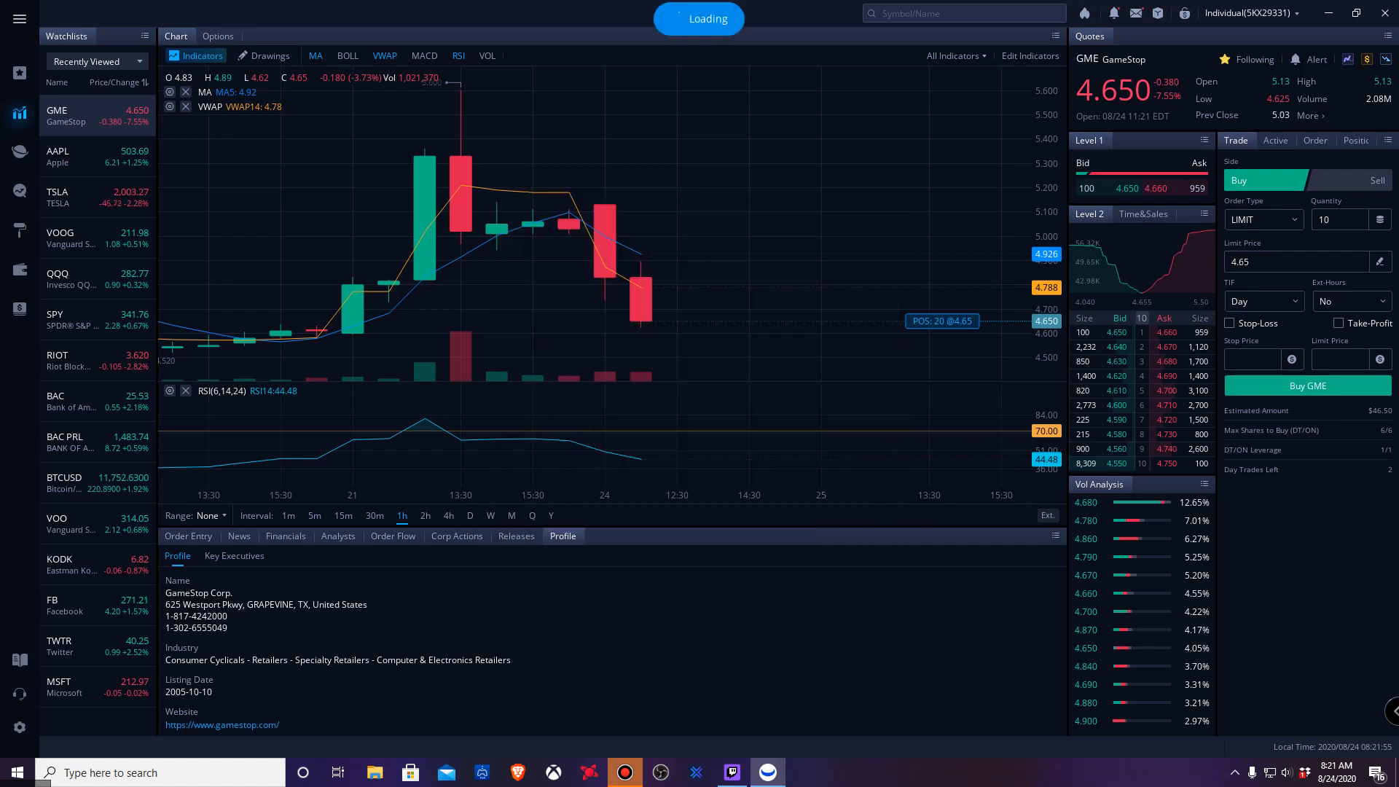
{"action": "left_click", "coordinate": [1307, 386]}
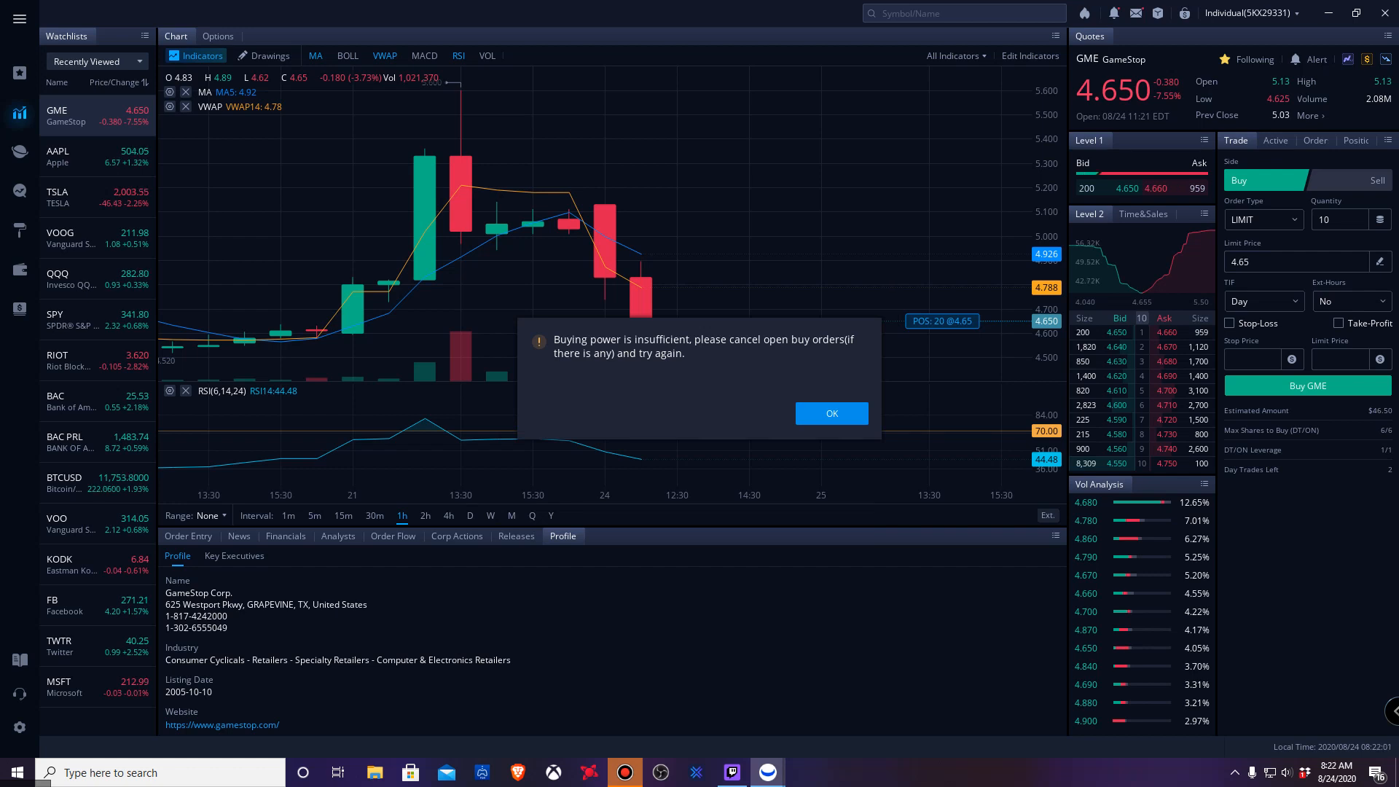
{"action": "left_click", "coordinate": [829, 413]}
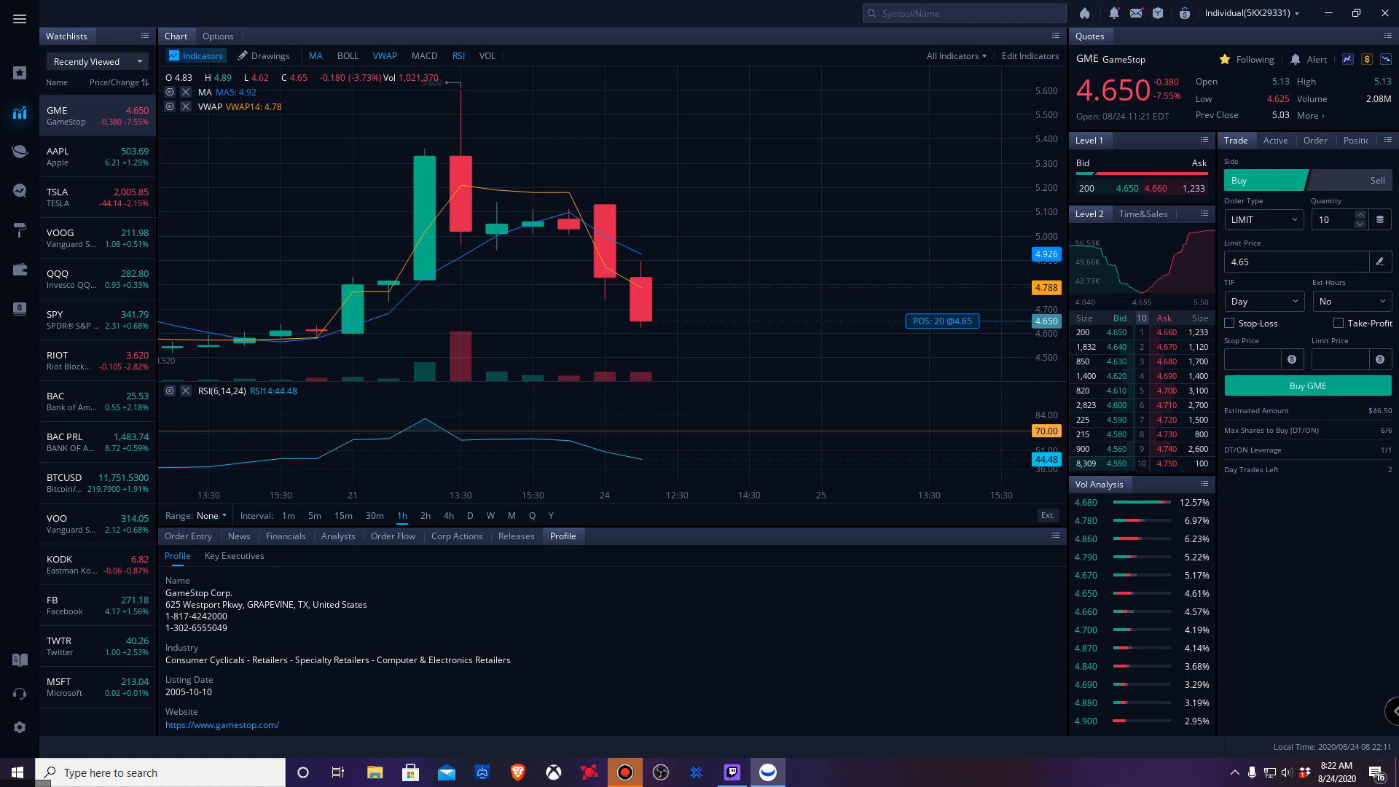
Retry with 8 GME shares at 4.65, which is also rejected for insufficient buying power
{"action": "left_click", "coordinate": [1359, 223]}
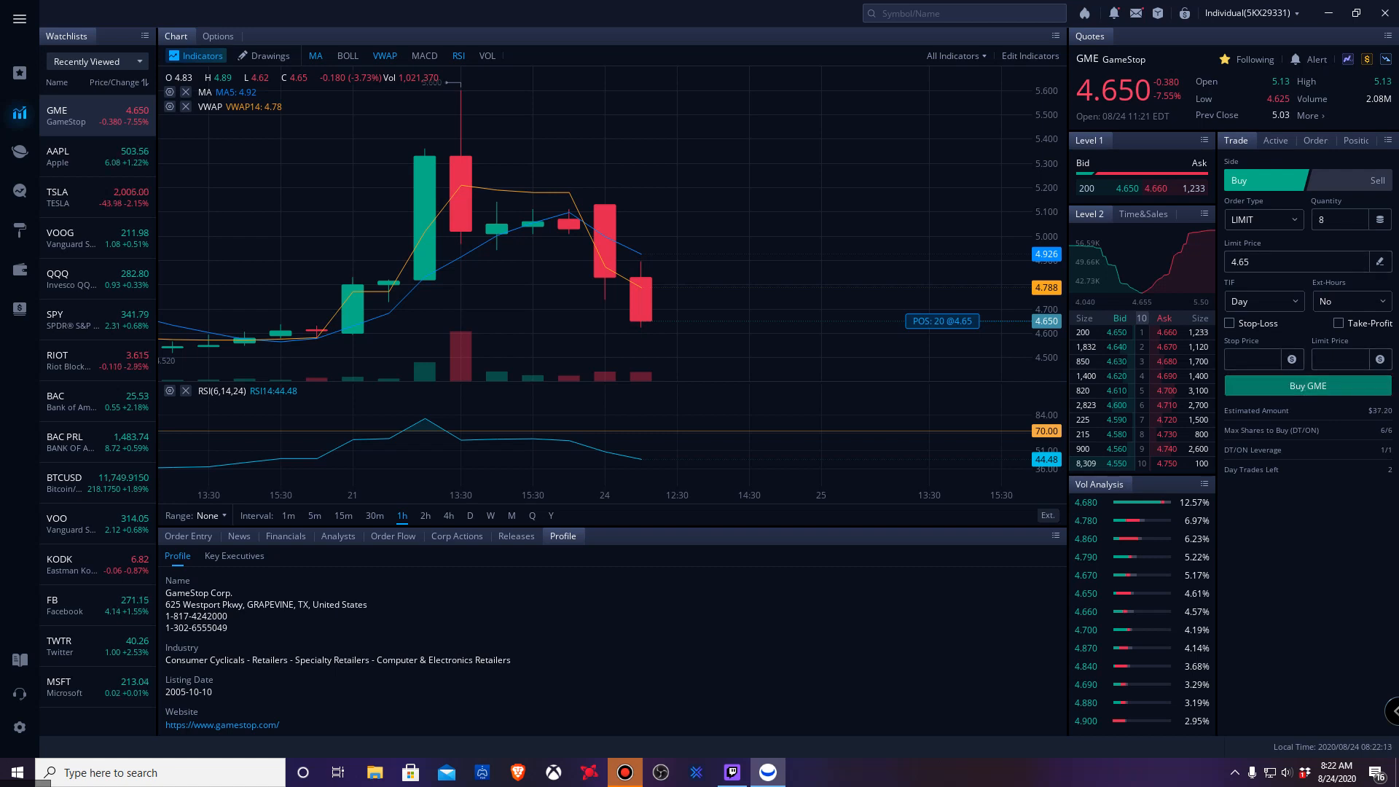
{"action": "left_click", "coordinate": [1307, 386]}
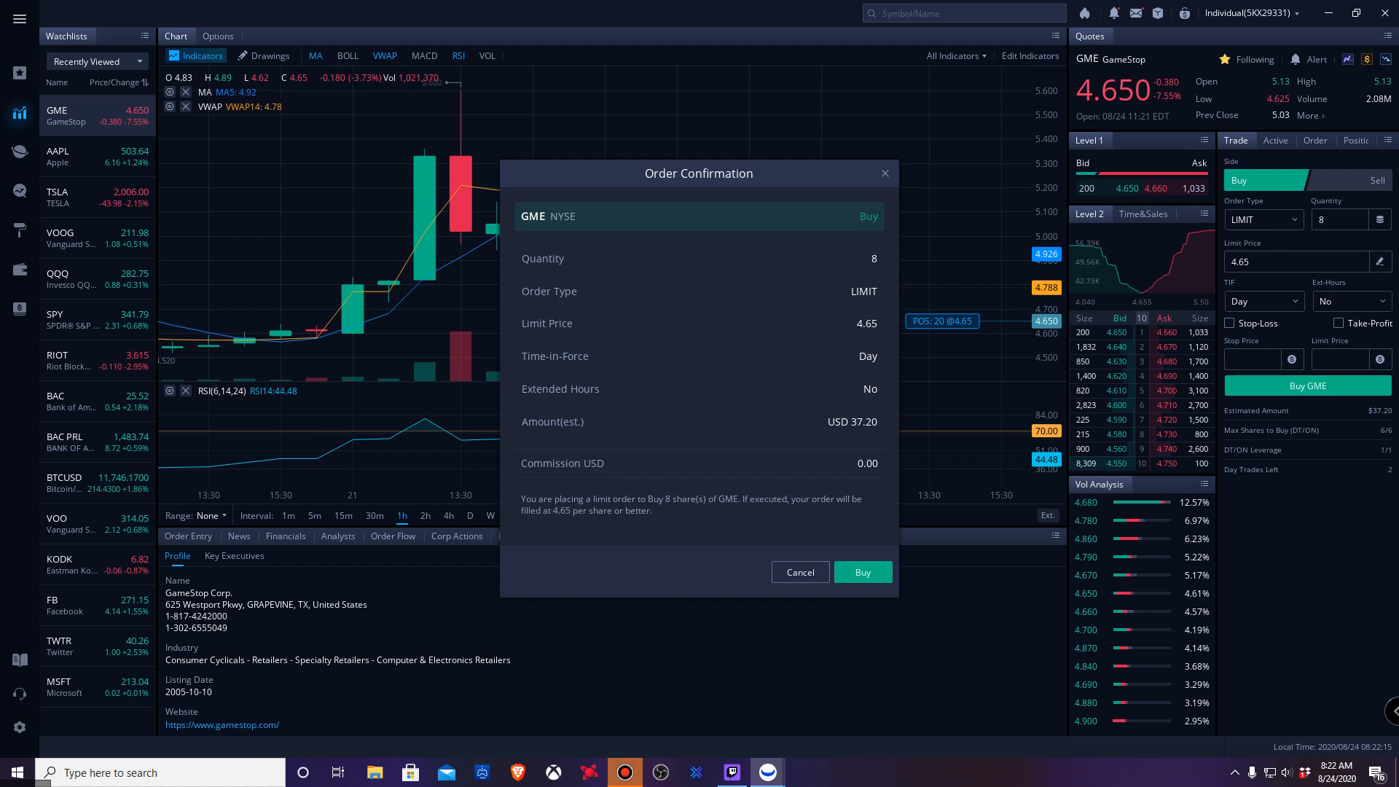
{"action": "left_click", "coordinate": [861, 572]}
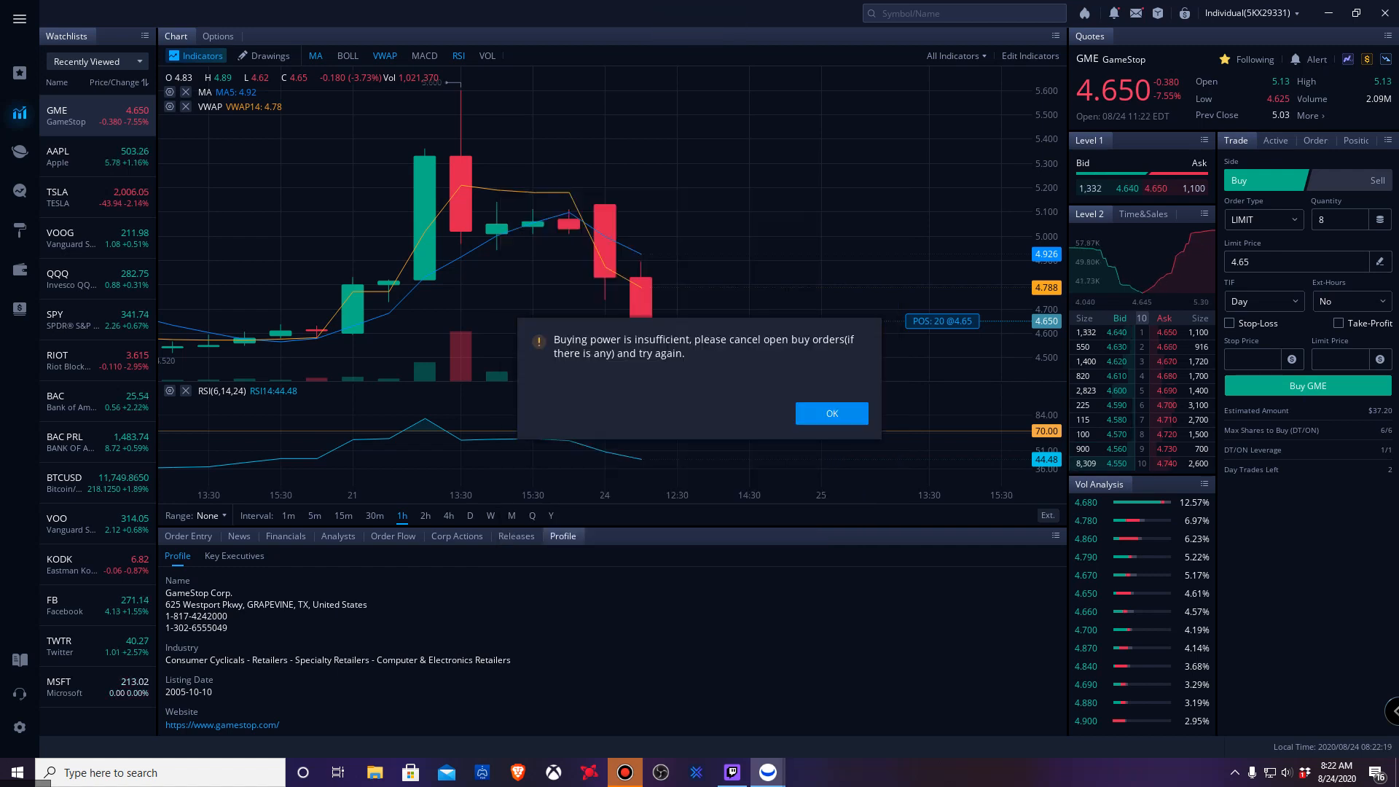
{"action": "left_click", "coordinate": [830, 413]}
{"action": "type", "text": "6"}
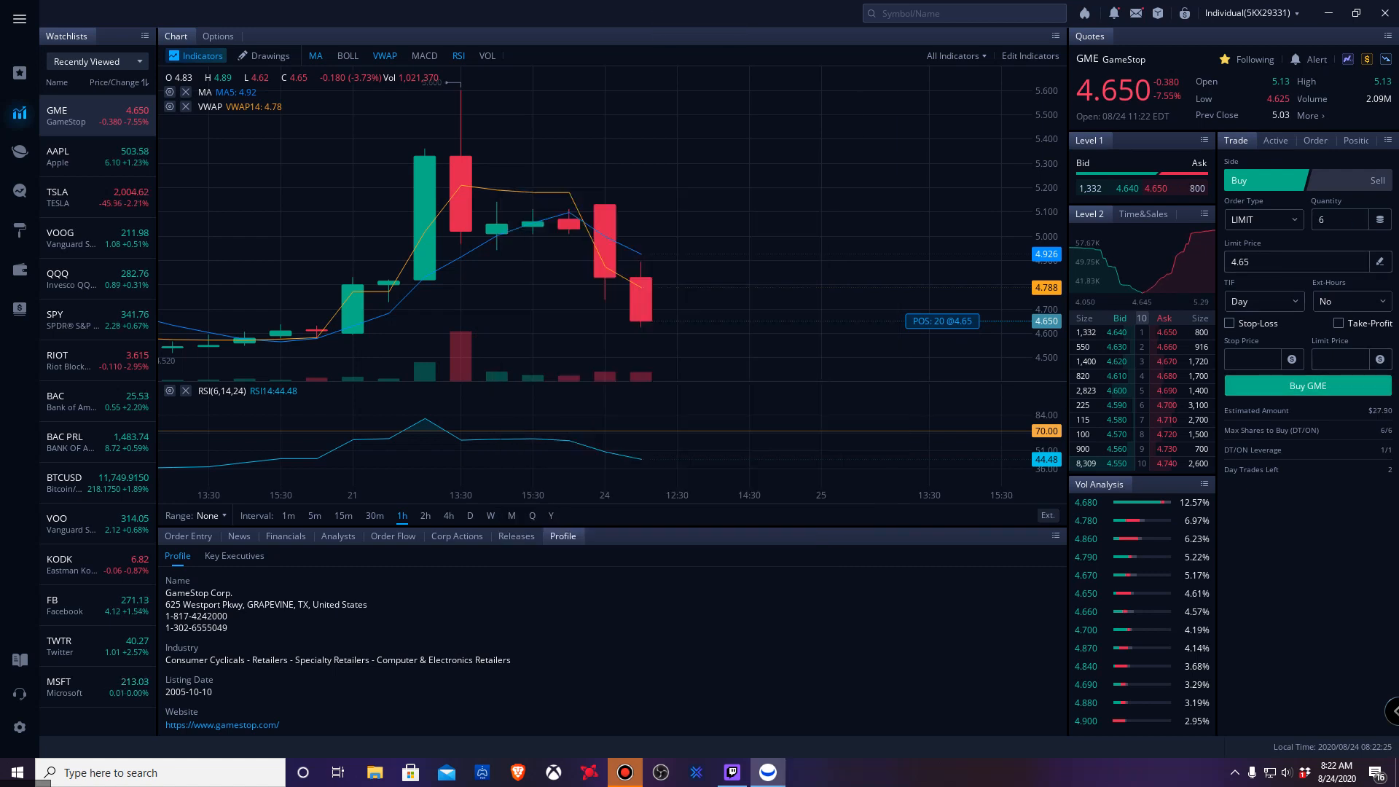
{"action": "left_click", "coordinate": [1307, 385]}
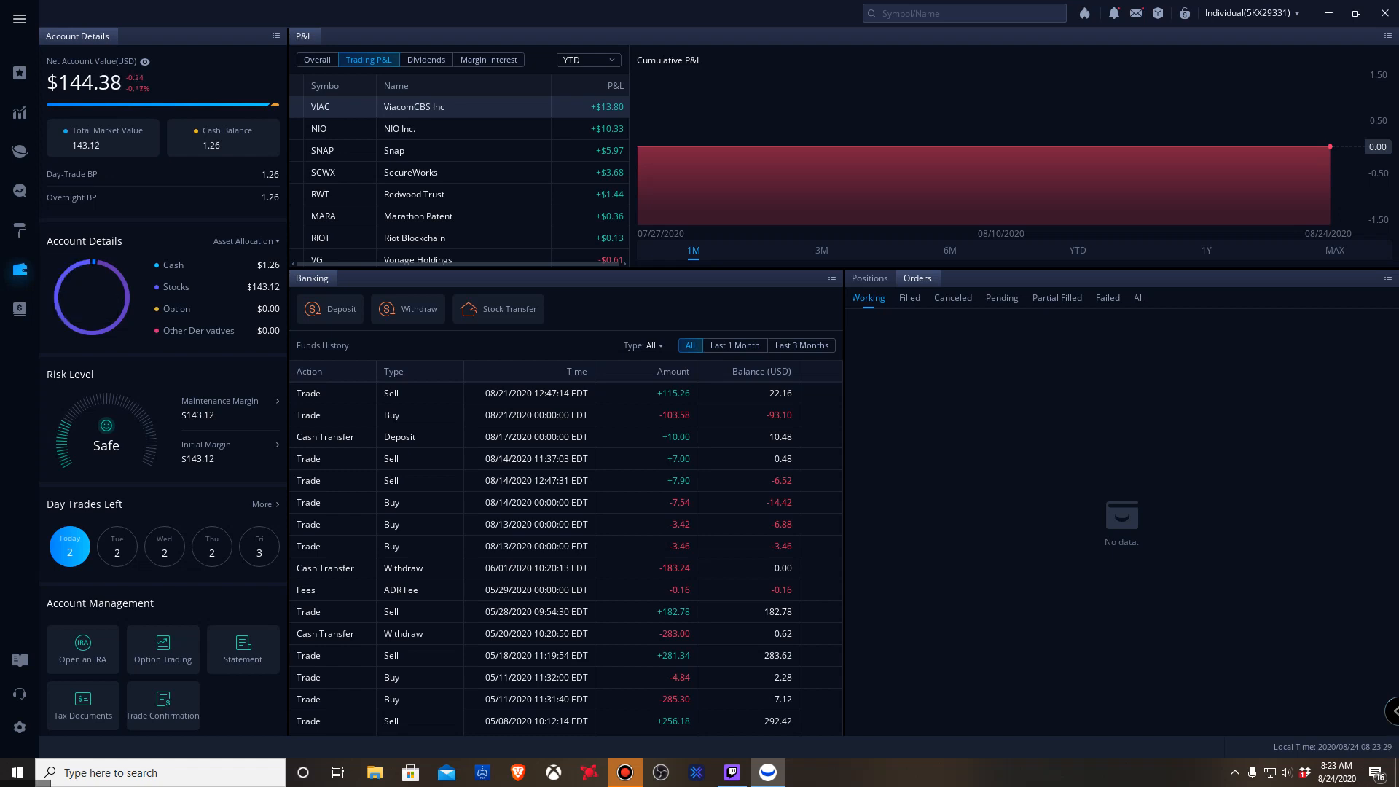
Check the filled GME buys of 6, 10 and 10 shares, then return to GameStop's chart
{"action": "left_click", "coordinate": [908, 297]}
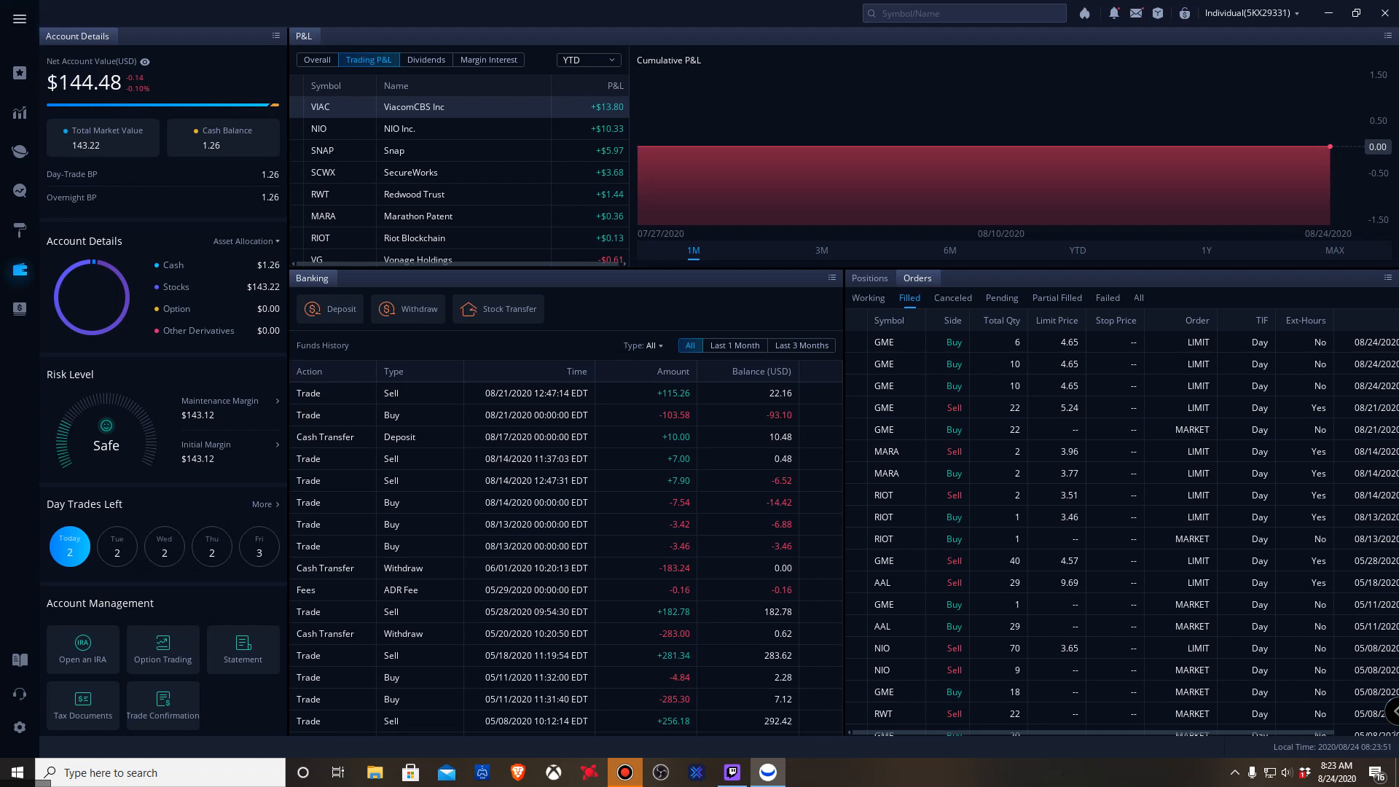
{"action": "left_click", "coordinate": [19, 72]}
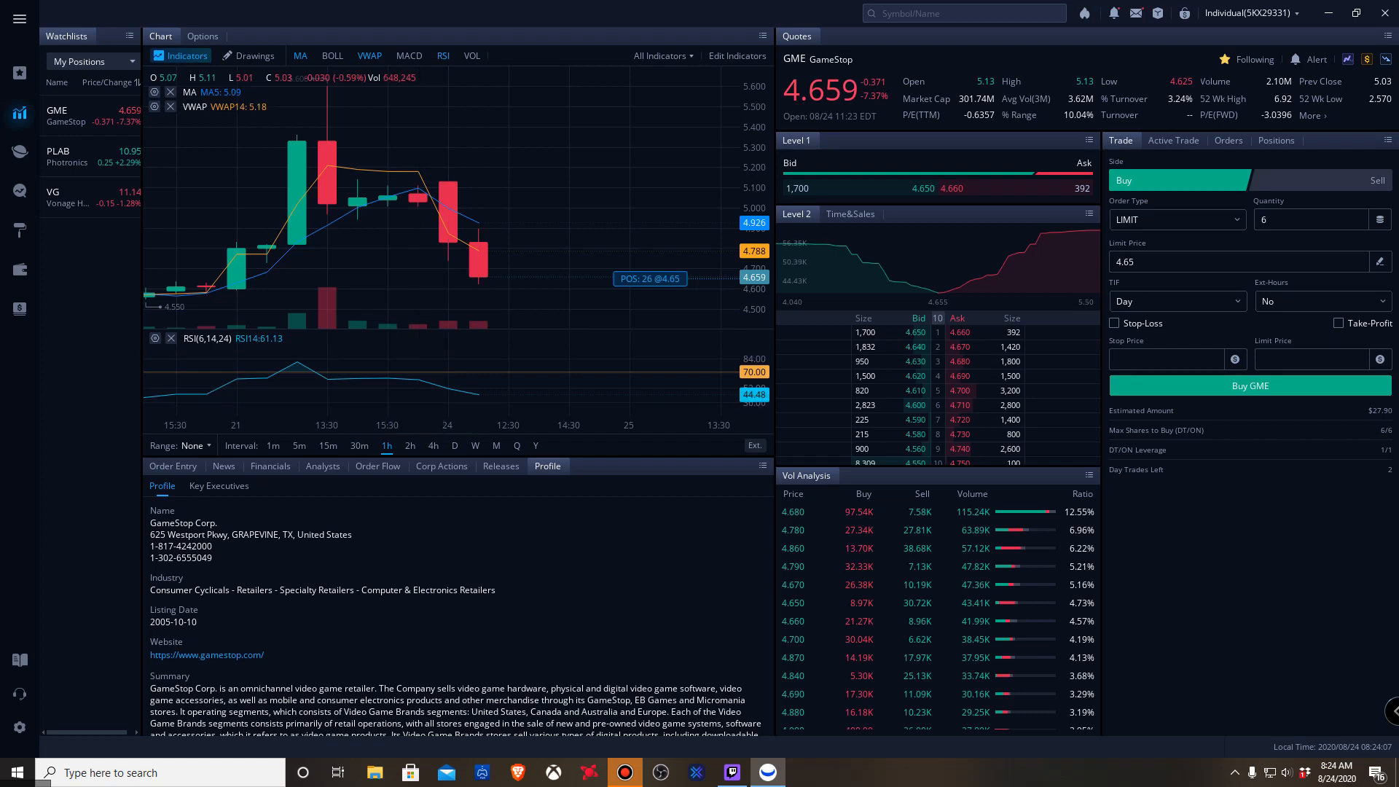
Switch GME to 5m candles, hide VWAP, and show RSI and VOL panes
{"action": "left_click", "coordinate": [277, 445]}
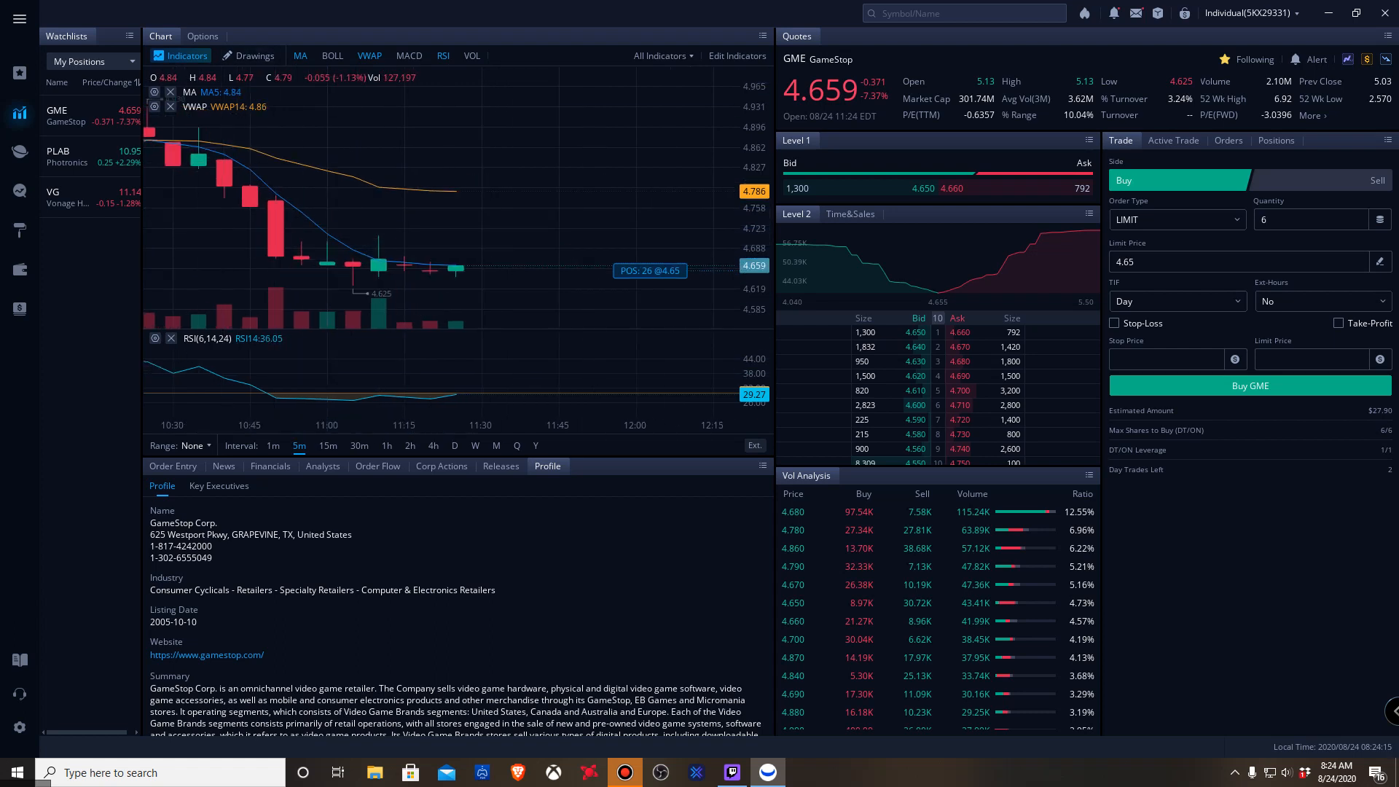
{"action": "left_click", "coordinate": [331, 55]}
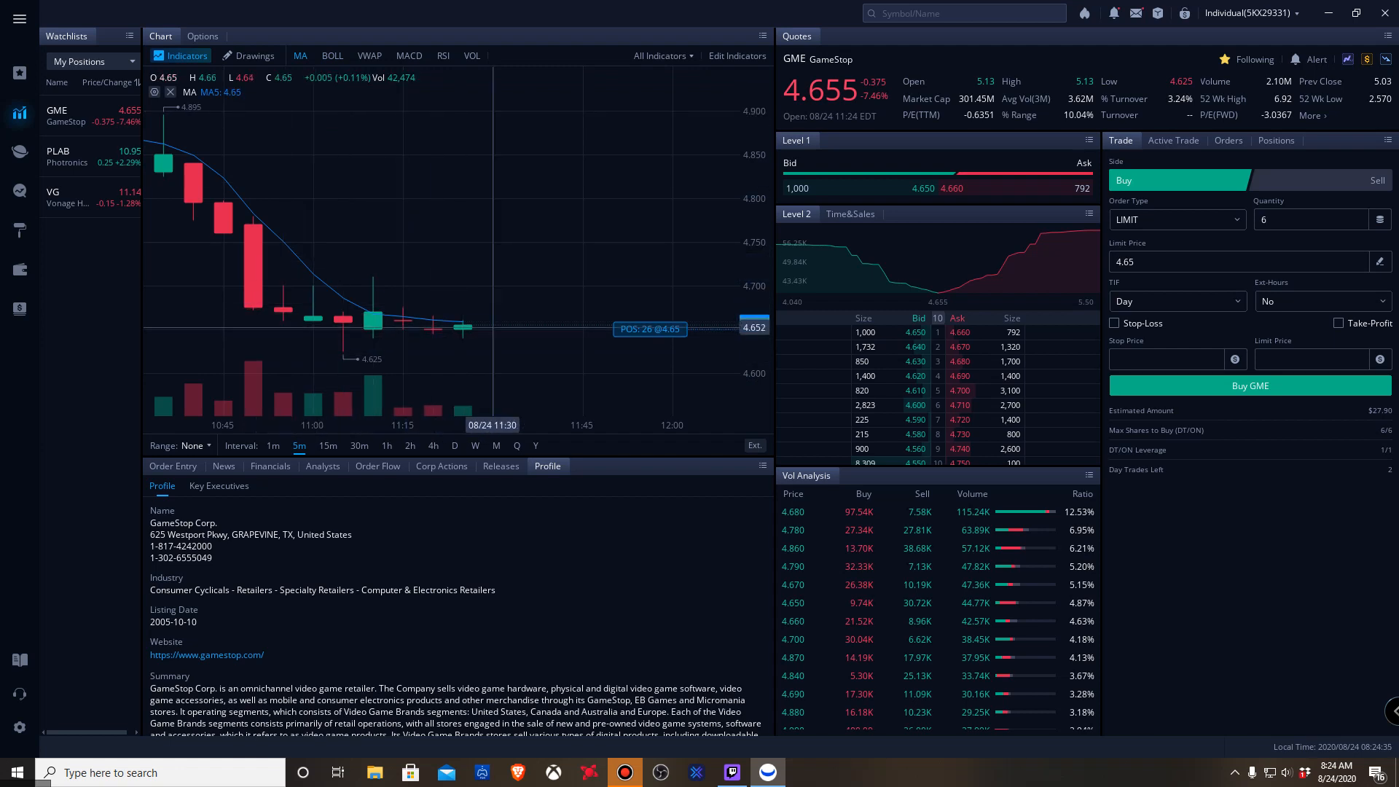
{"action": "left_click", "coordinate": [442, 55]}
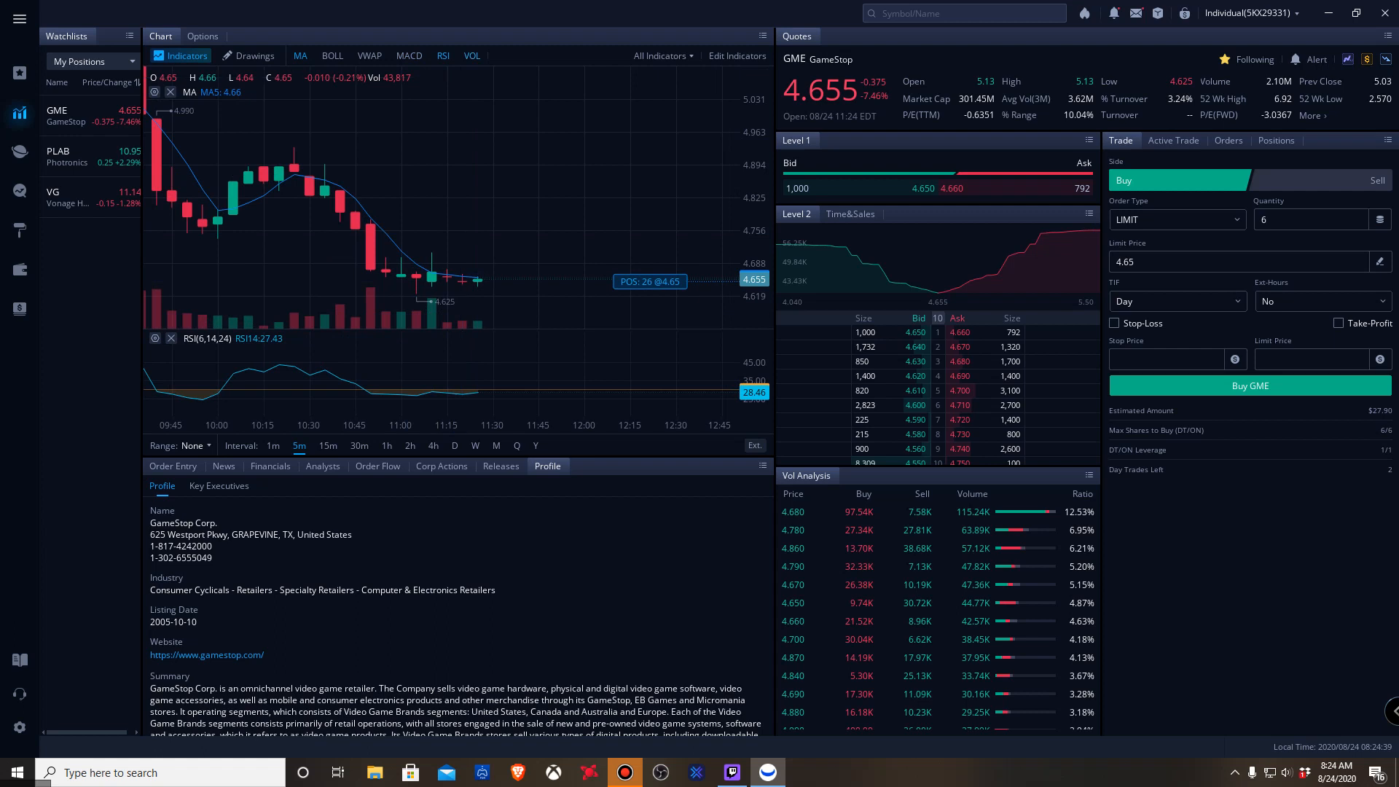
{"action": "left_click", "coordinate": [472, 55]}
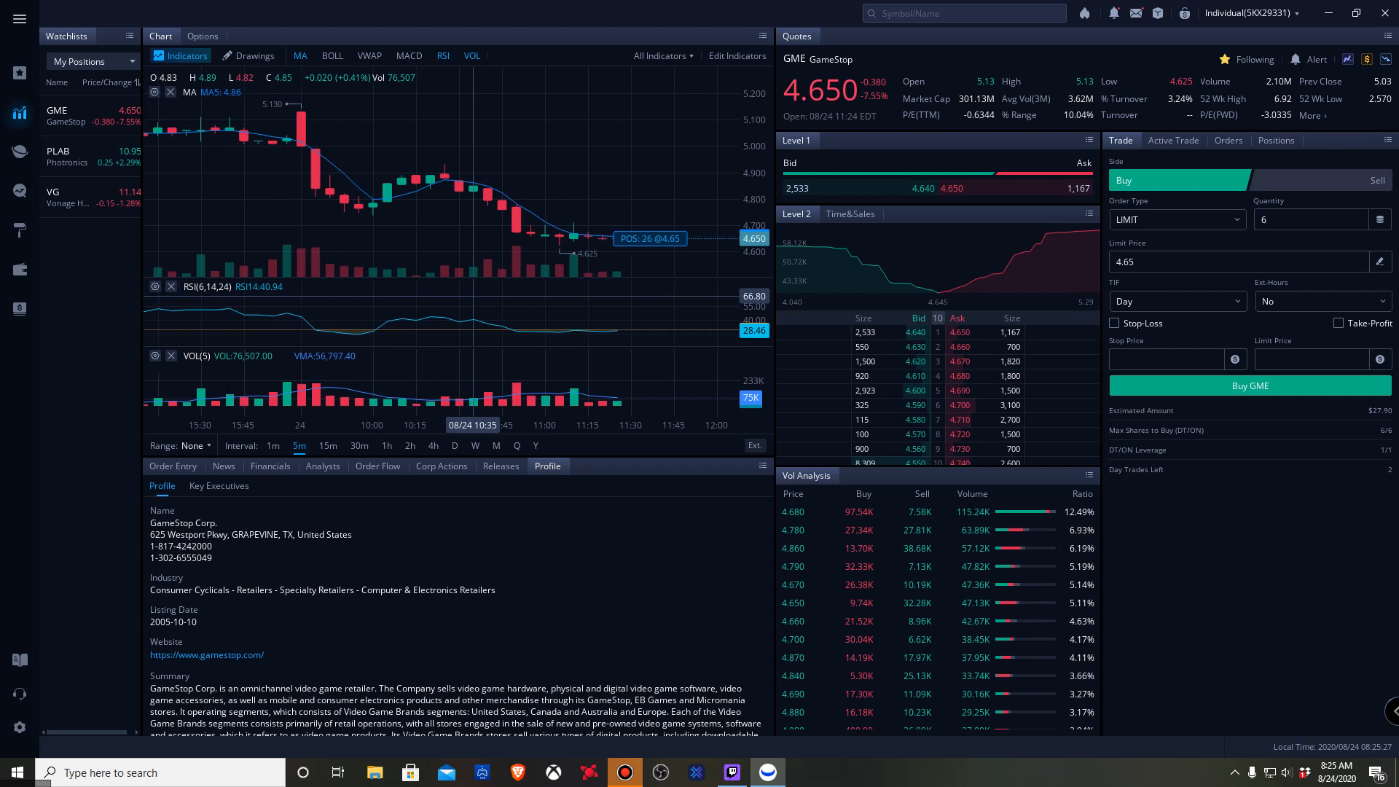
Show GameStop's Total Revenue by fiscal year (FY2016–FY2020) in Financials
{"action": "left_click", "coordinate": [271, 465]}
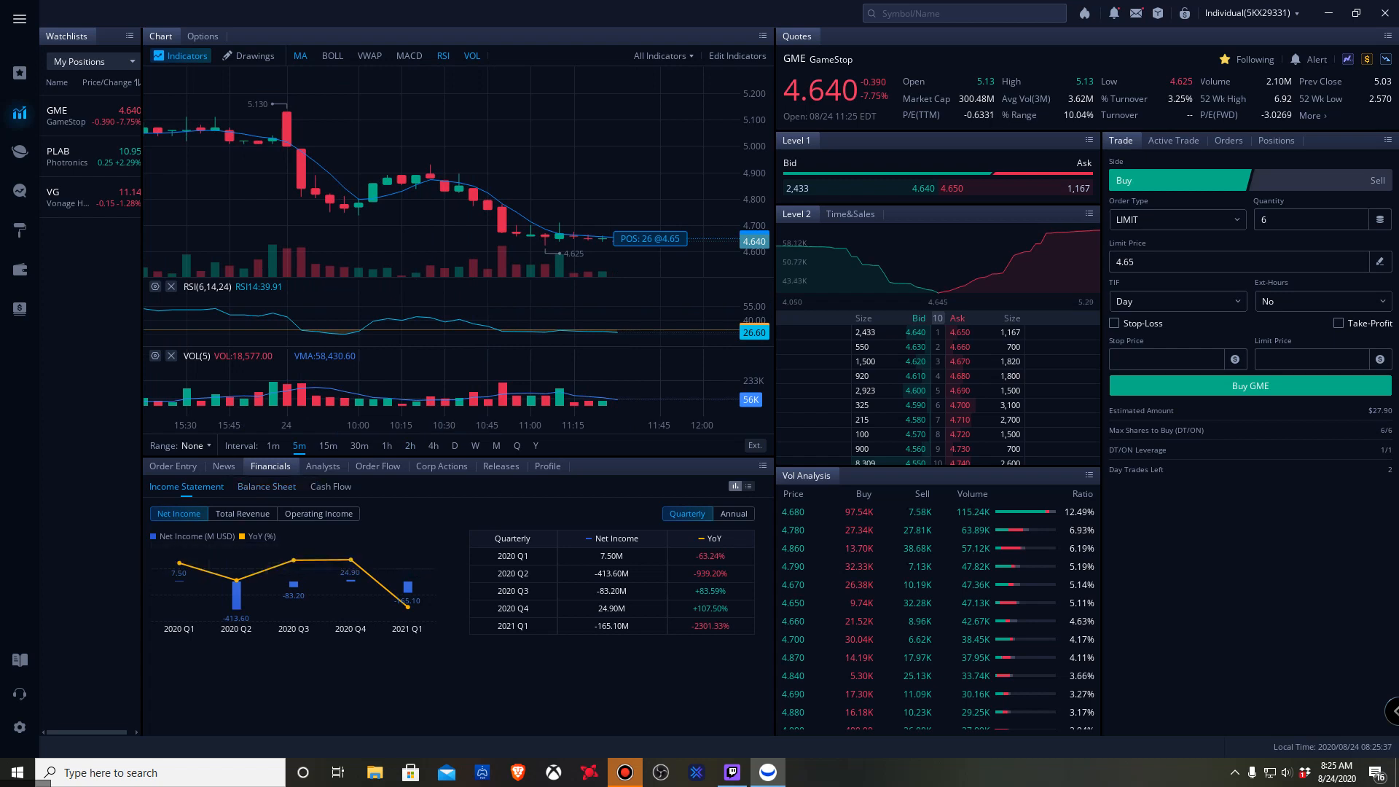
{"action": "left_click", "coordinate": [241, 513]}
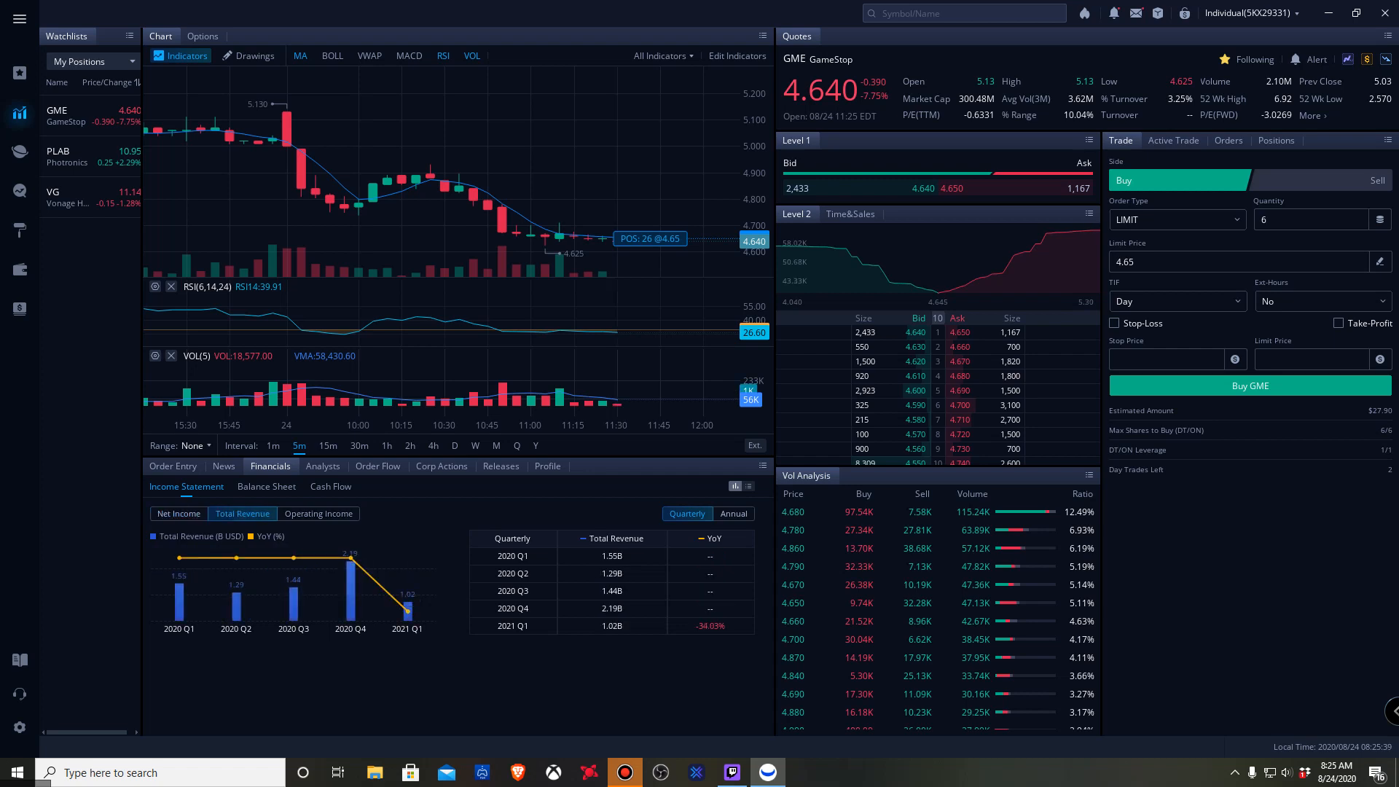
{"action": "mouse_move", "coordinate": [350, 575]}
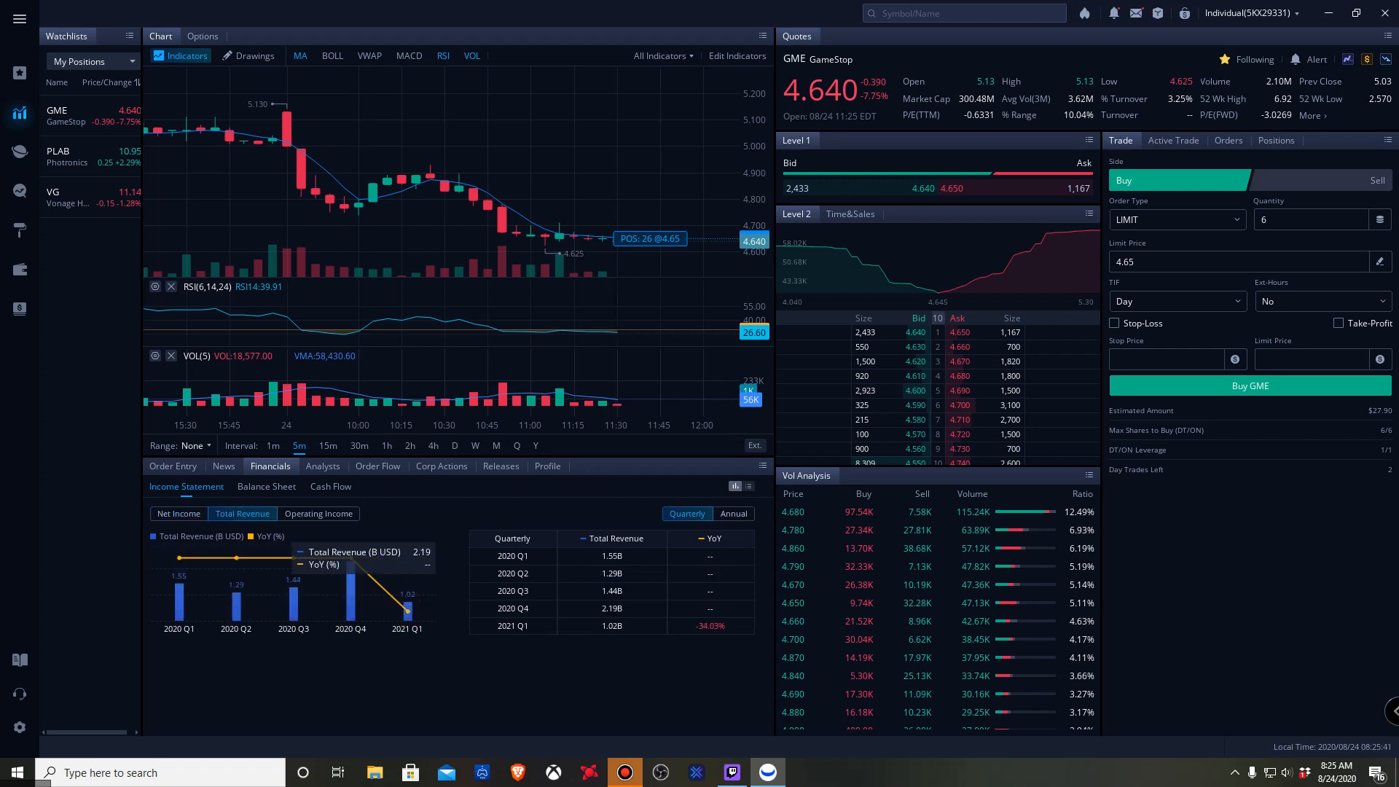
{"action": "left_click", "coordinate": [317, 513]}
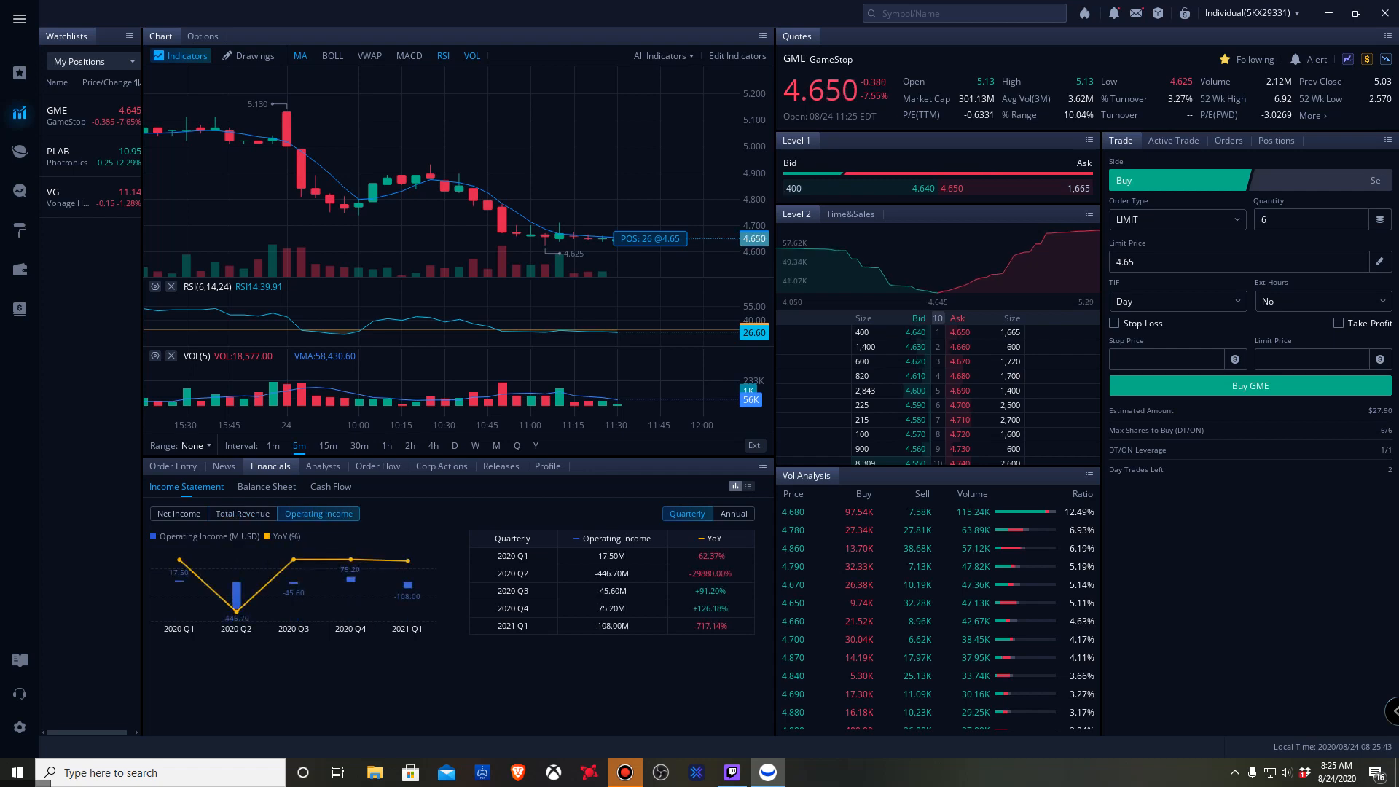
{"action": "left_click", "coordinate": [242, 513]}
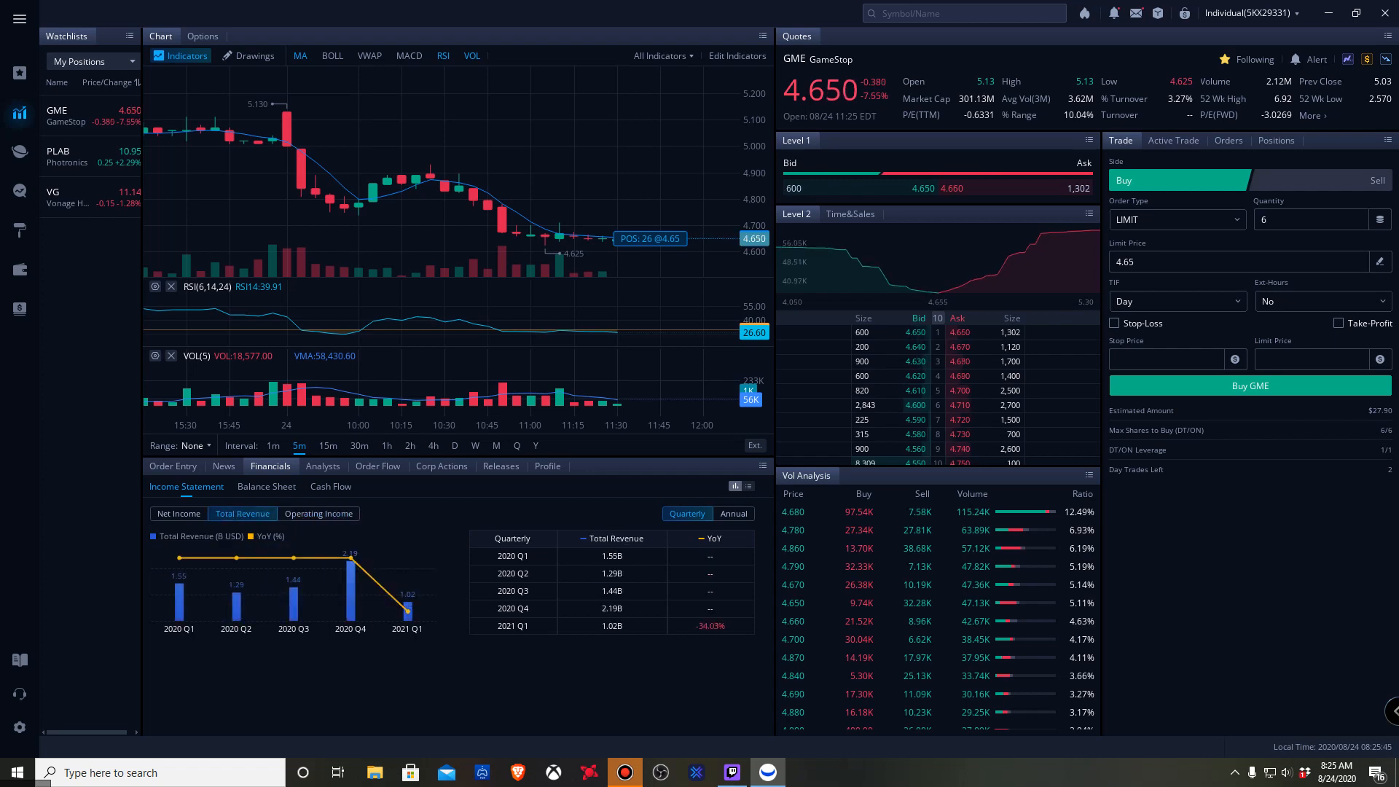
{"action": "left_click", "coordinate": [732, 514]}
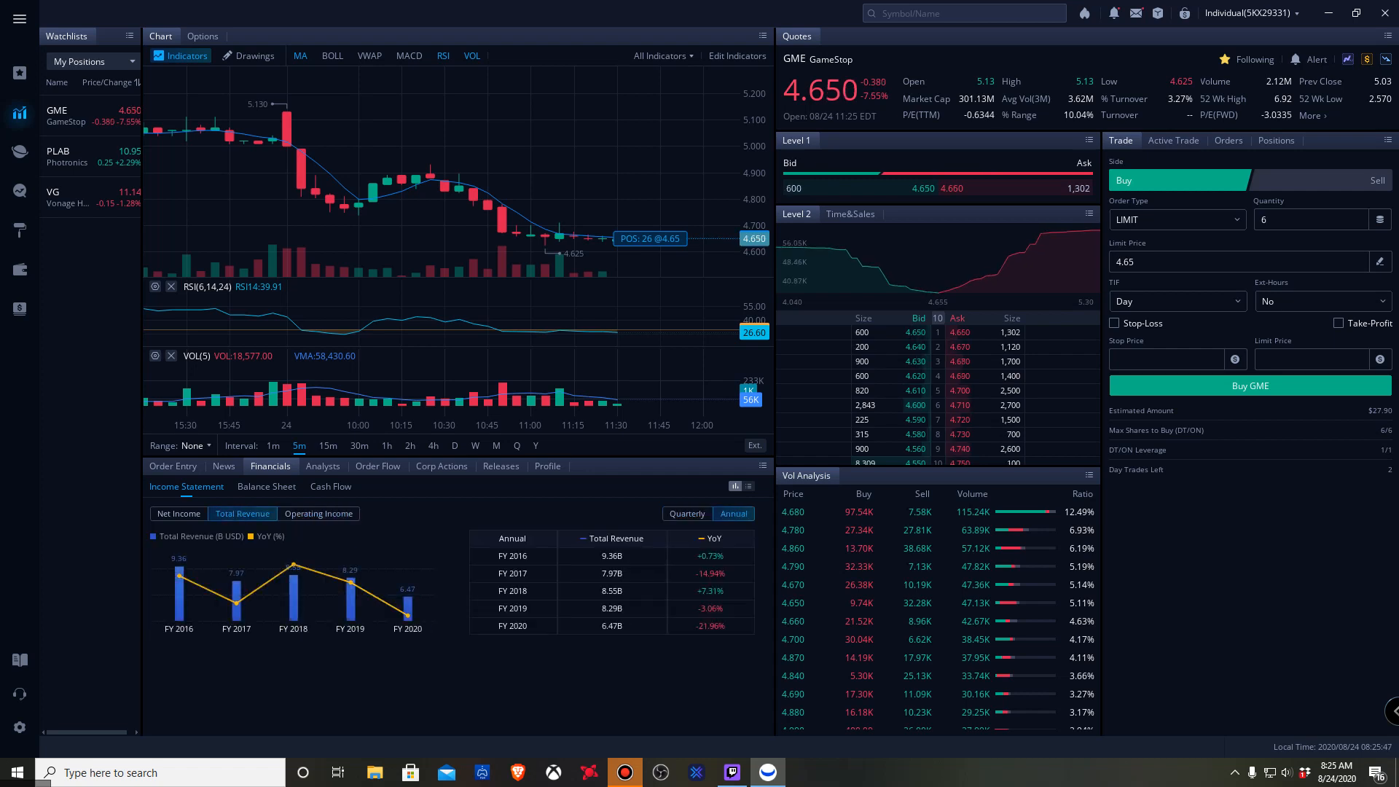